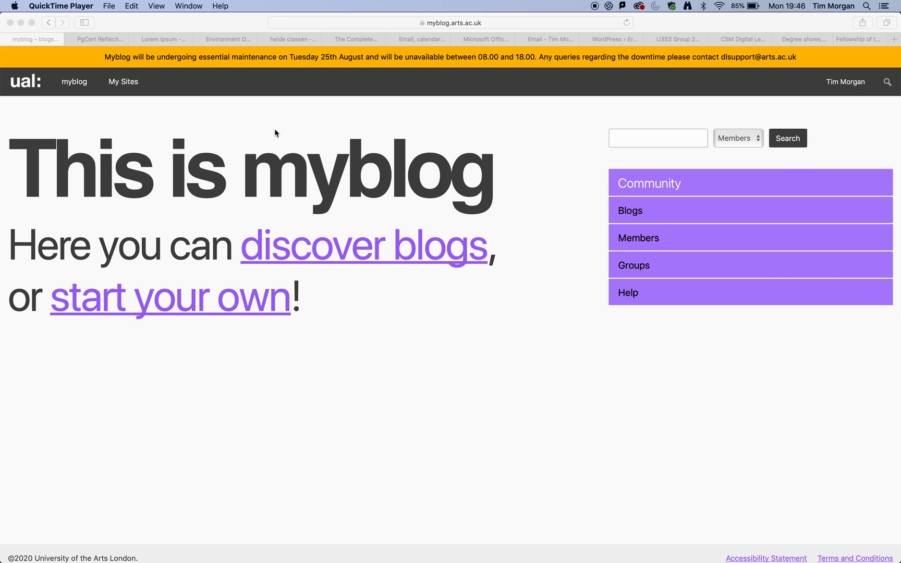
{"action": "mouse_move", "coordinate": [547, 8]}
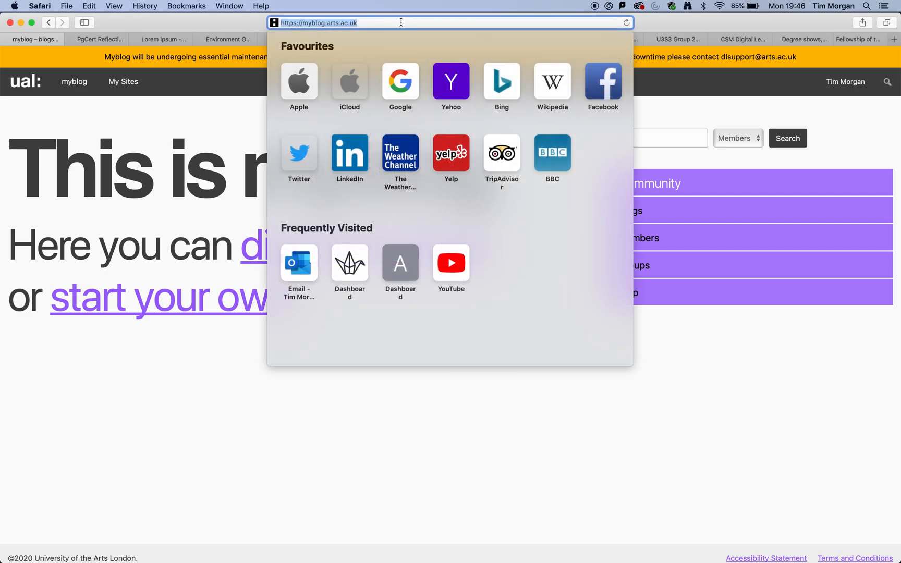
{"action": "mouse_move", "coordinate": [374, 23]}
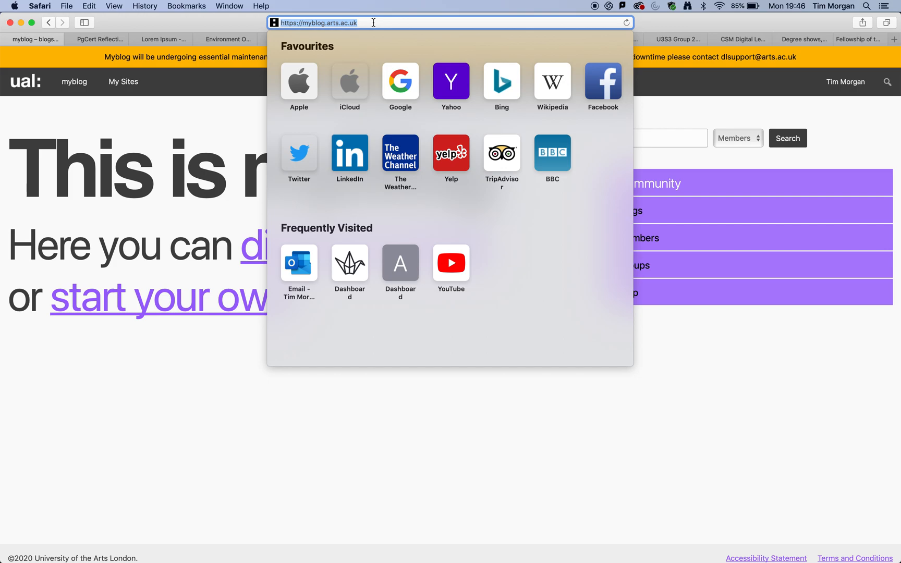
{"action": "mouse_move", "coordinate": [337, 23]}
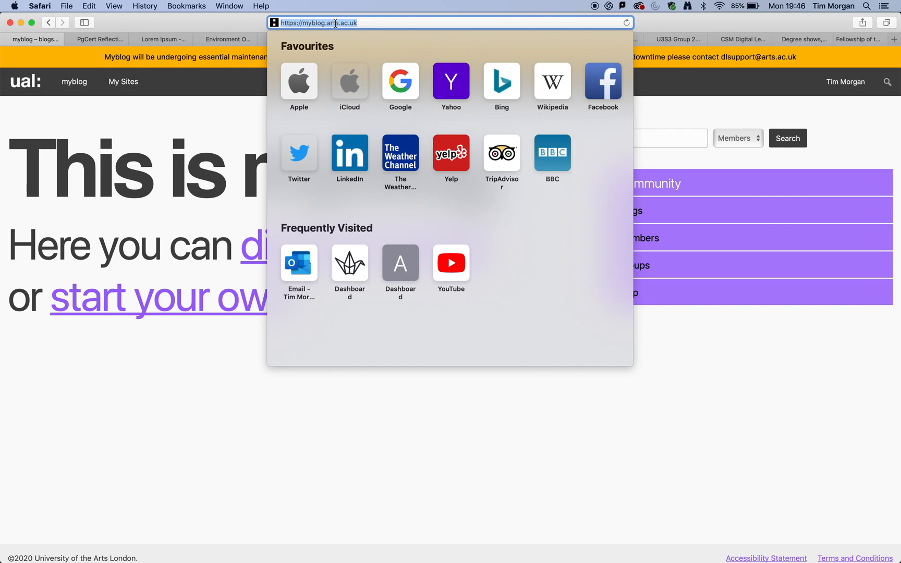
{"action": "mouse_move", "coordinate": [235, 123]}
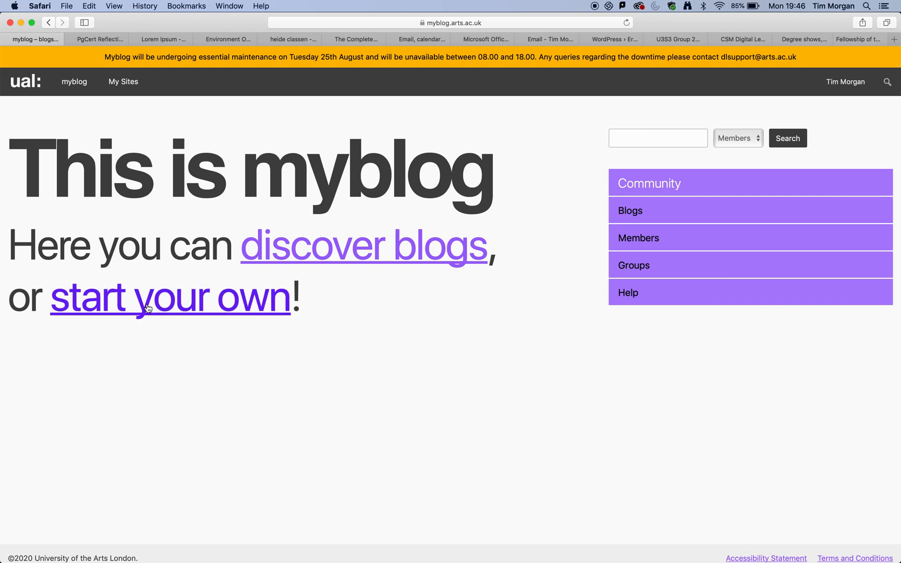
- Start blog sign-up and autofill the saved MOR university username and password
{"action": "left_click", "coordinate": [169, 296]}
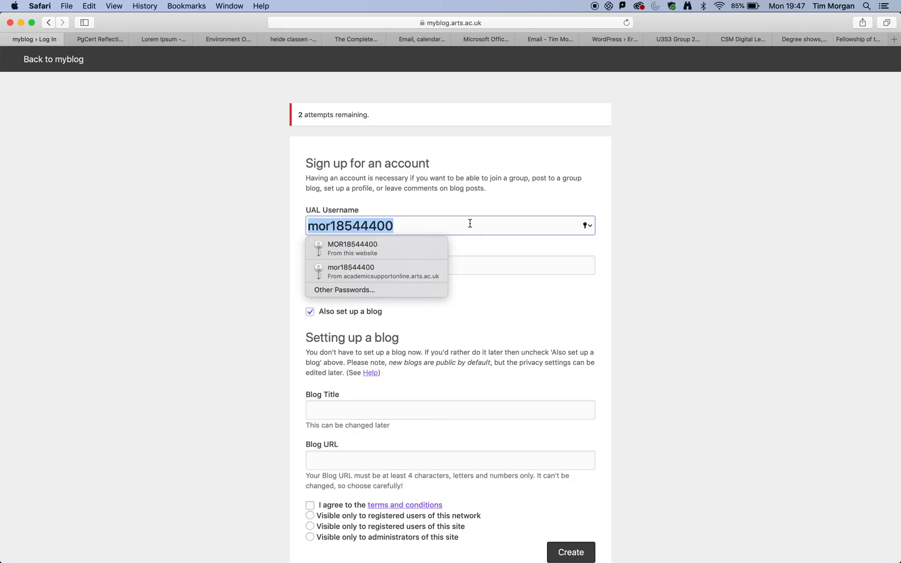
{"action": "mouse_move", "coordinate": [411, 248]}
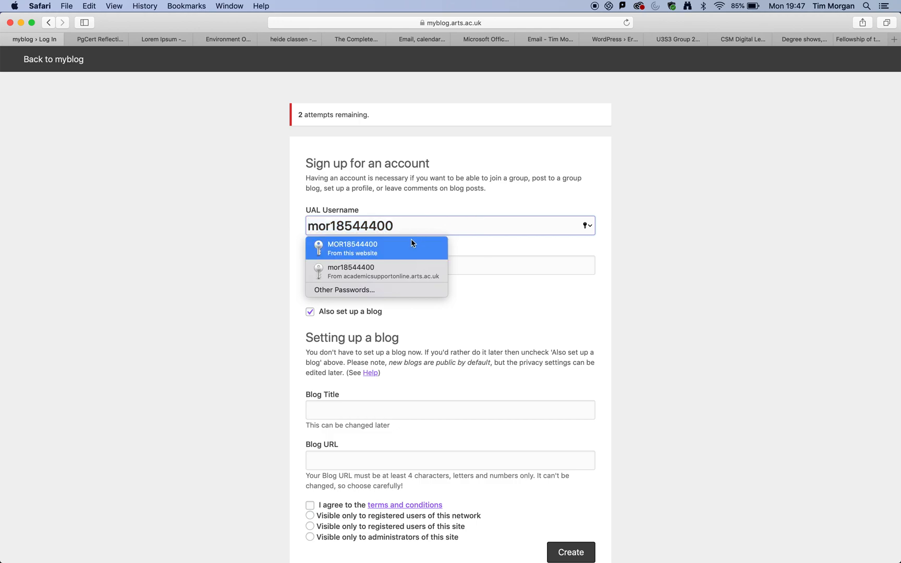
{"action": "mouse_move", "coordinate": [399, 250]}
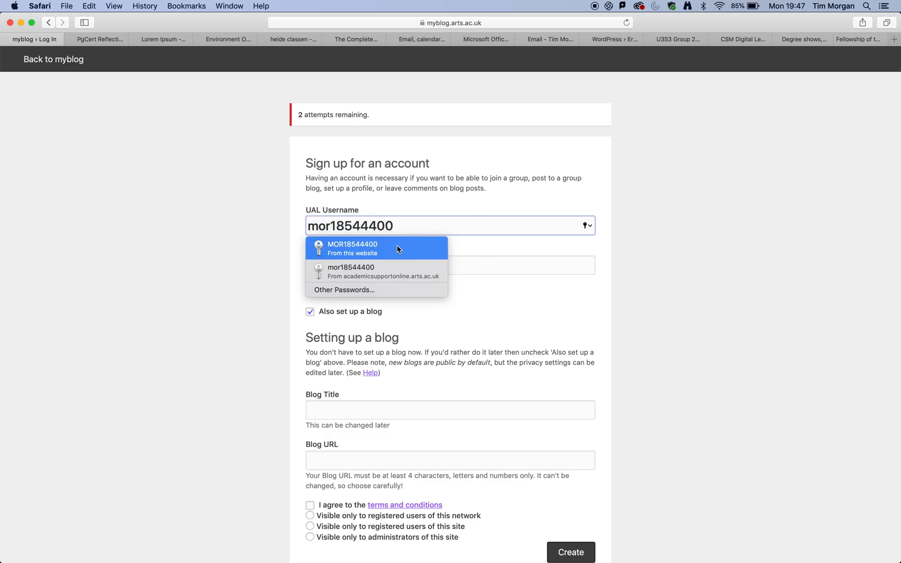
{"action": "left_click", "coordinate": [352, 247]}
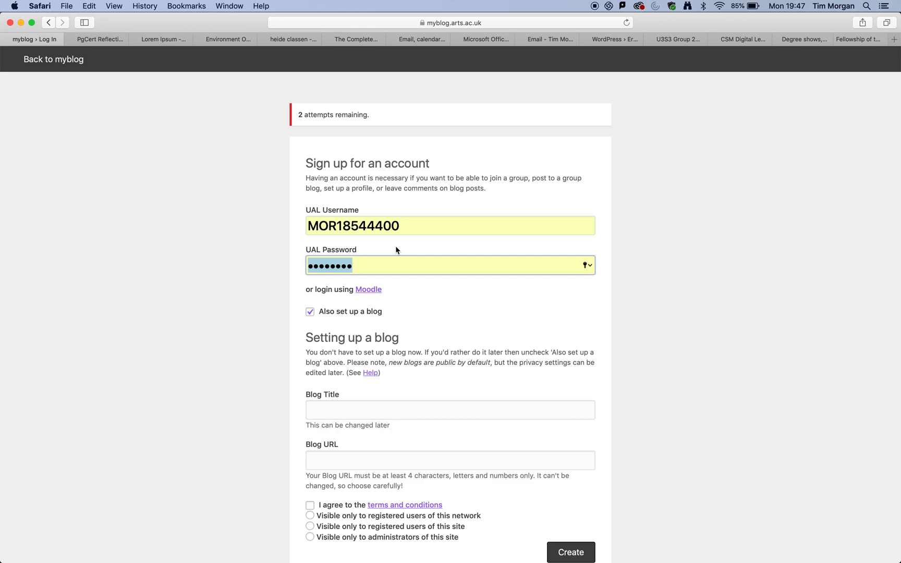
{"action": "mouse_move", "coordinate": [366, 295]}
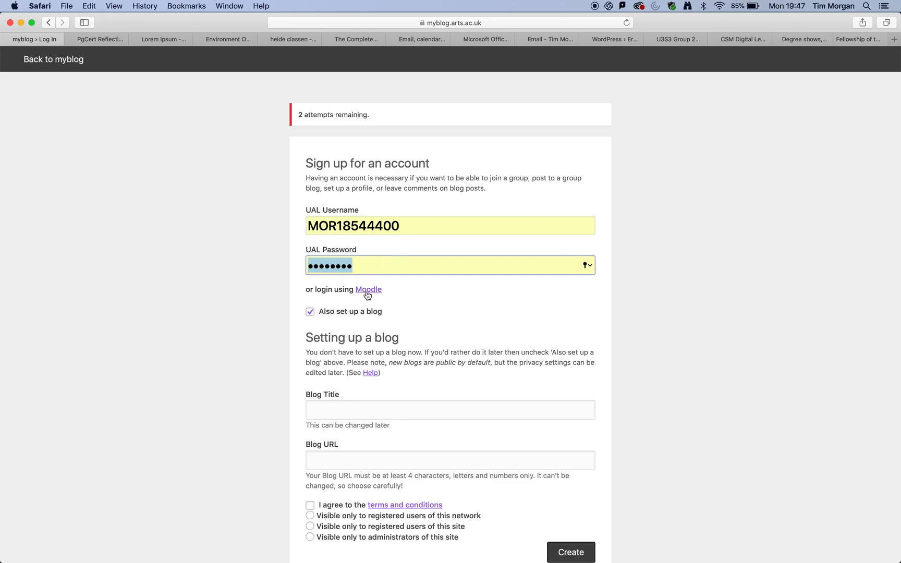
{"action": "scroll", "scroll_direction": "down", "scroll_amount": 3}
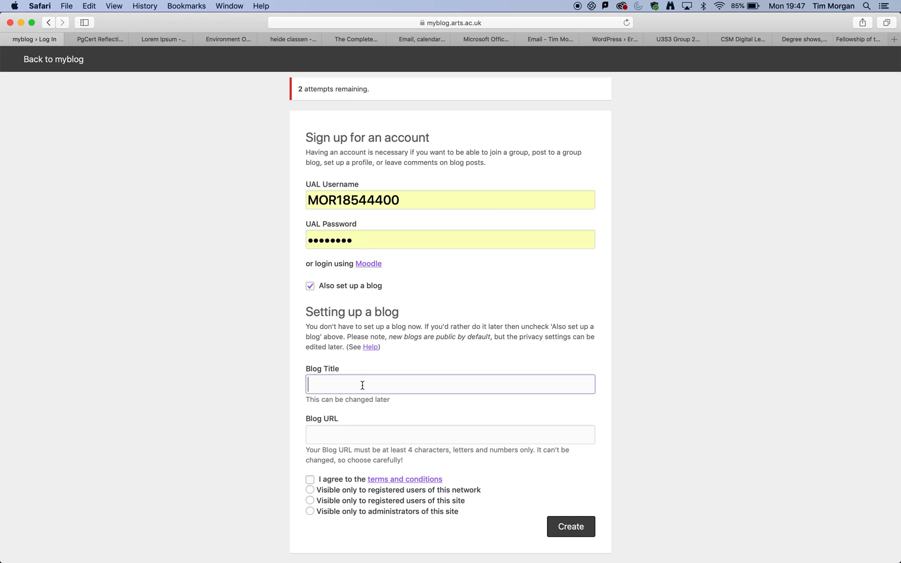
- Enter blog title 'Unit 4' with address unit4, accept the terms, and submit
{"action": "type", "text": "Unit"}
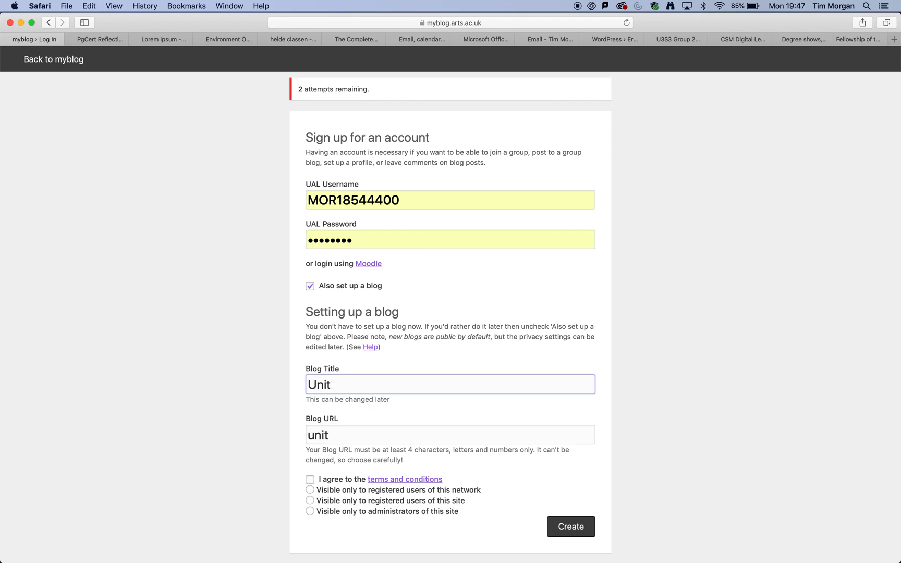
{"action": "type", "text": "4"}
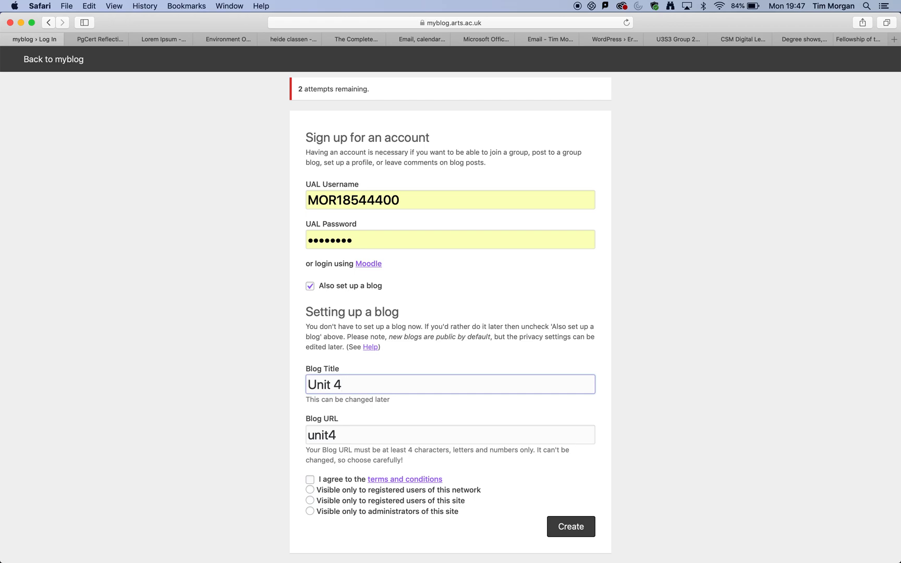
{"action": "mouse_move", "coordinate": [482, 386]}
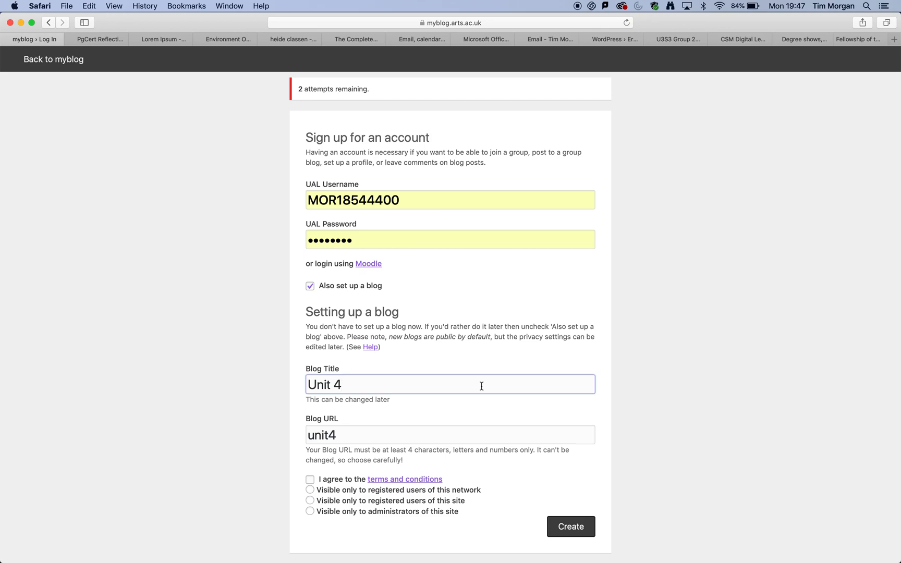
{"action": "left_click", "coordinate": [309, 479]}
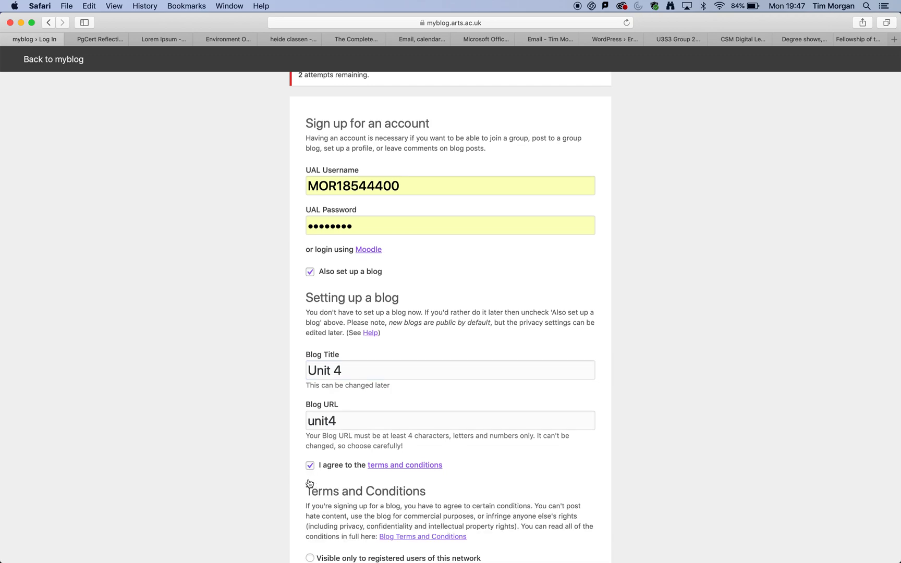
{"action": "scroll", "scroll_direction": "down", "scroll_amount": 3}
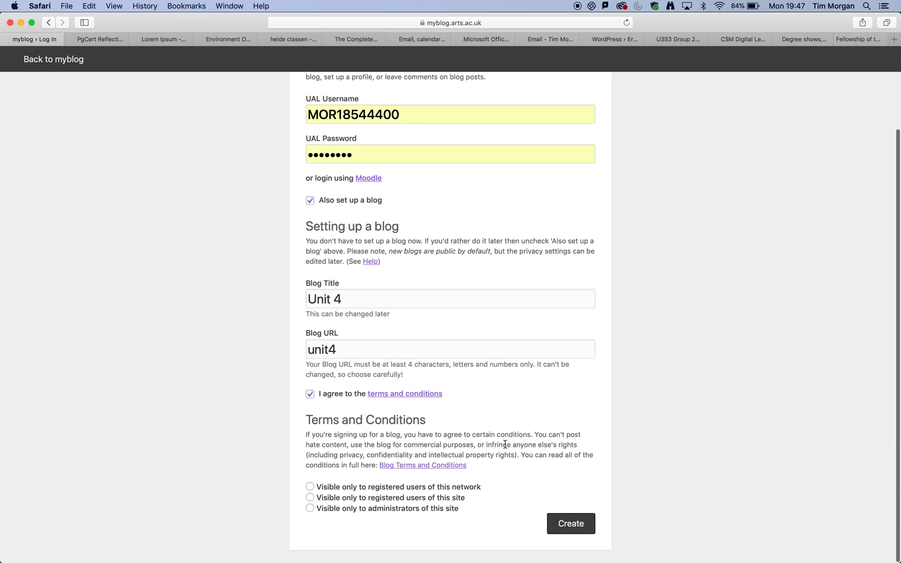
{"action": "scroll", "scroll_direction": "up", "scroll_amount": 3}
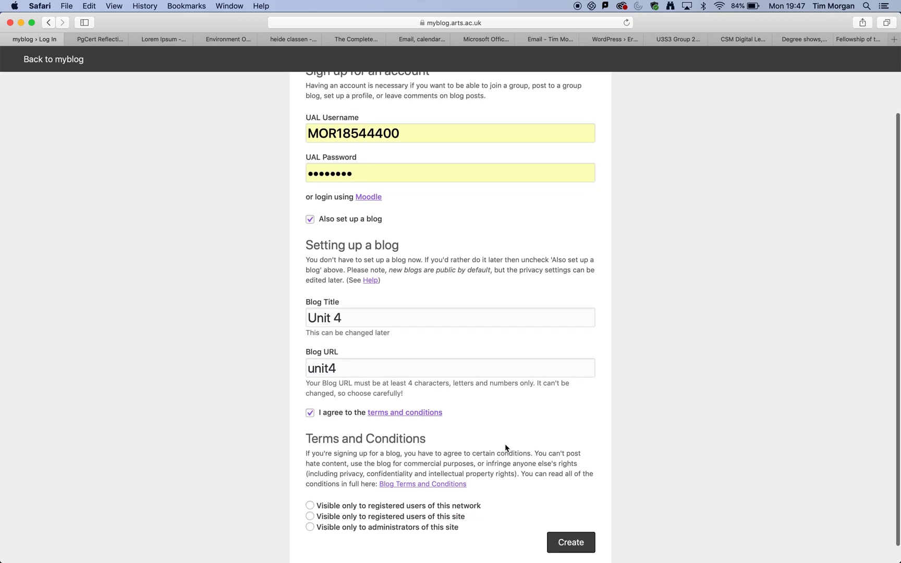
{"action": "left_click", "coordinate": [570, 542]}
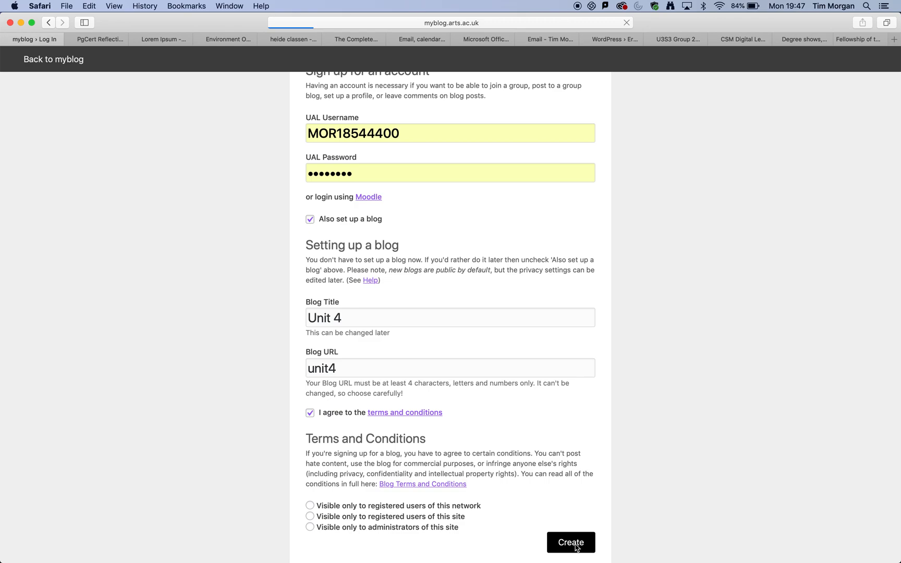
- Submit the sign-up and reach the 'Welcome to myblog.arts!' confirmation page
{"action": "left_click", "coordinate": [571, 542]}
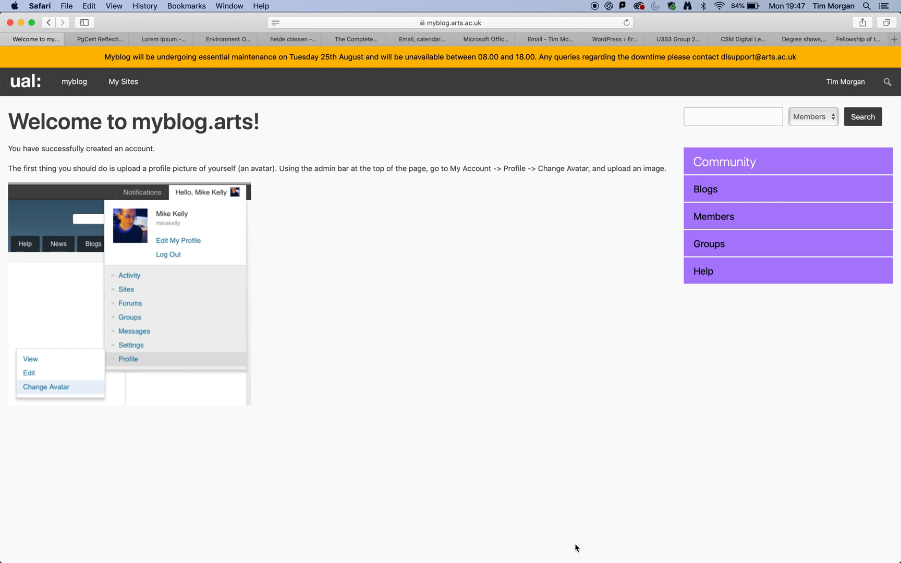
{"action": "mouse_move", "coordinate": [547, 60]}
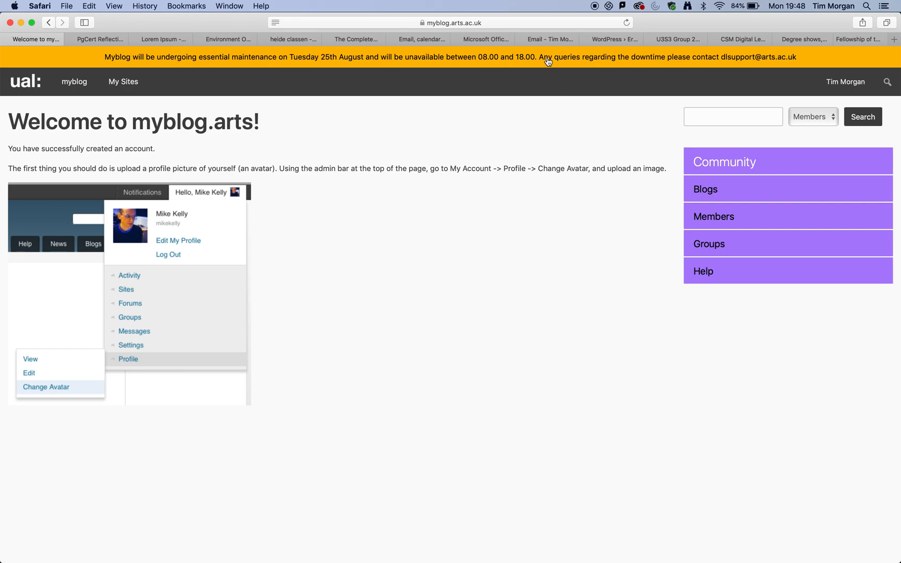
{"action": "mouse_move", "coordinate": [515, 60]}
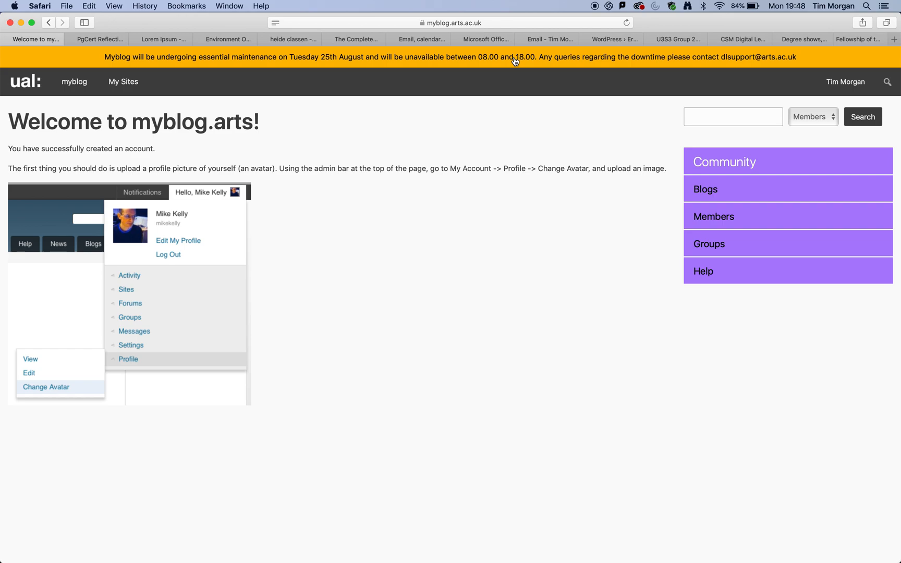
{"action": "mouse_move", "coordinate": [337, 152]}
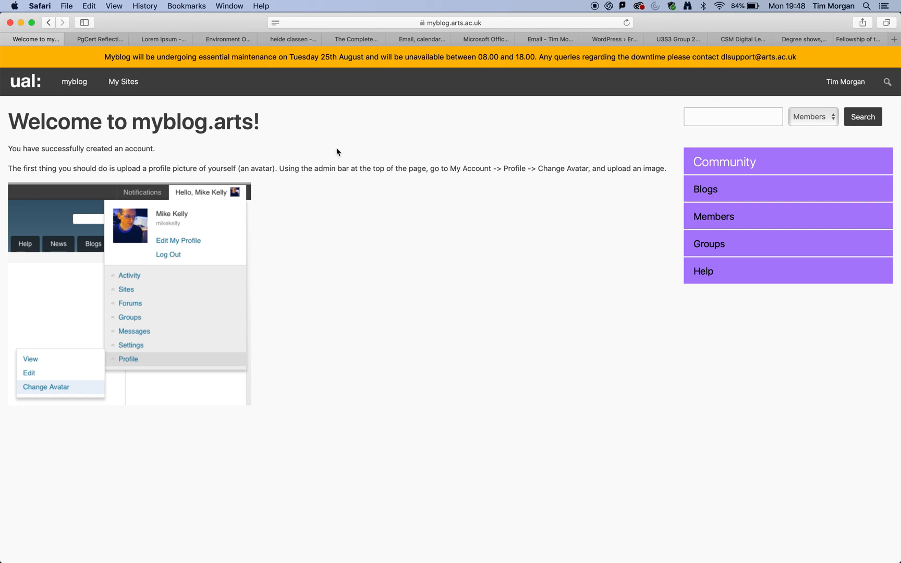
{"action": "mouse_move", "coordinate": [233, 179]}
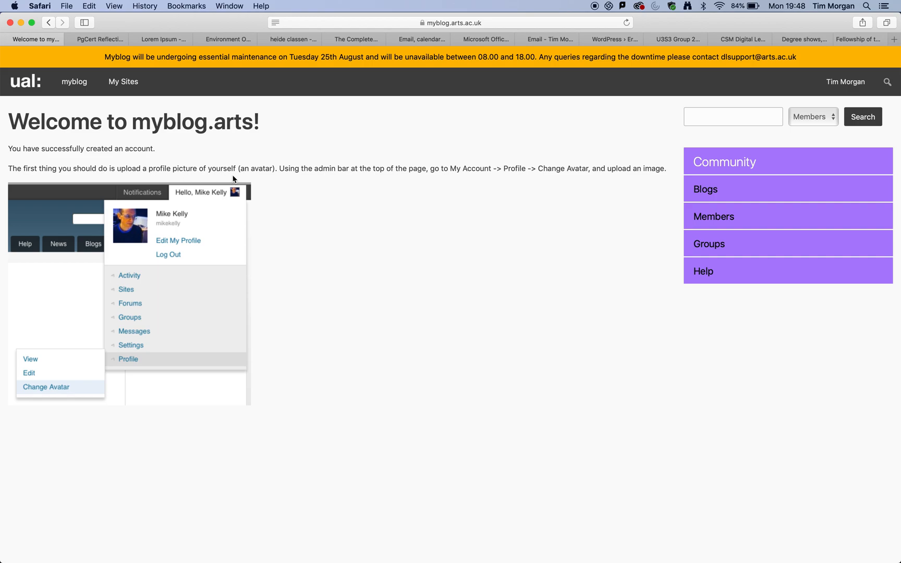
{"action": "mouse_move", "coordinate": [434, 180]}
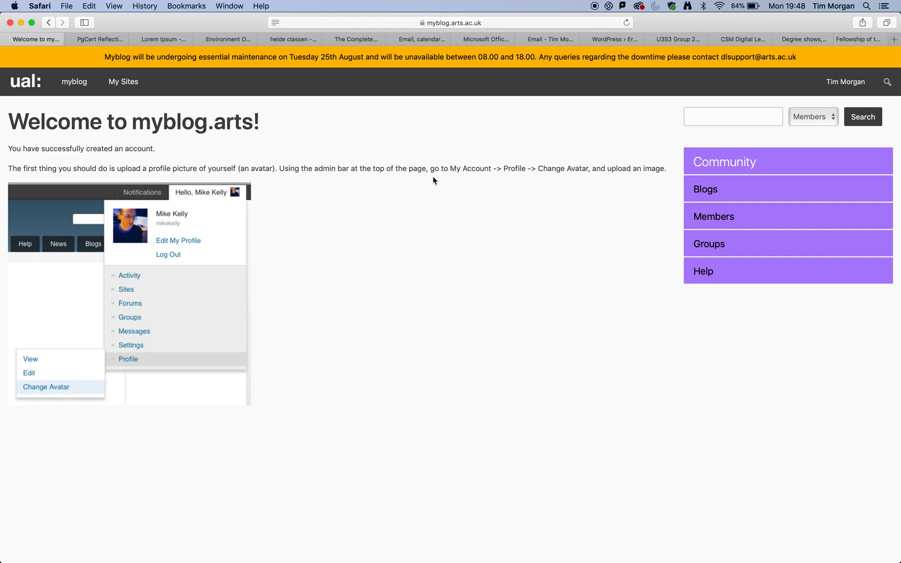
{"action": "mouse_move", "coordinate": [477, 172]}
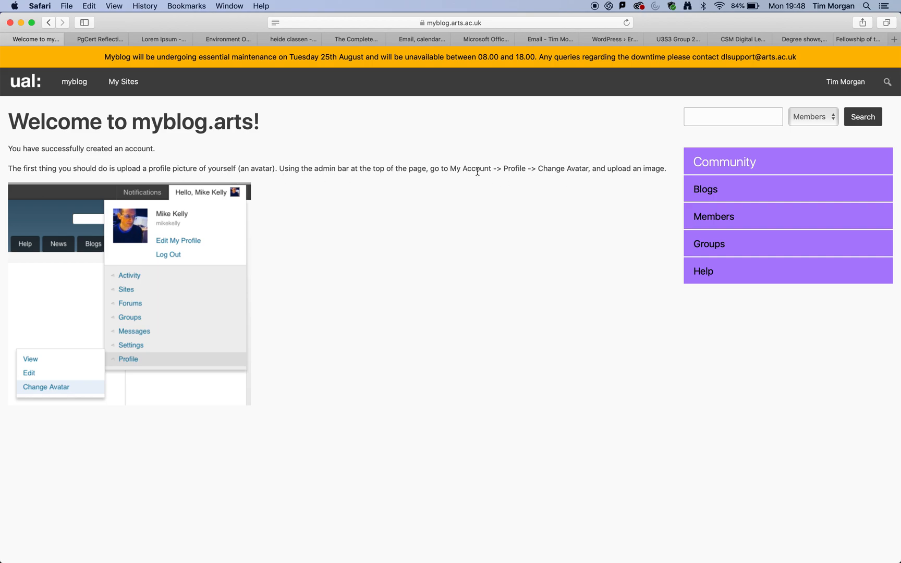
{"action": "mouse_move", "coordinate": [514, 170]}
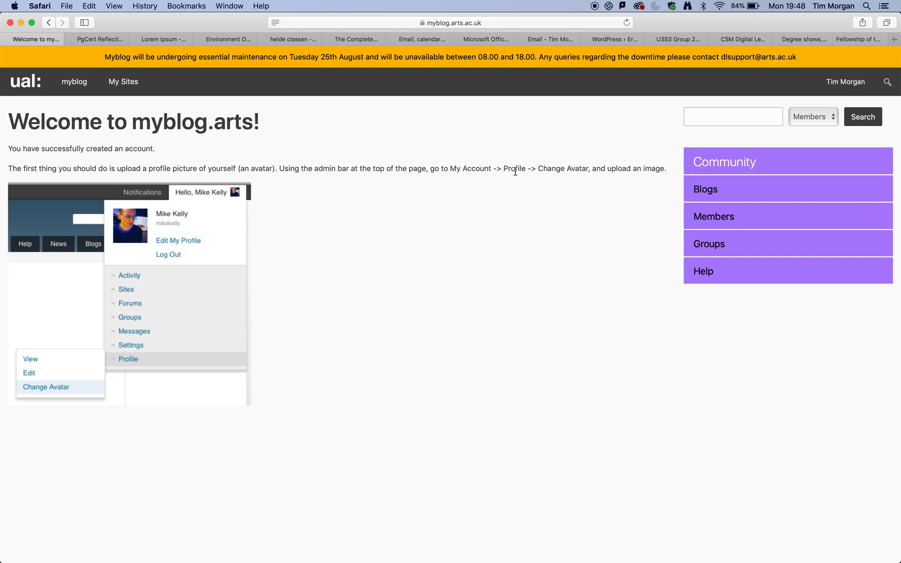
{"action": "mouse_move", "coordinate": [869, 84]}
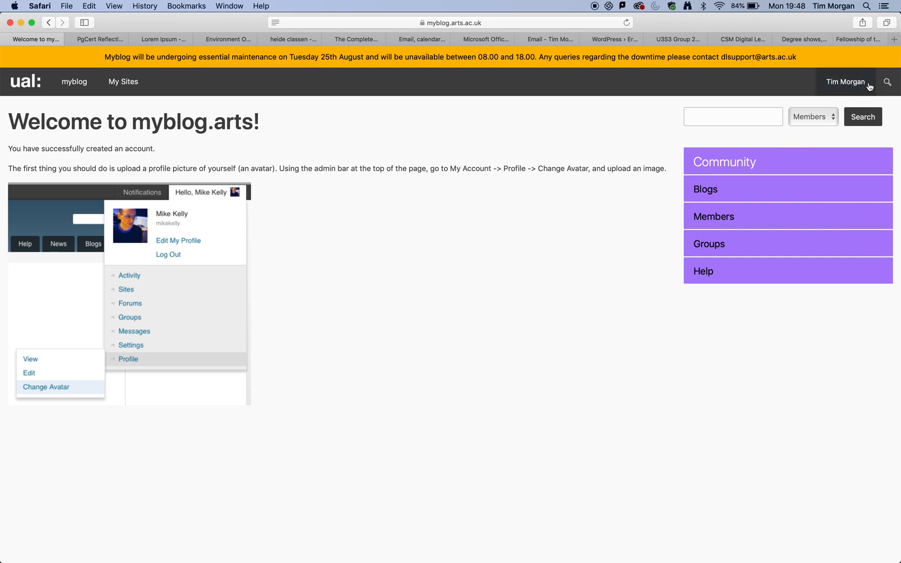
- Go to your member profile page from the account menu
{"action": "left_click", "coordinate": [845, 81]}
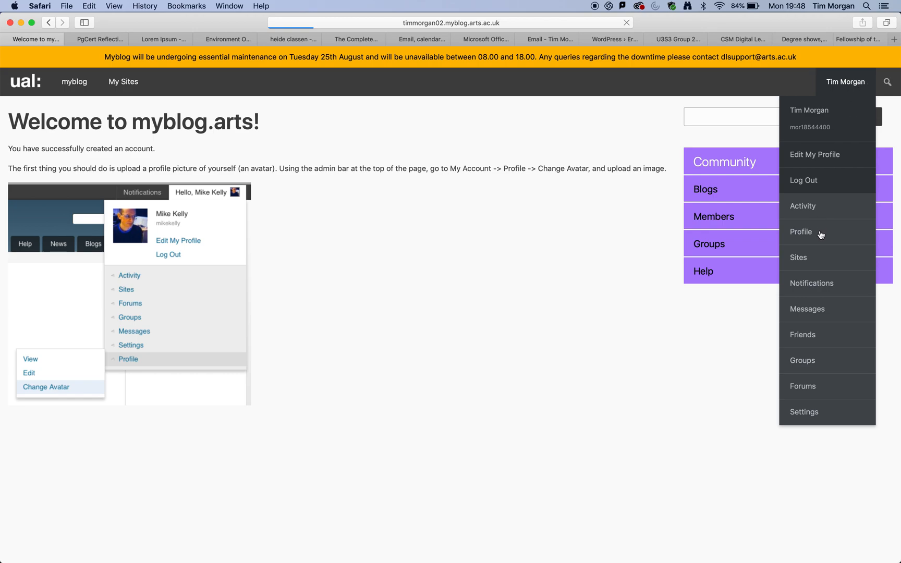
{"action": "left_click", "coordinate": [801, 231]}
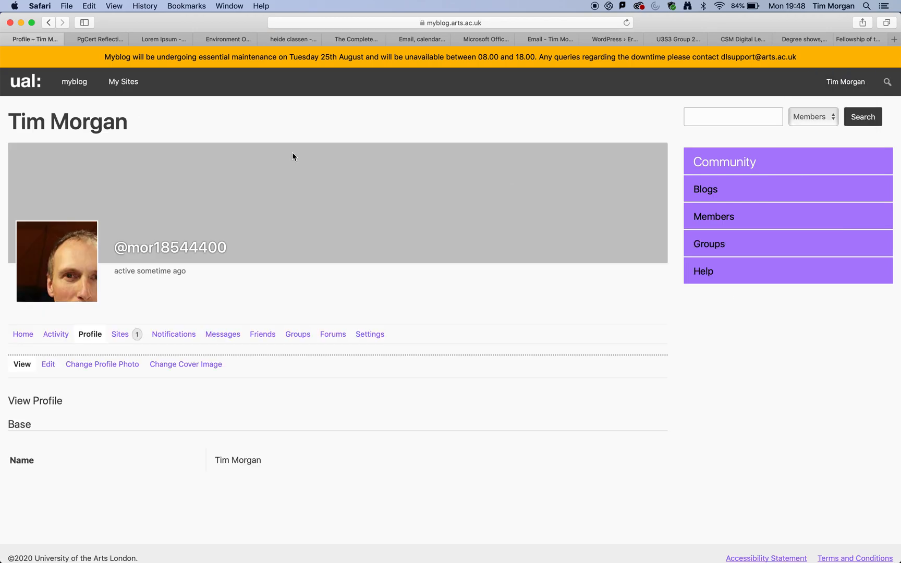
{"action": "mouse_move", "coordinate": [72, 254]}
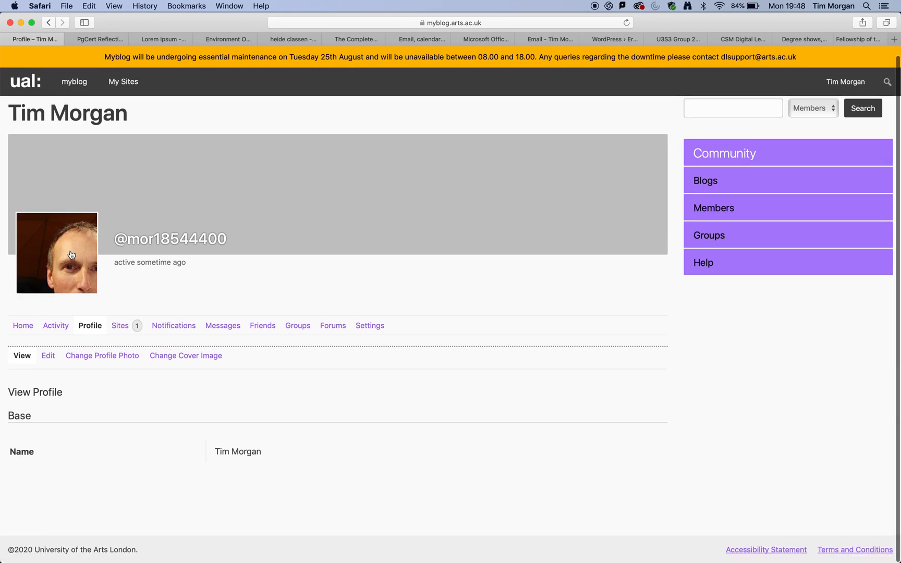
{"action": "mouse_move", "coordinate": [82, 264]}
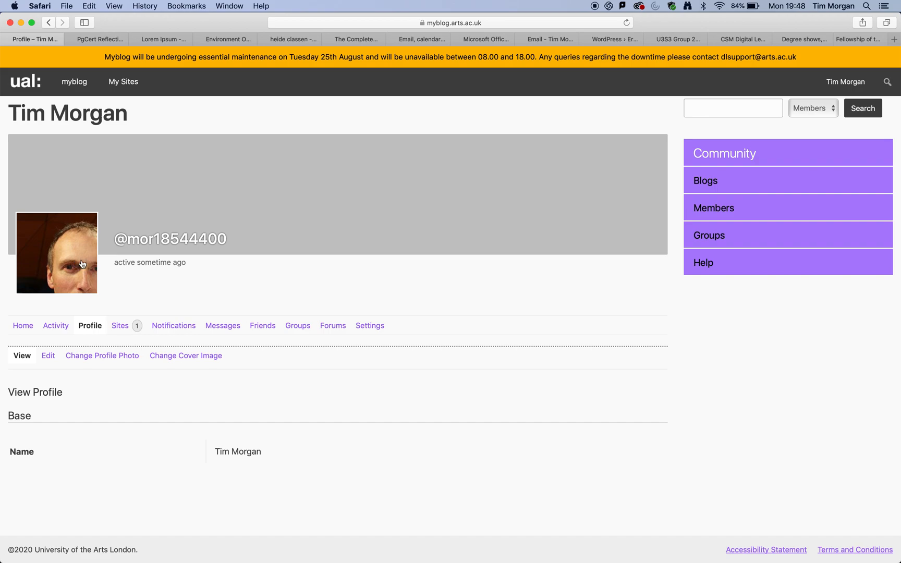
{"action": "mouse_move", "coordinate": [102, 355]}
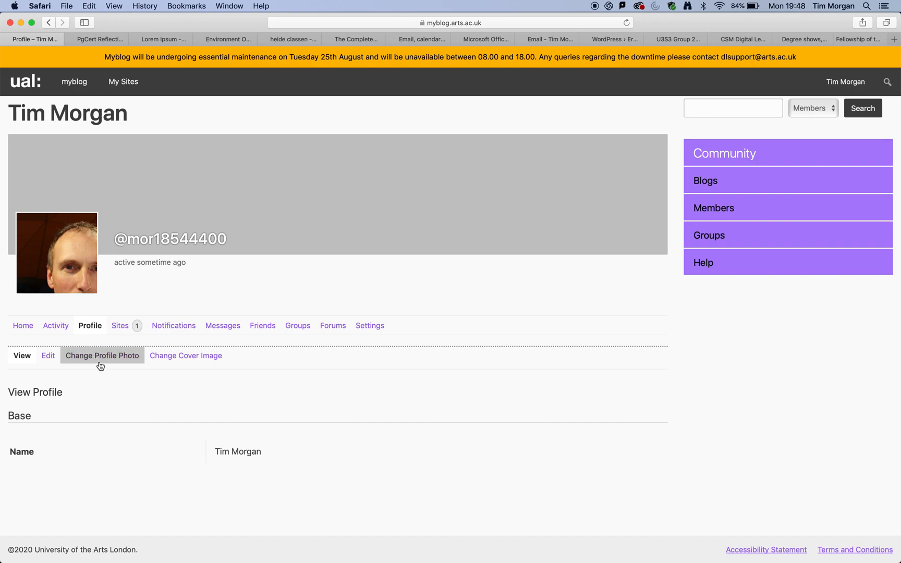
{"action": "mouse_move", "coordinate": [103, 360]}
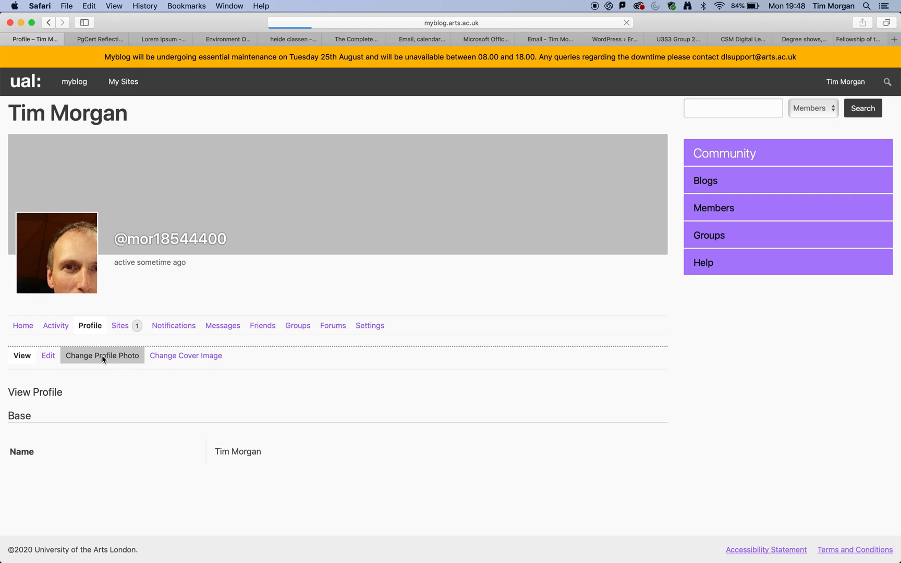
- Show the Change Profile Photo page with its 'Select your file' upload area
{"action": "left_click", "coordinate": [102, 355]}
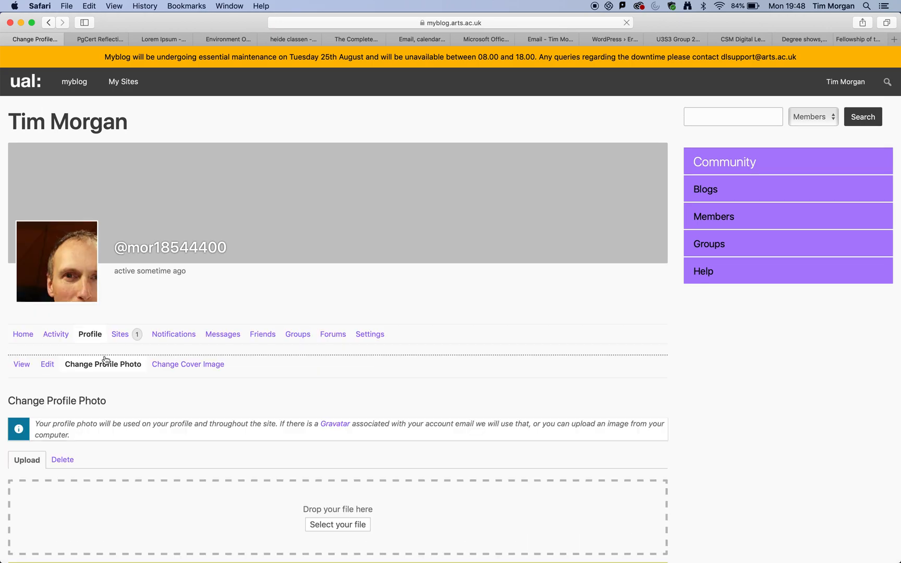
{"action": "mouse_move", "coordinate": [357, 506]}
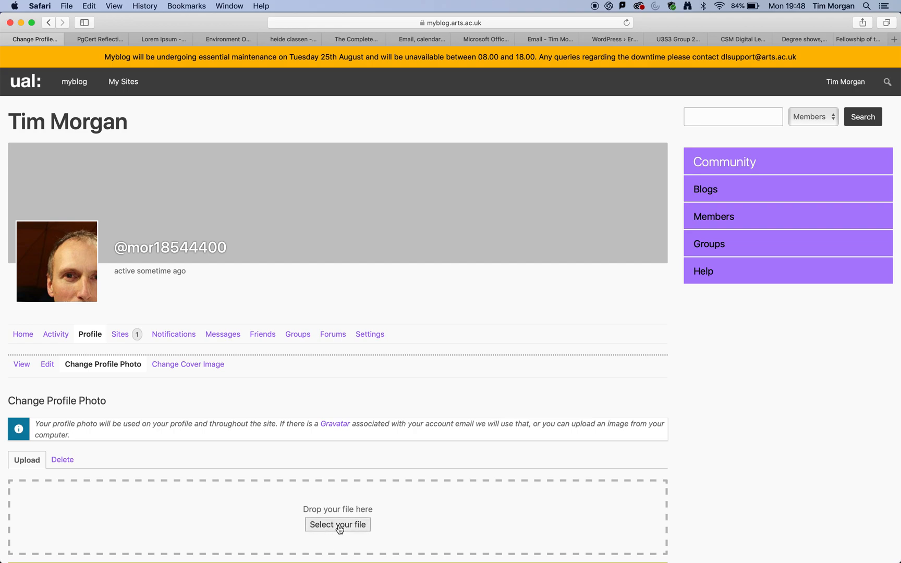
{"action": "mouse_move", "coordinate": [365, 505]}
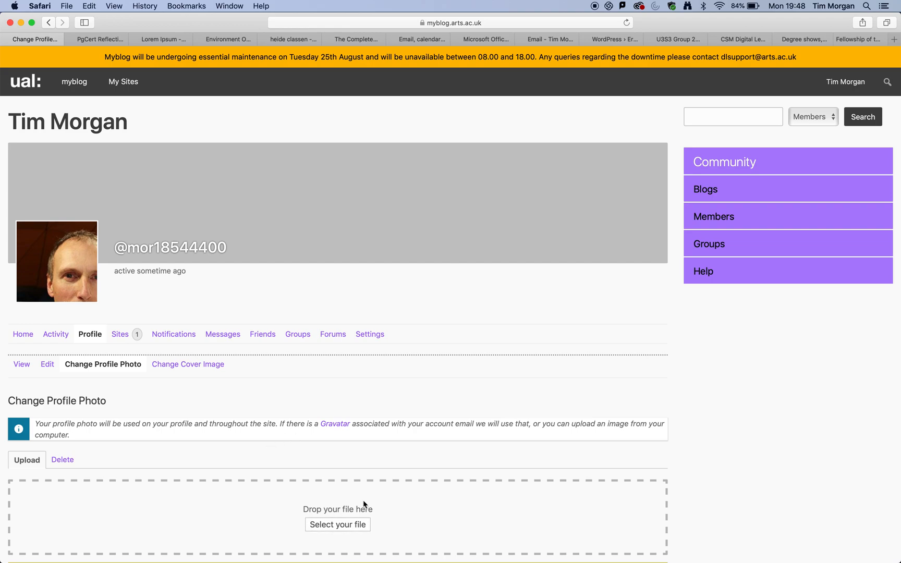
{"action": "mouse_move", "coordinate": [86, 289]}
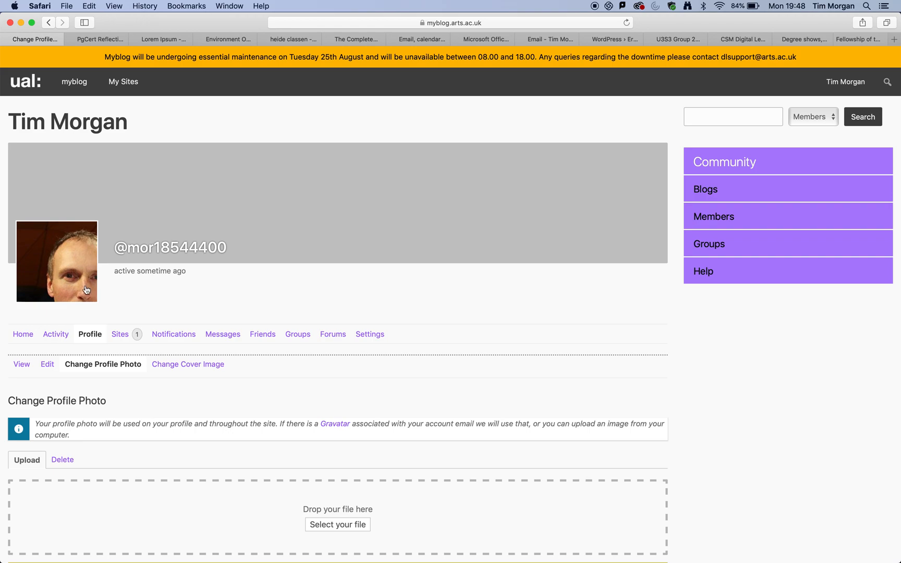
{"action": "mouse_move", "coordinate": [66, 281]}
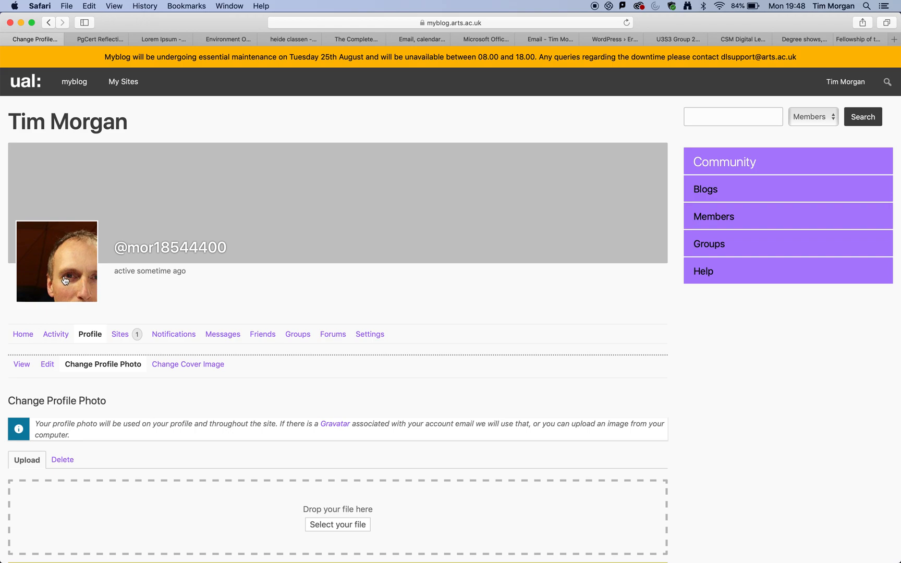
{"action": "mouse_move", "coordinate": [493, 151]}
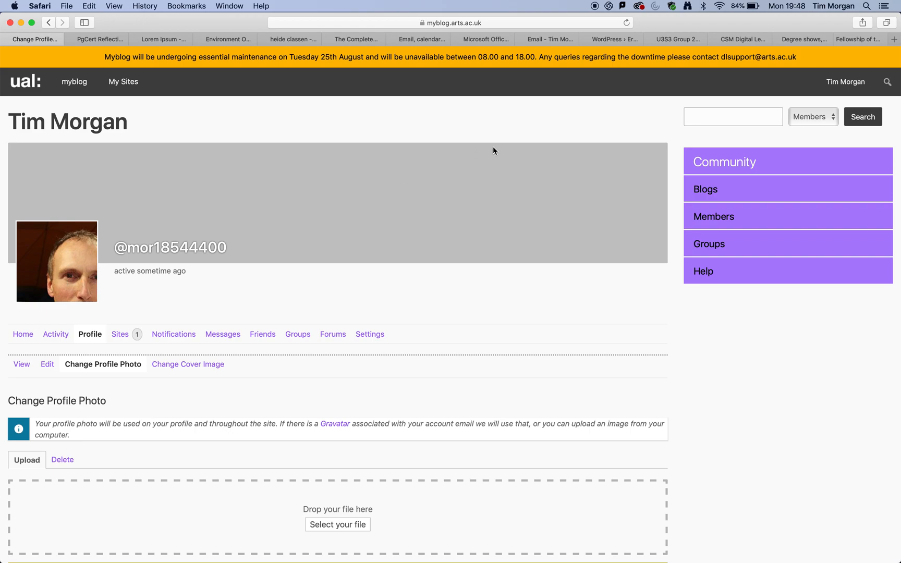
- Reach the PgCert Reflective Blog dashboard via My Sites and show its site menu
{"action": "left_click", "coordinate": [123, 81]}
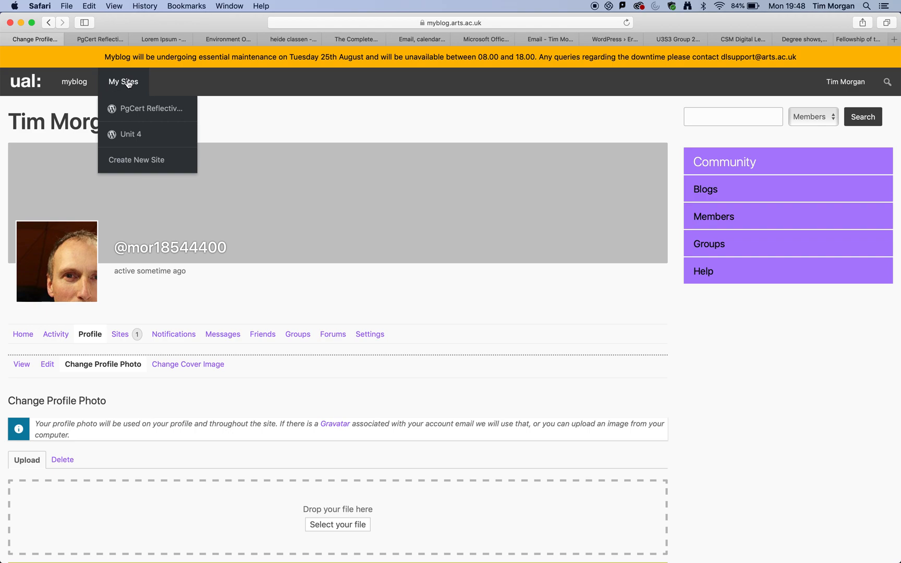
{"action": "mouse_move", "coordinate": [118, 89]}
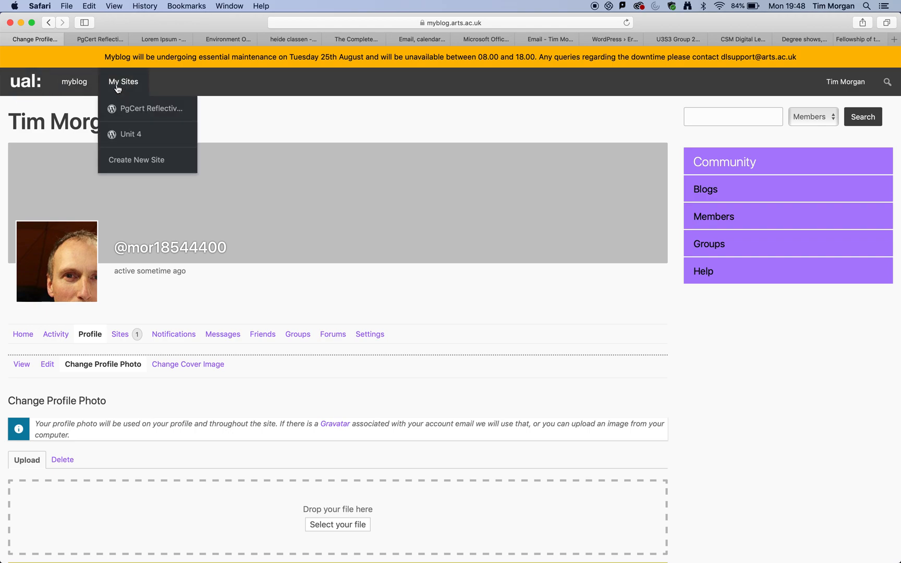
{"action": "mouse_move", "coordinate": [131, 134]}
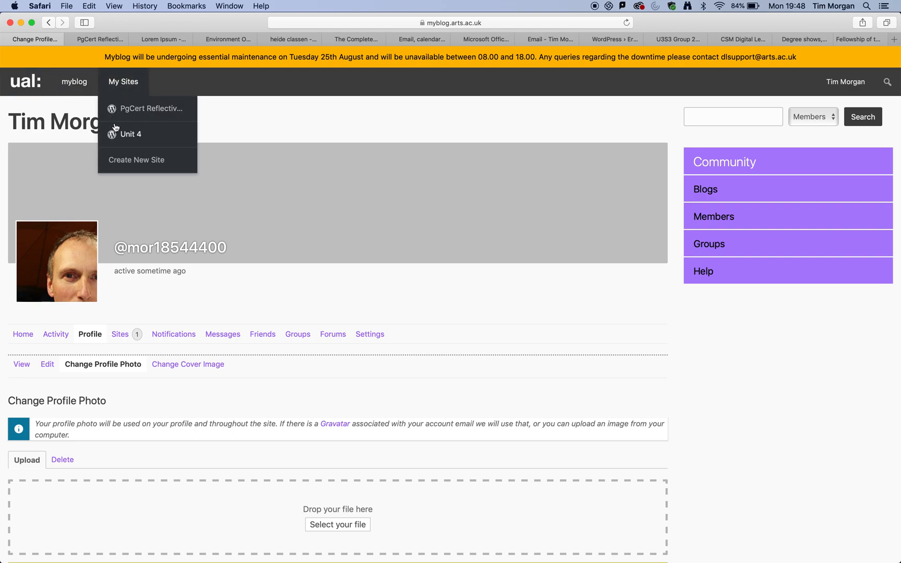
{"action": "mouse_move", "coordinate": [148, 109]}
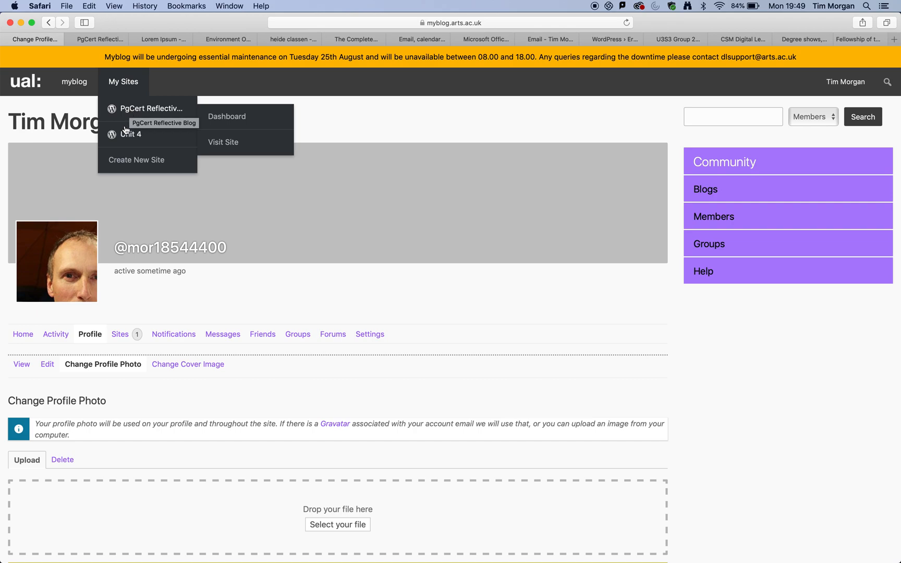
{"action": "mouse_move", "coordinate": [150, 108]}
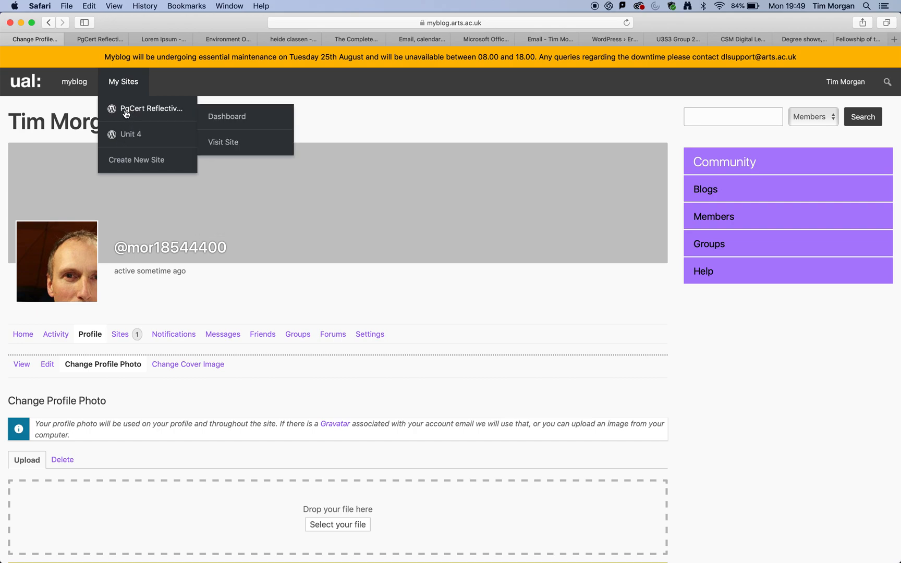
{"action": "mouse_move", "coordinate": [152, 109]}
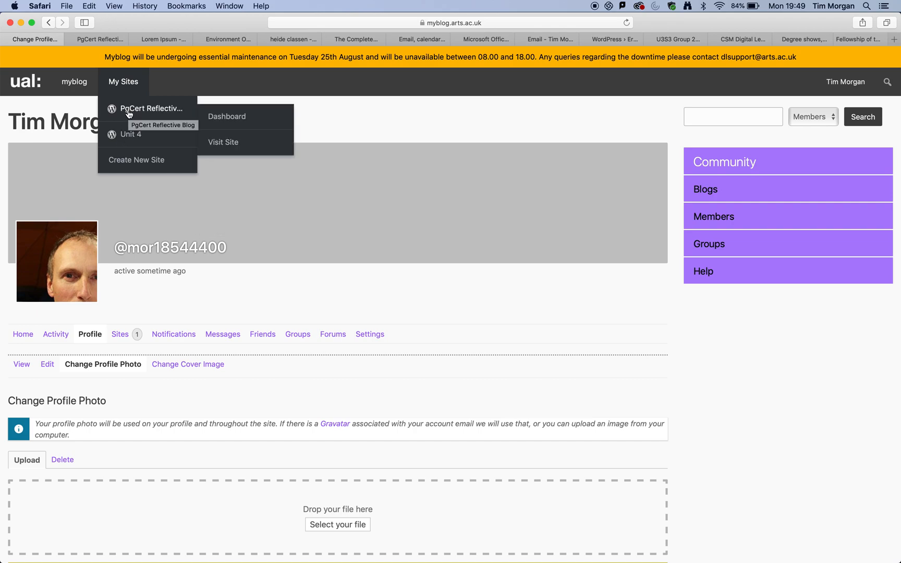
{"action": "left_click", "coordinate": [226, 116]}
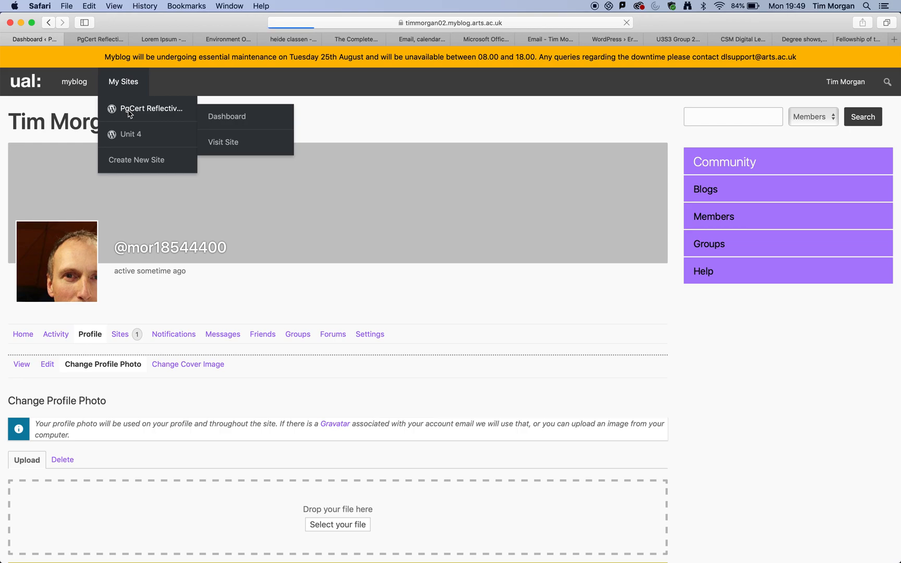
{"action": "left_click", "coordinate": [226, 117]}
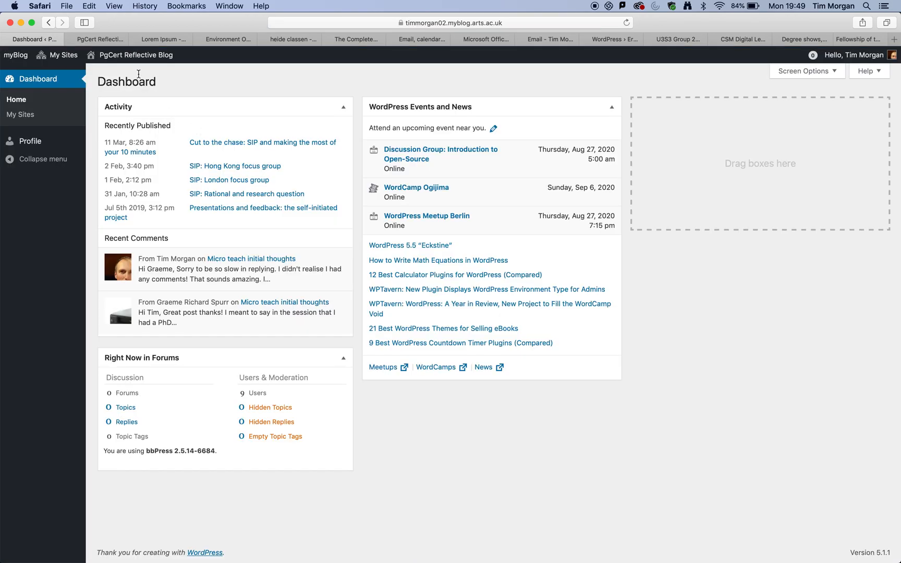
{"action": "left_click", "coordinate": [137, 54]}
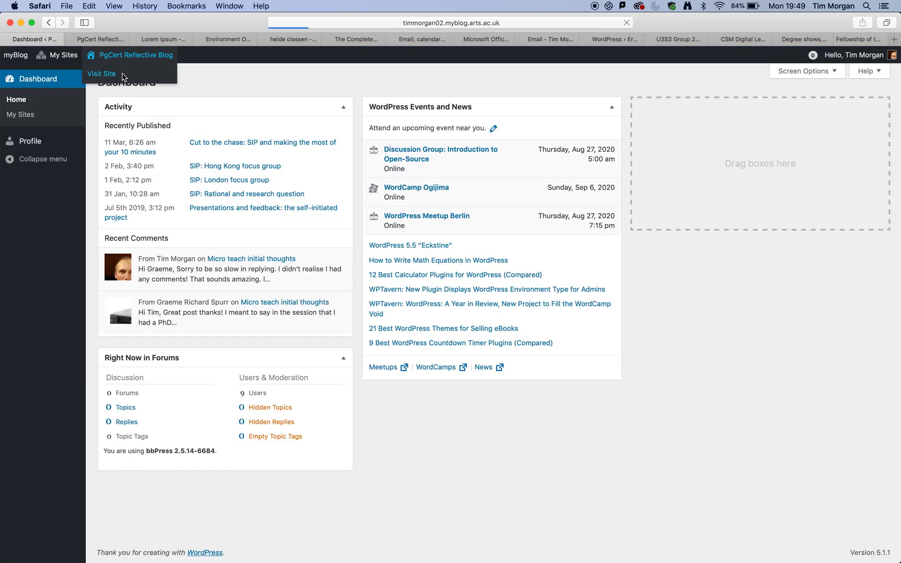
{"action": "mouse_move", "coordinate": [102, 74]}
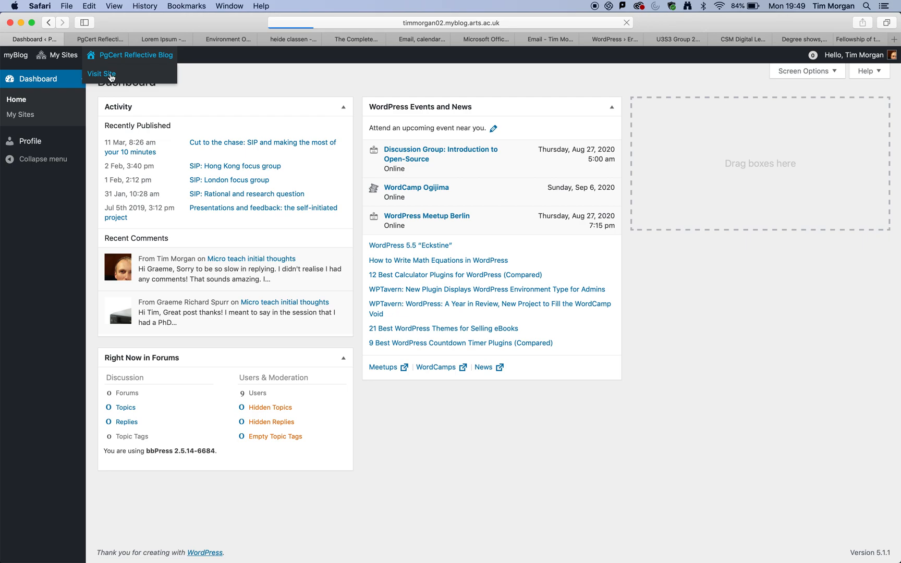
- Visit the PgCert Reflective Blog public site and read the 'Cut to the chase' SIP post
{"action": "left_click", "coordinate": [101, 73]}
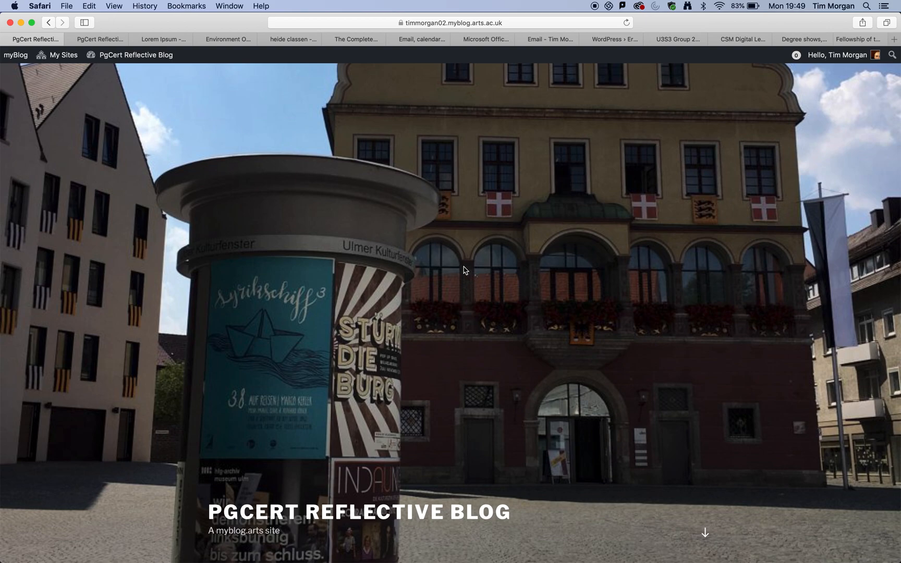
{"action": "mouse_move", "coordinate": [423, 327]}
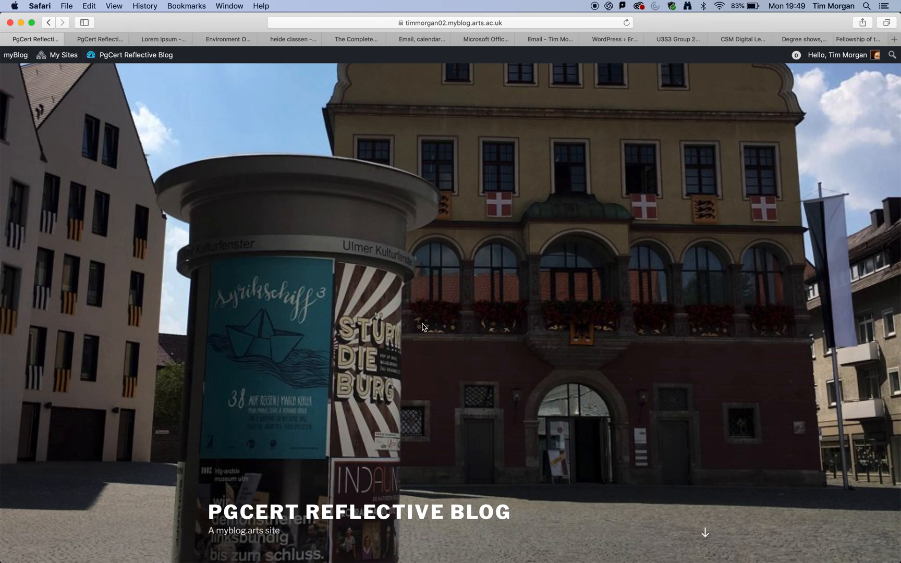
{"action": "scroll", "scroll_direction": "down", "scroll_amount": 3}
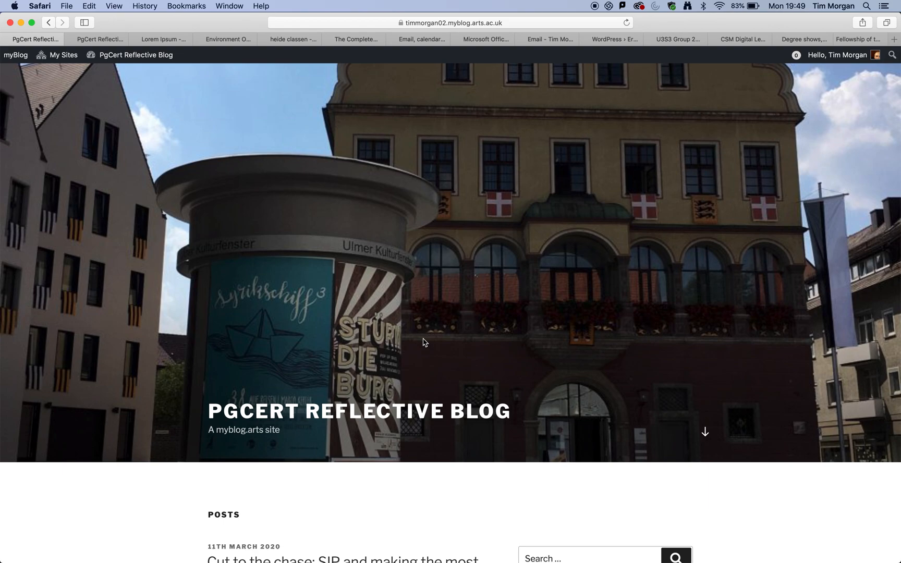
{"action": "scroll", "scroll_direction": "down", "scroll_amount": 3}
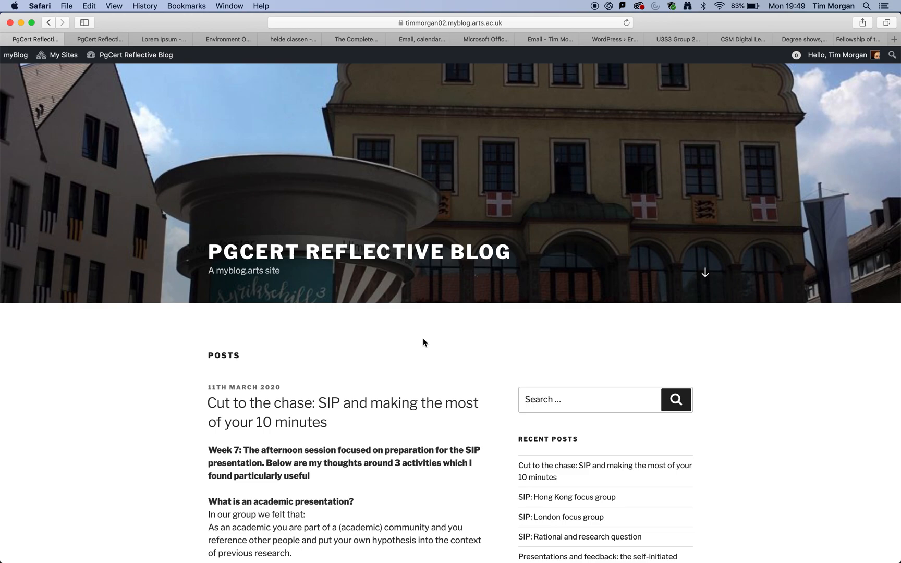
{"action": "scroll", "scroll_direction": "down", "scroll_amount": 3}
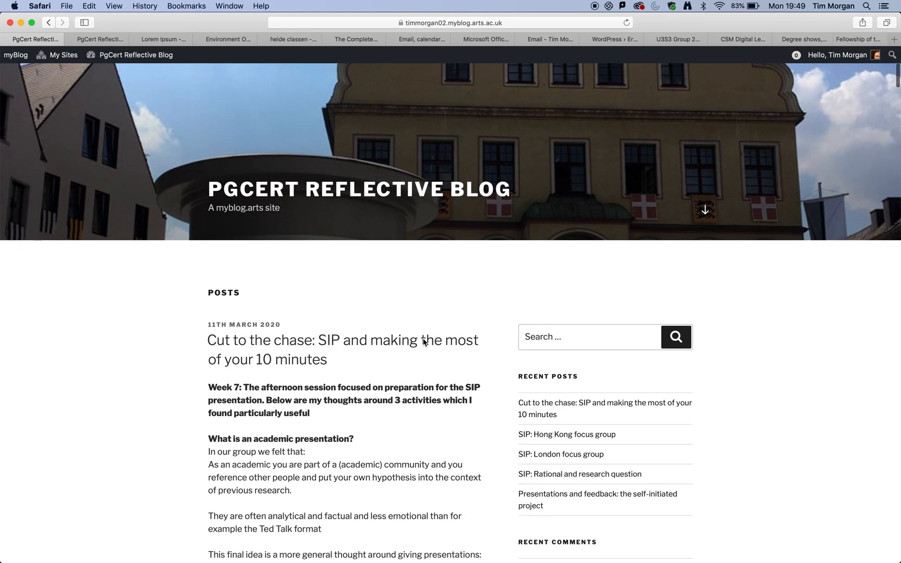
{"action": "scroll", "scroll_direction": "down", "scroll_amount": 3}
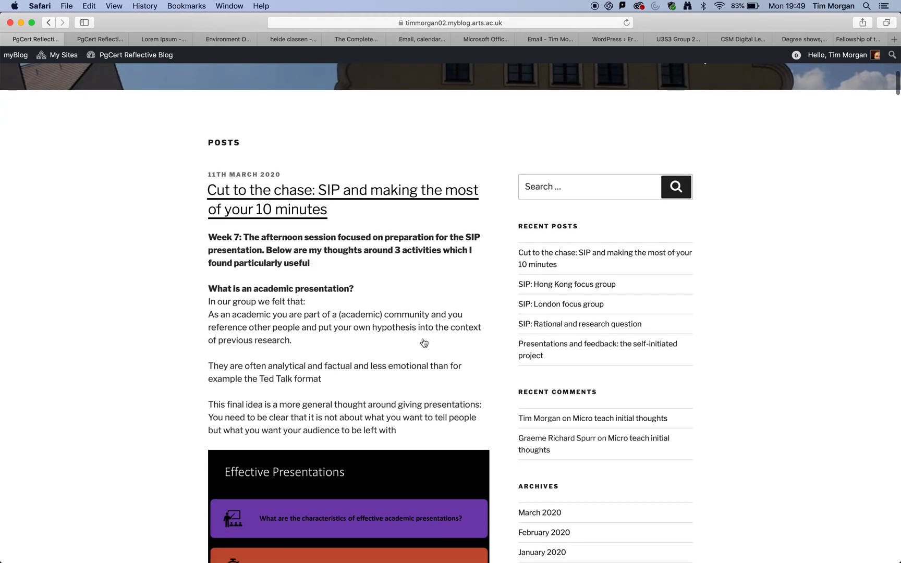
{"action": "mouse_move", "coordinate": [424, 291]}
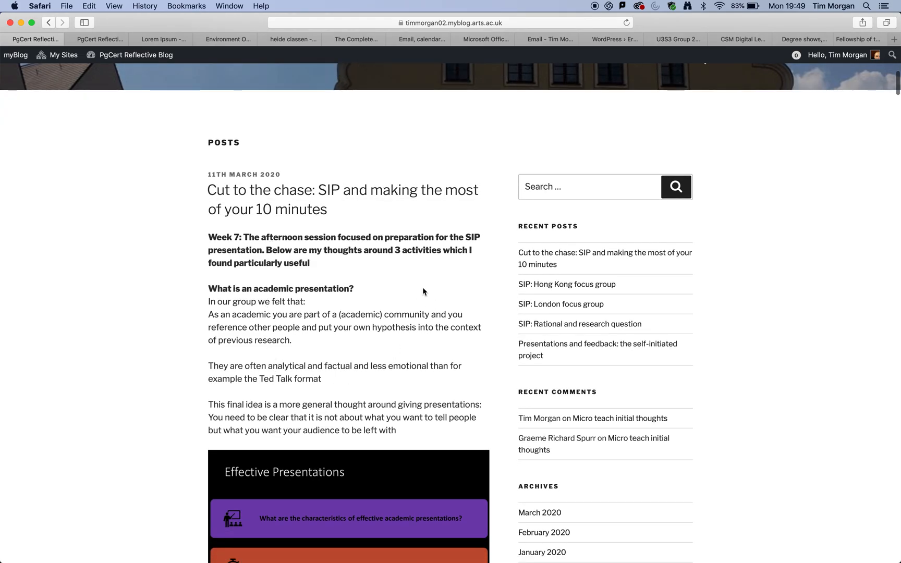
{"action": "scroll", "scroll_direction": "down", "scroll_amount": 3}
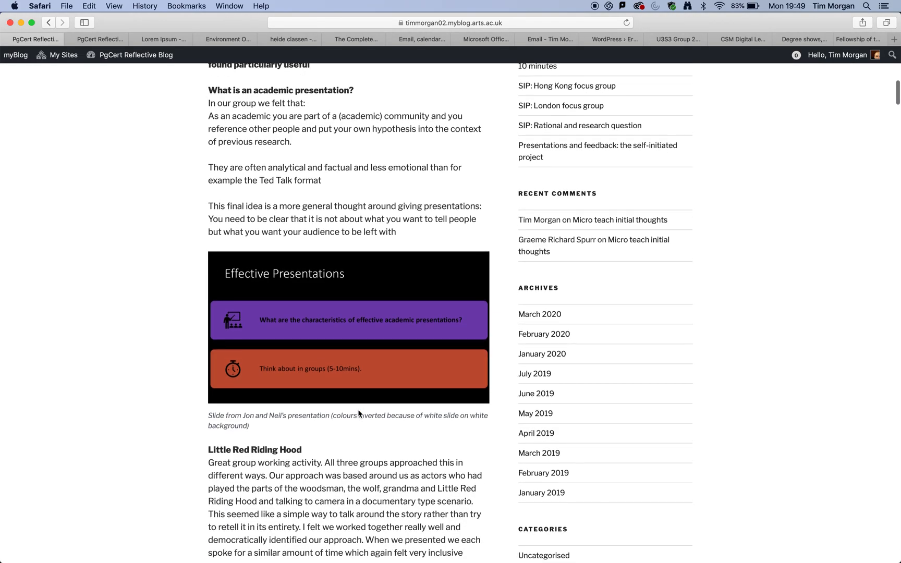
{"action": "scroll", "scroll_direction": "down", "scroll_amount": 3}
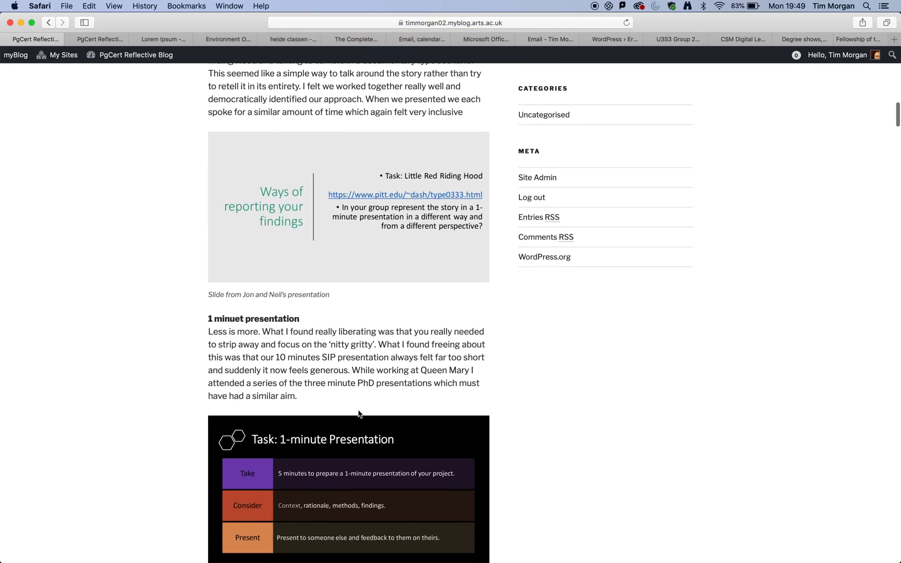
{"action": "scroll", "scroll_direction": "up", "scroll_amount": 3}
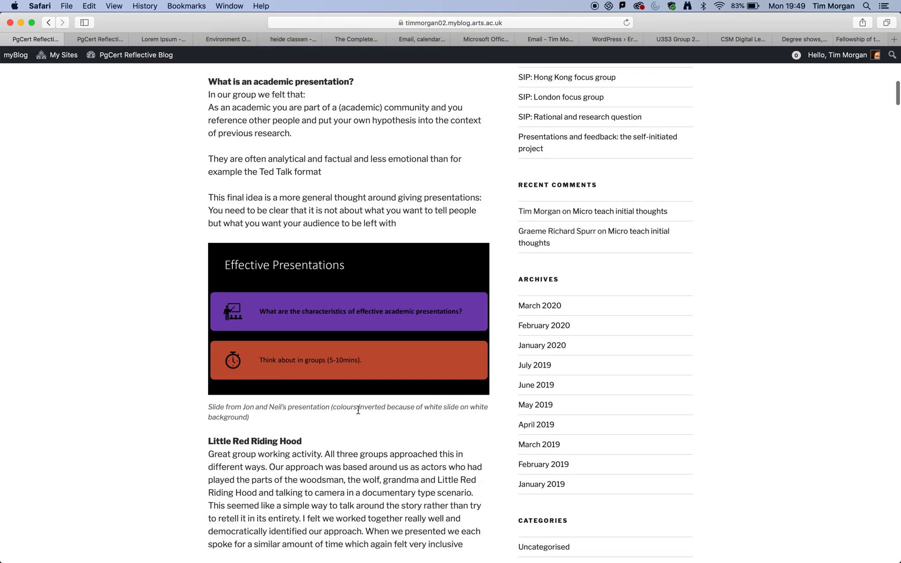
{"action": "scroll", "scroll_direction": "up", "scroll_amount": 3}
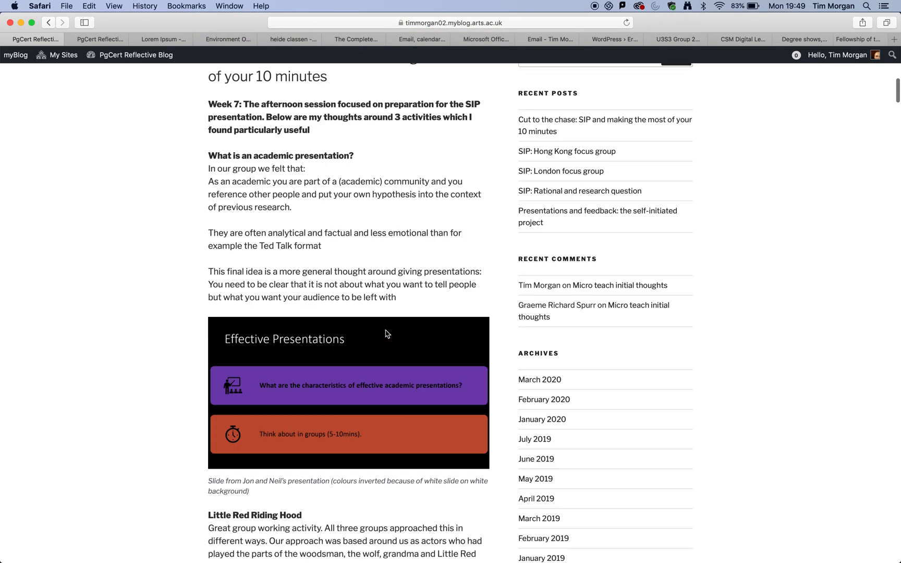
{"action": "scroll", "scroll_direction": "up", "scroll_amount": 3}
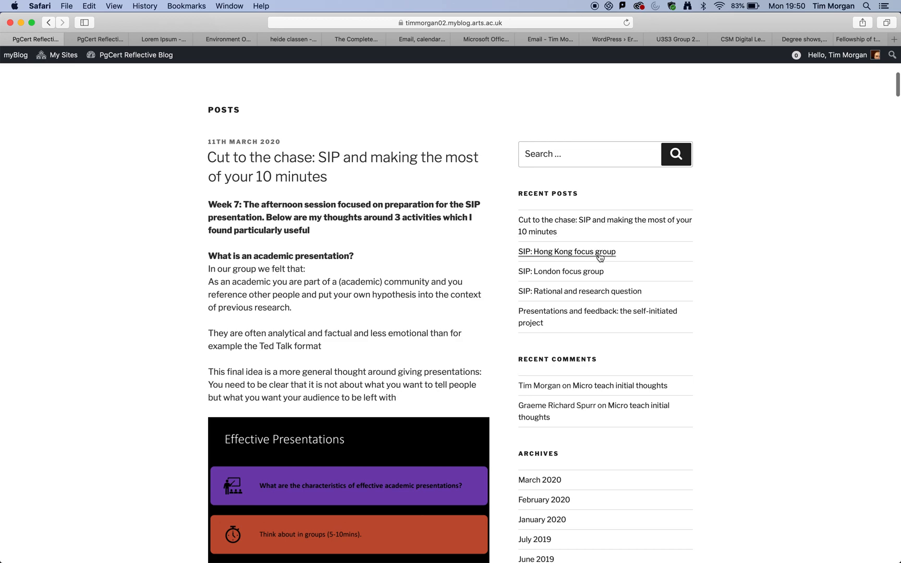
{"action": "mouse_move", "coordinate": [587, 252]}
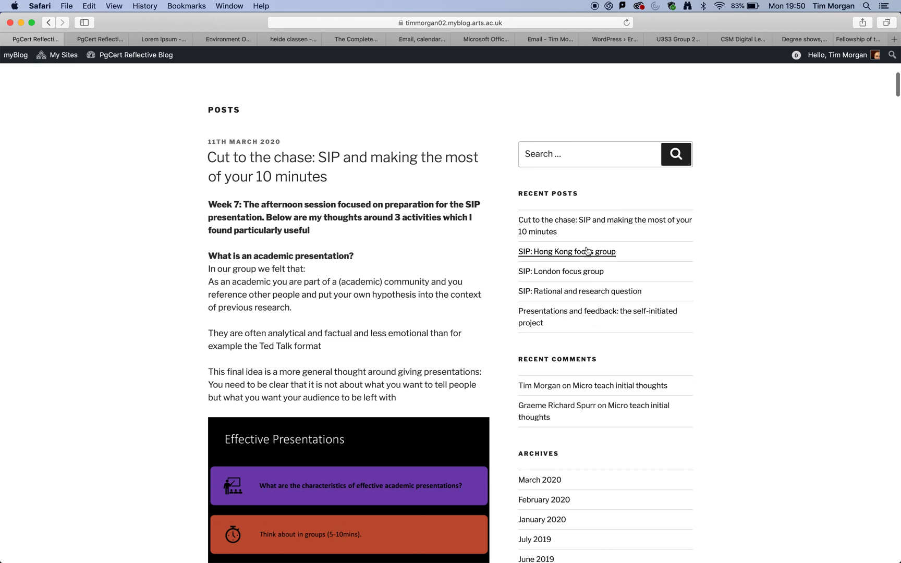
- Read the 'Presentations and feedback' post down to comments, via the Hong Kong focus group post
{"action": "left_click", "coordinate": [566, 252]}
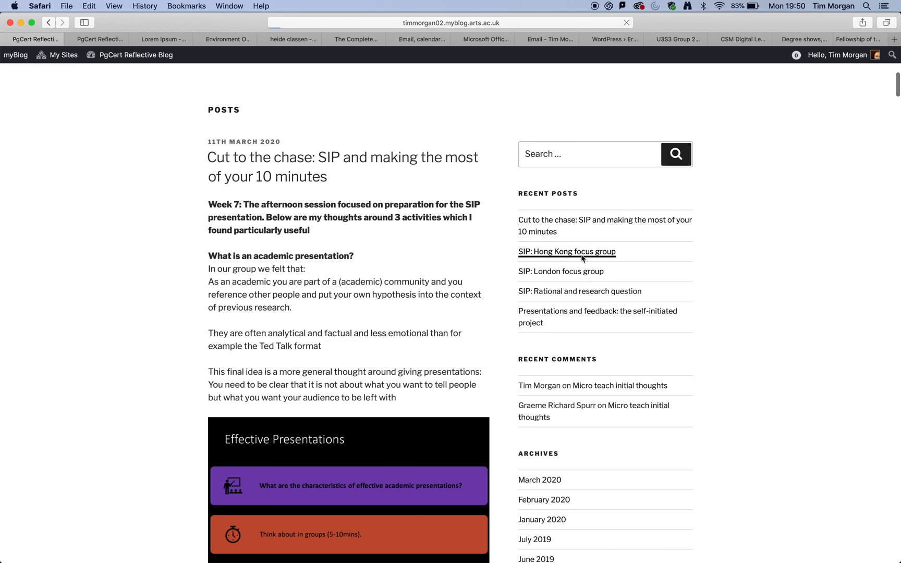
{"action": "left_click", "coordinate": [567, 252]}
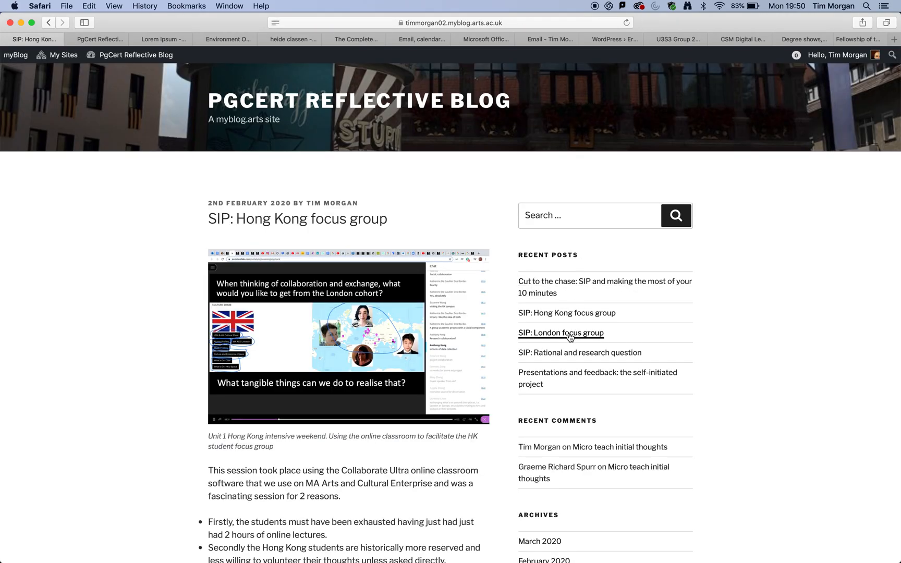
{"action": "mouse_move", "coordinate": [567, 378]}
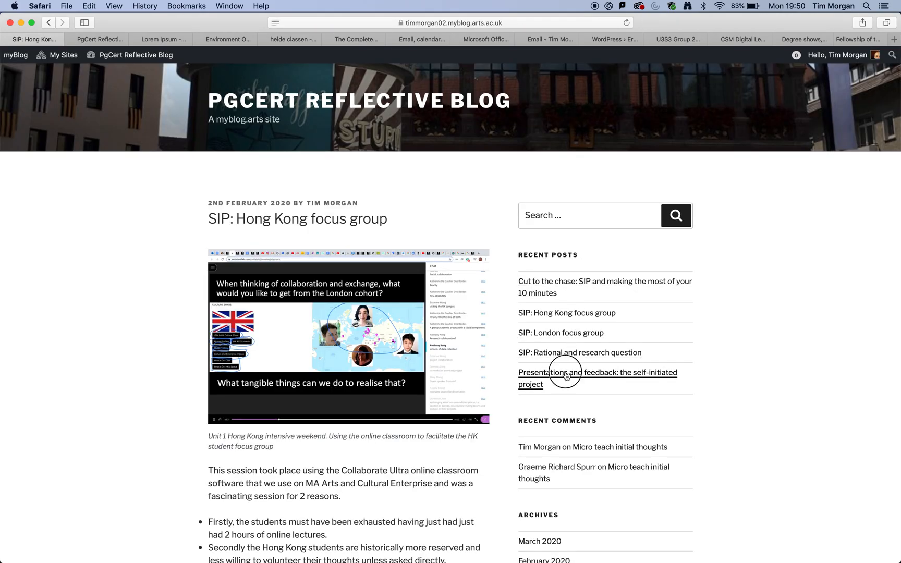
{"action": "left_click", "coordinate": [598, 378]}
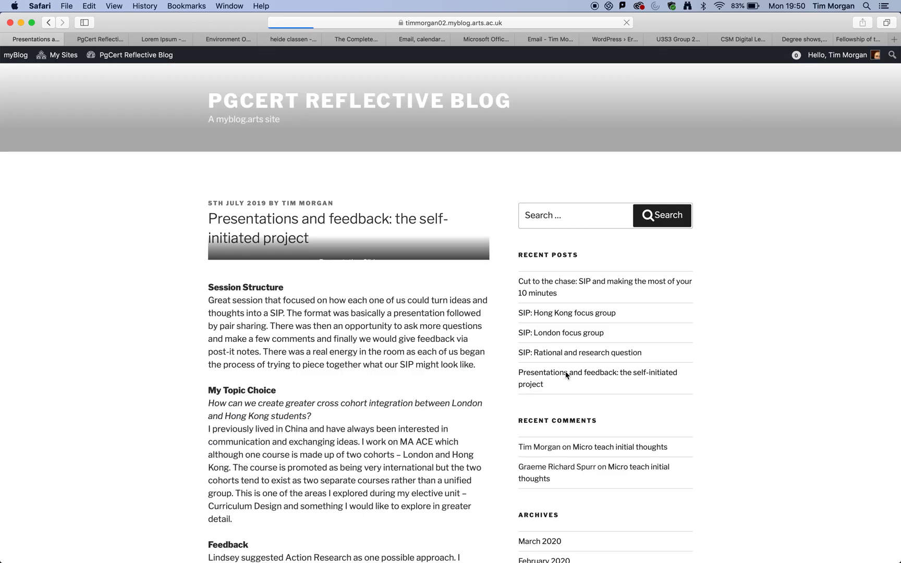
{"action": "scroll", "scroll_direction": "down", "scroll_amount": 3}
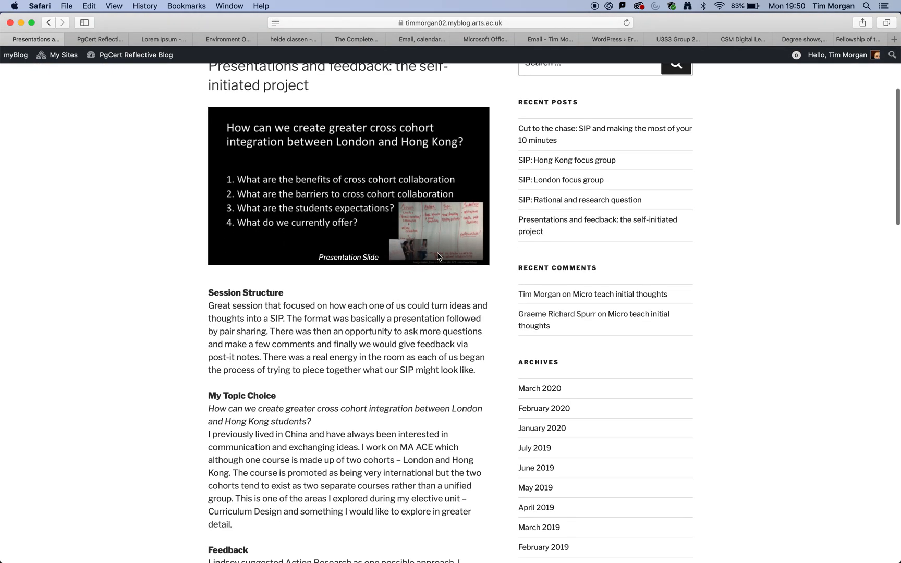
{"action": "scroll", "scroll_direction": "down", "scroll_amount": 3}
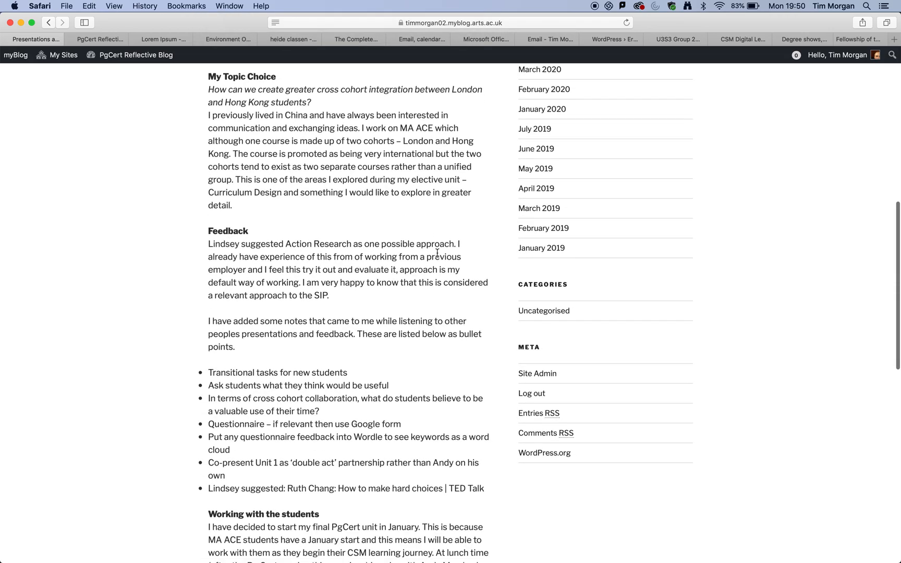
{"action": "scroll", "scroll_direction": "down", "scroll_amount": 3}
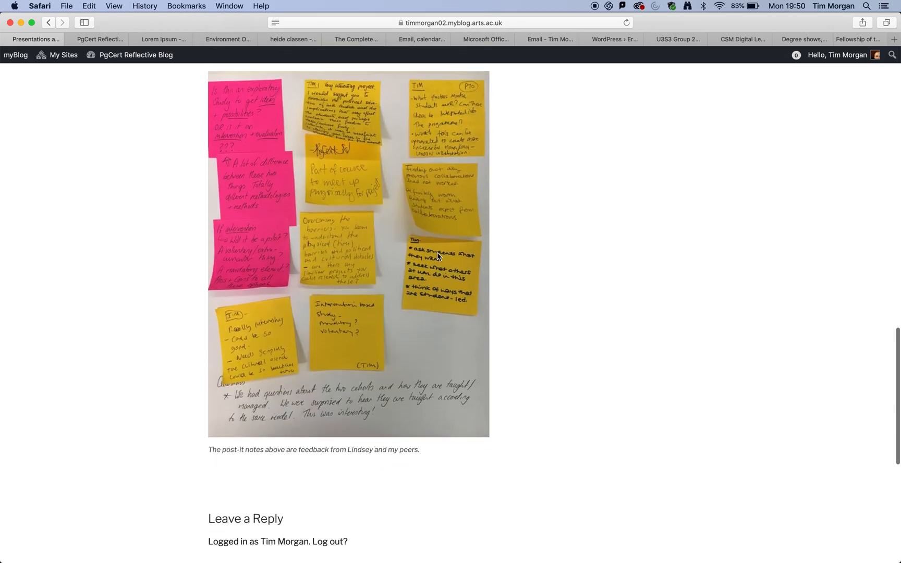
{"action": "scroll", "scroll_direction": "up", "scroll_amount": 3}
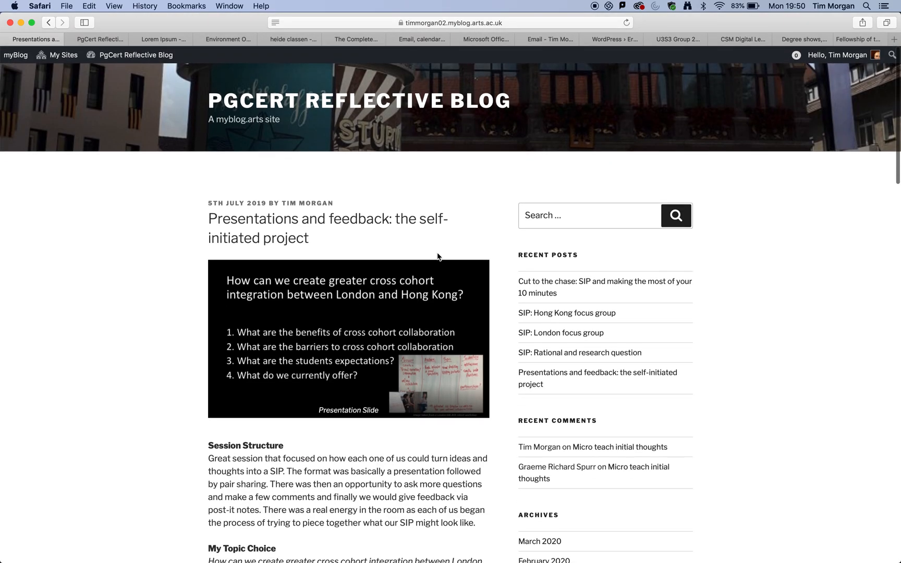
- Open the Unit 4 site's dashboard from the My Sites menu
{"action": "left_click", "coordinate": [63, 55]}
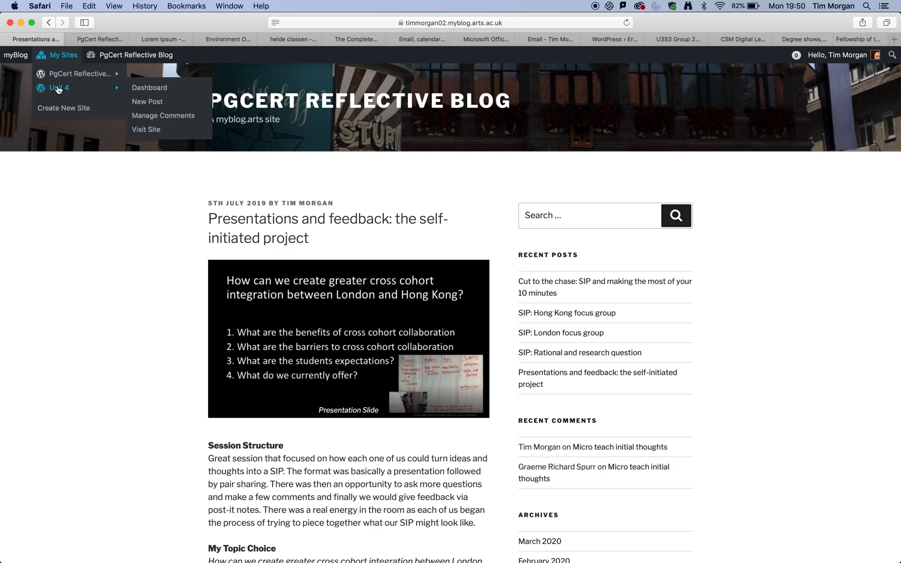
{"action": "left_click", "coordinate": [60, 88]}
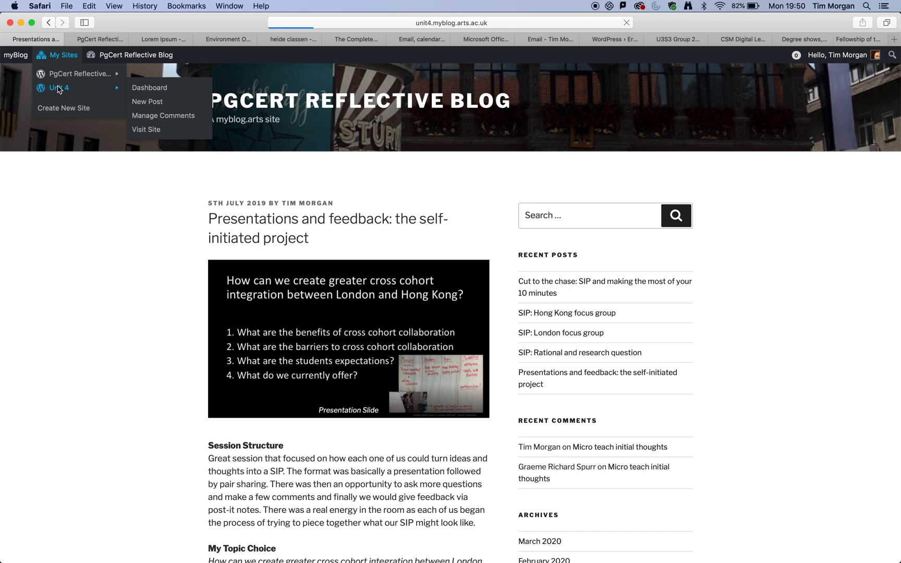
{"action": "left_click", "coordinate": [150, 88]}
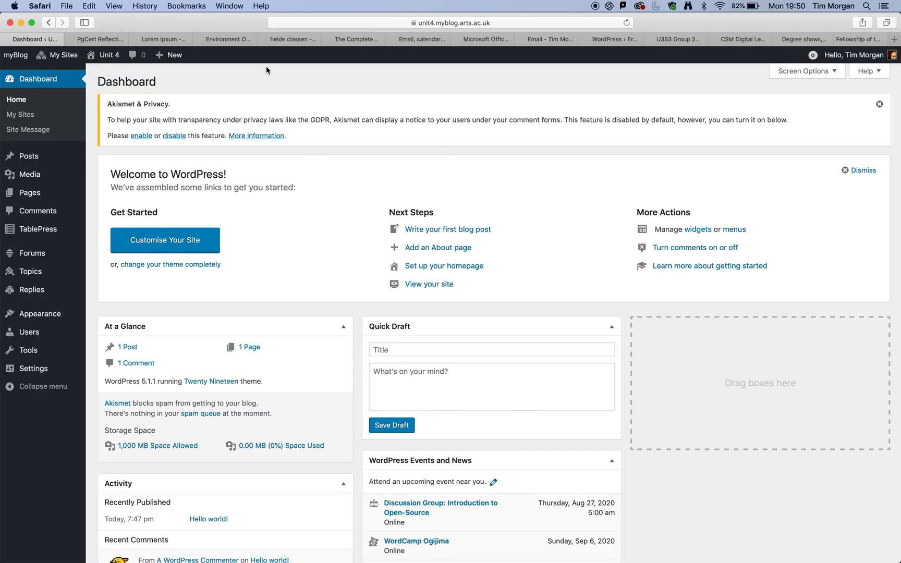
{"action": "mouse_move", "coordinate": [453, 161]}
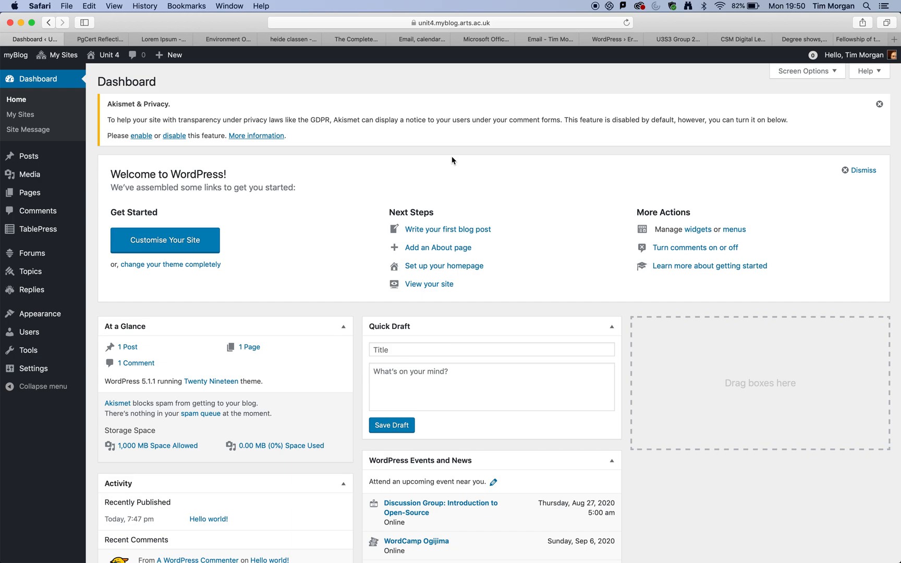
{"action": "mouse_move", "coordinate": [449, 229]}
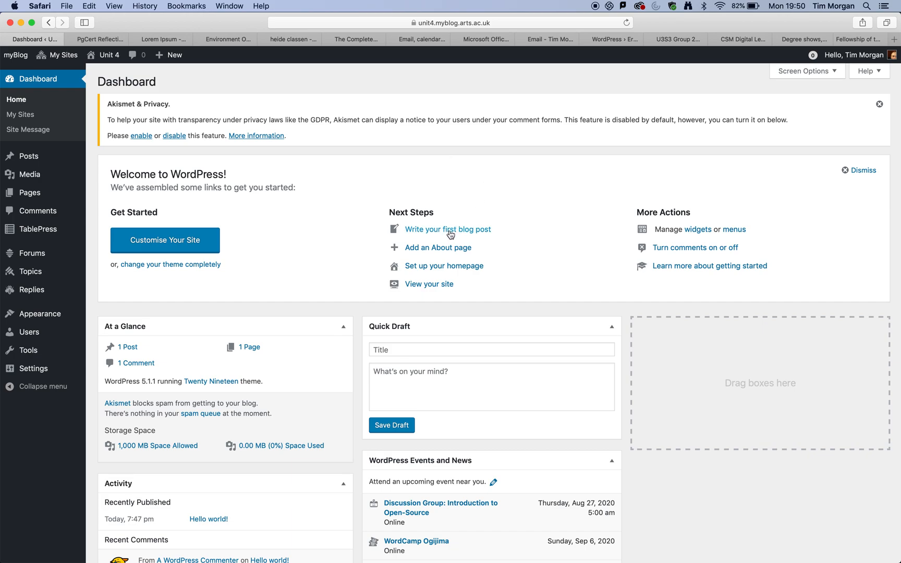
{"action": "mouse_move", "coordinate": [470, 236]}
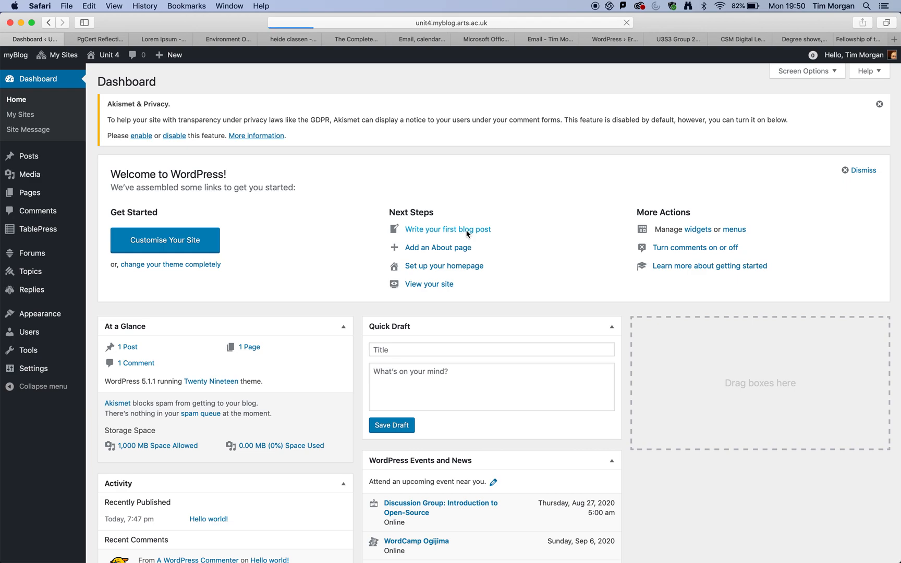
- Begin the first Unit 4 post, dismiss the blocks tip, and title it 'Unit four task'
{"action": "left_click", "coordinate": [447, 229]}
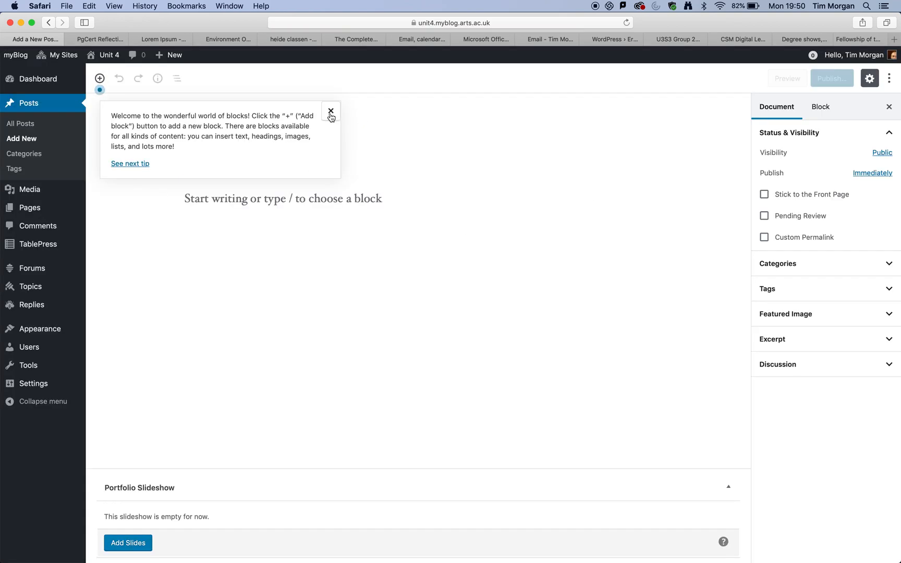
{"action": "left_click", "coordinate": [331, 110]}
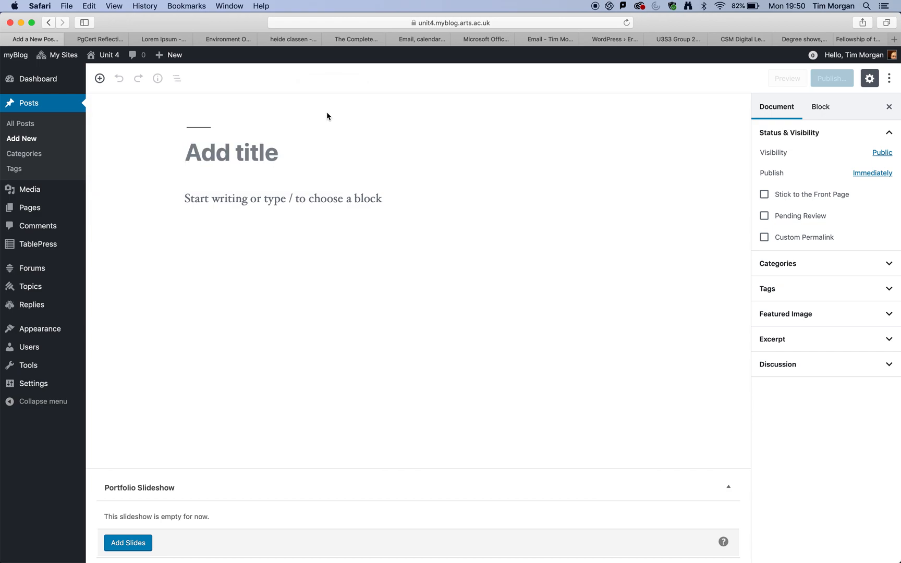
{"action": "left_click", "coordinate": [231, 152]}
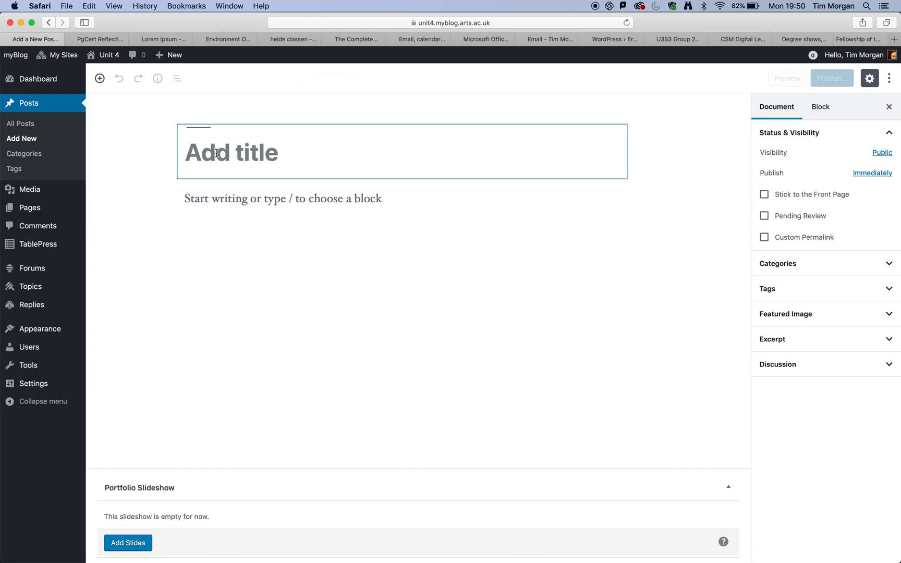
{"action": "mouse_move", "coordinate": [340, 168]}
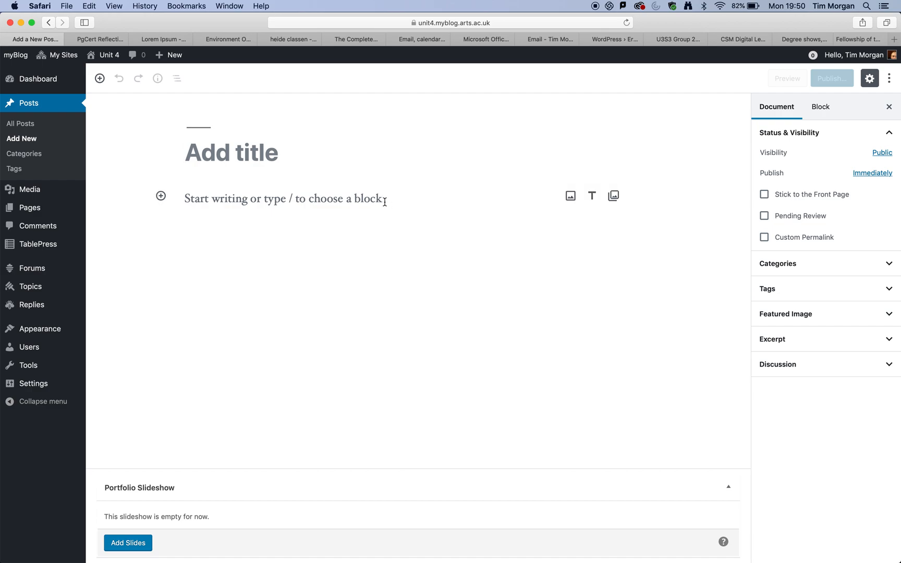
{"action": "mouse_move", "coordinate": [187, 199]}
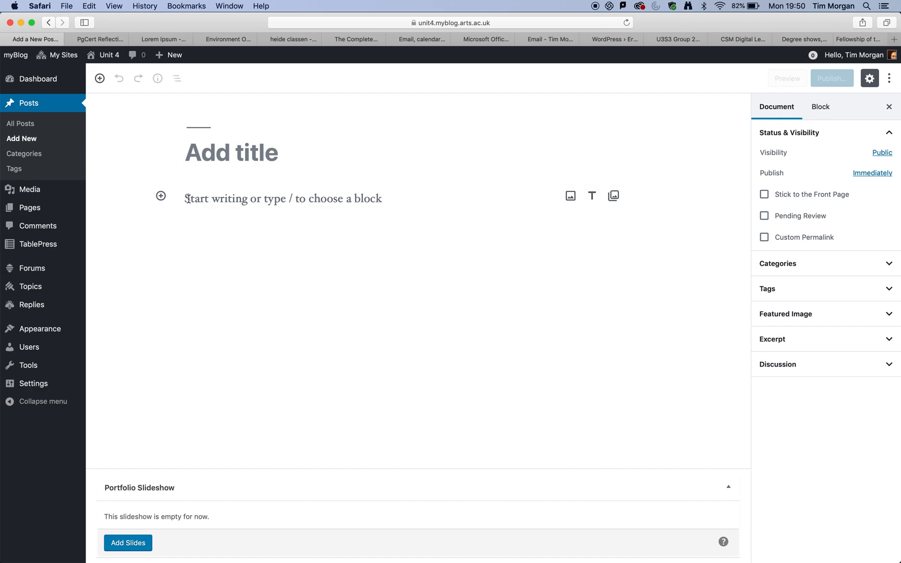
{"action": "left_click", "coordinate": [231, 152]}
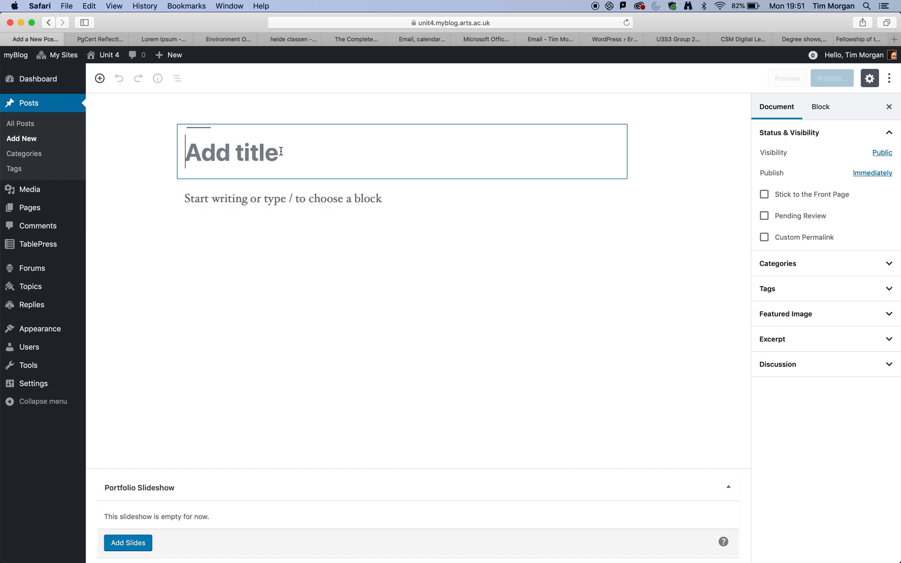
{"action": "type", "text": "Unit"}
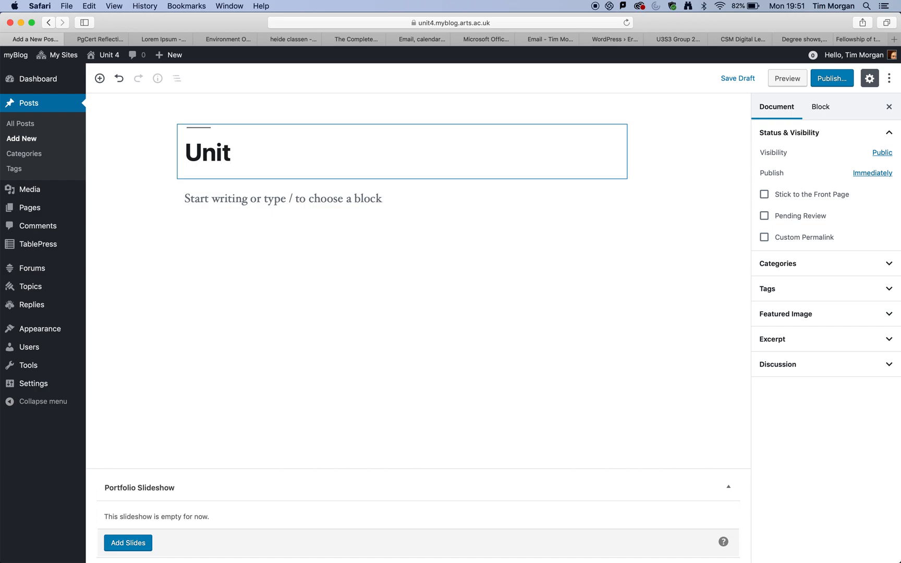
{"action": "type", "text": "fo"}
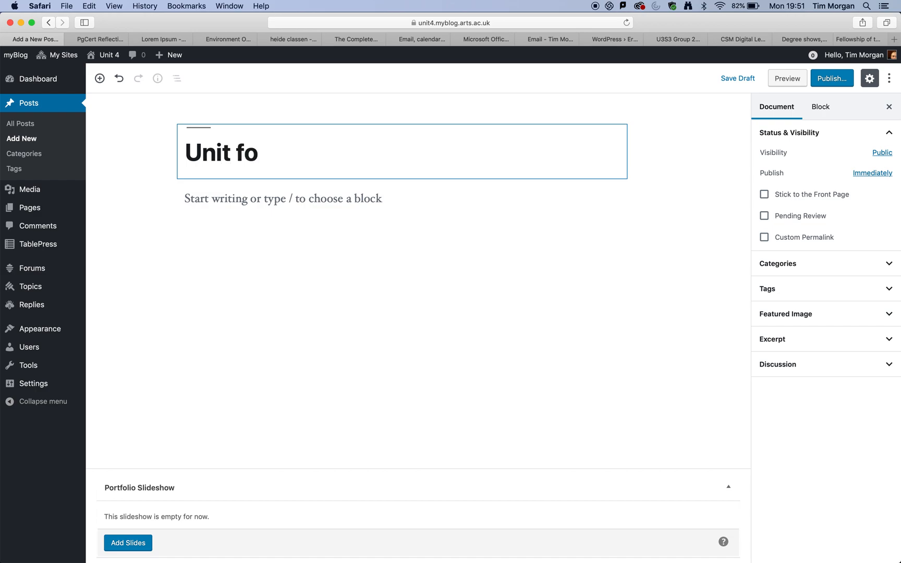
{"action": "type", "text": "ur"}
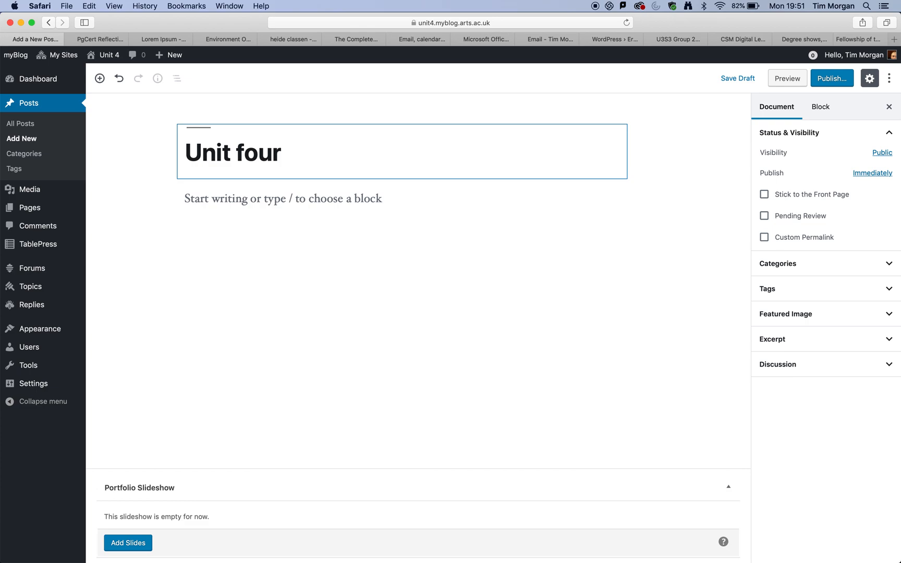
{"action": "left_click", "coordinate": [286, 152]}
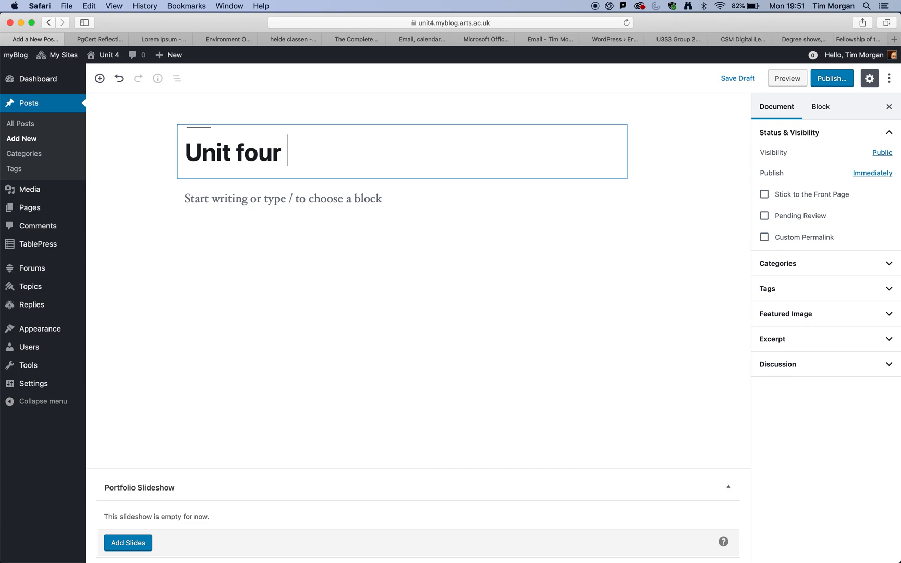
{"action": "type", "text": "tas"}
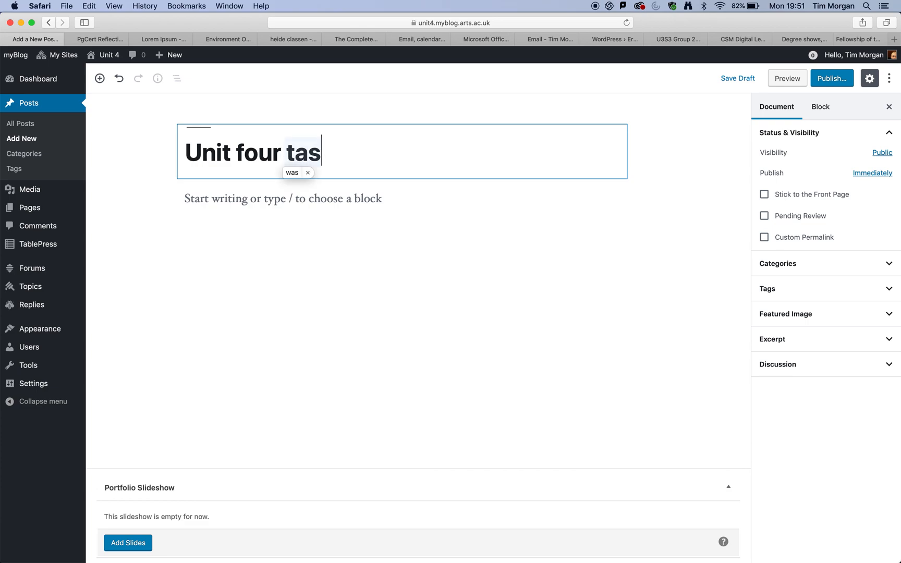
{"action": "type", "text": "k"}
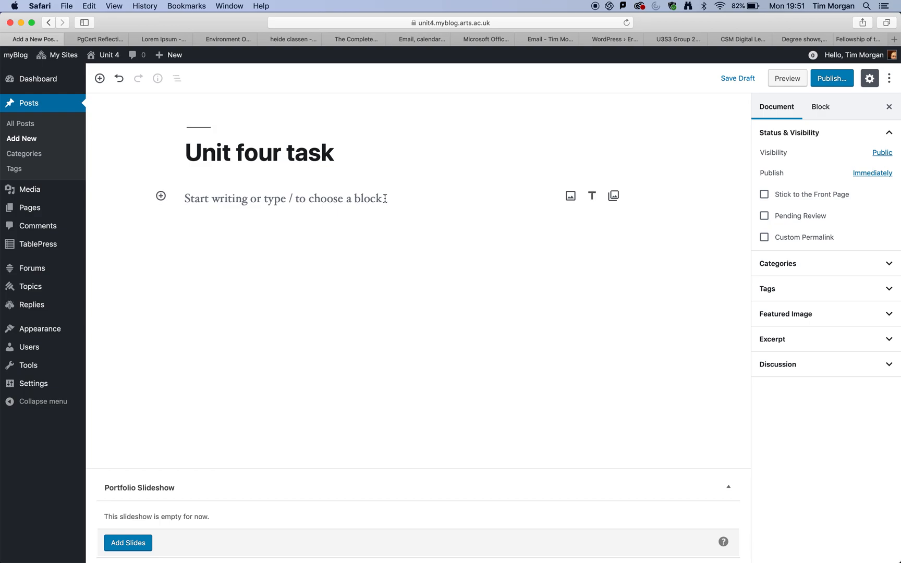
{"action": "mouse_move", "coordinate": [98, 39]}
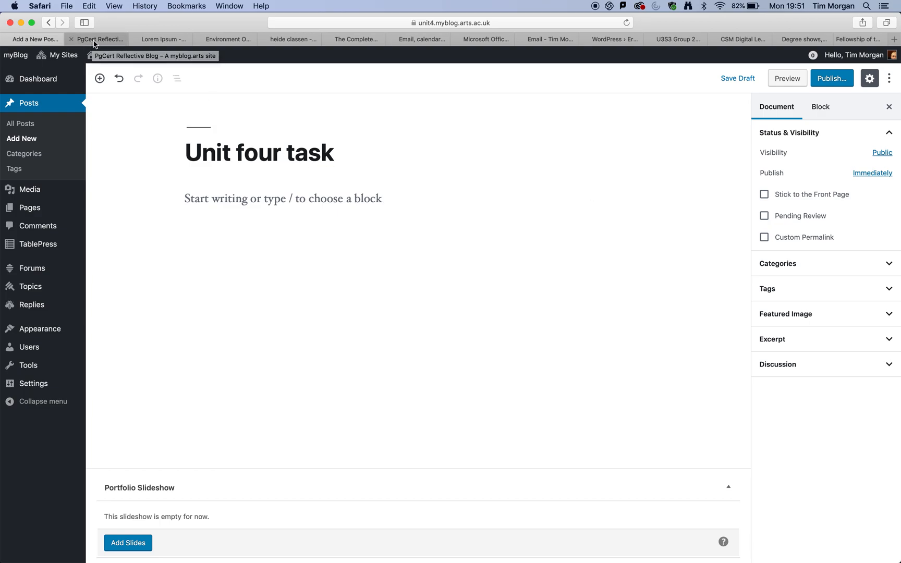
- Return from the lipsum.com tab to the 'Unit four task' draft and show Document settings
{"action": "left_click", "coordinate": [161, 39]}
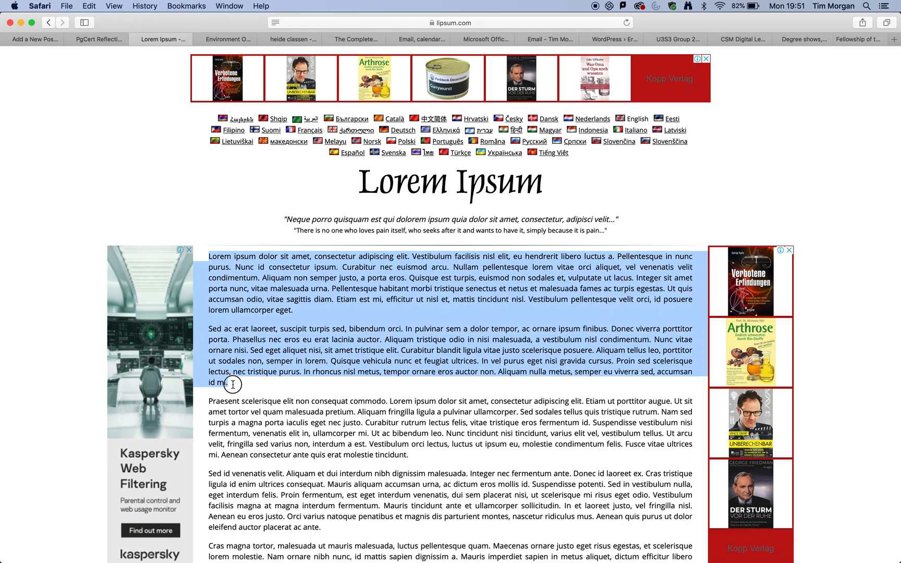
{"action": "mouse_move", "coordinate": [93, 34]}
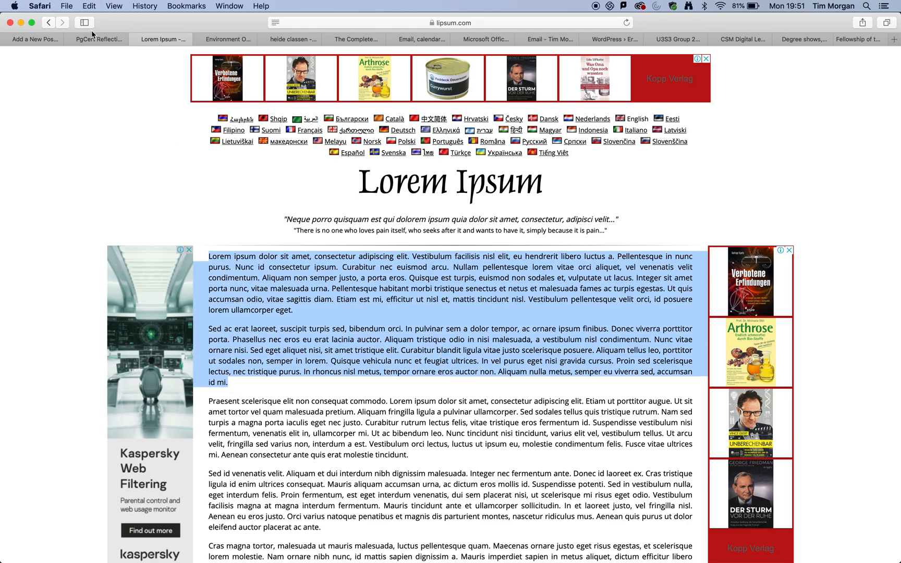
{"action": "left_click", "coordinate": [33, 39]}
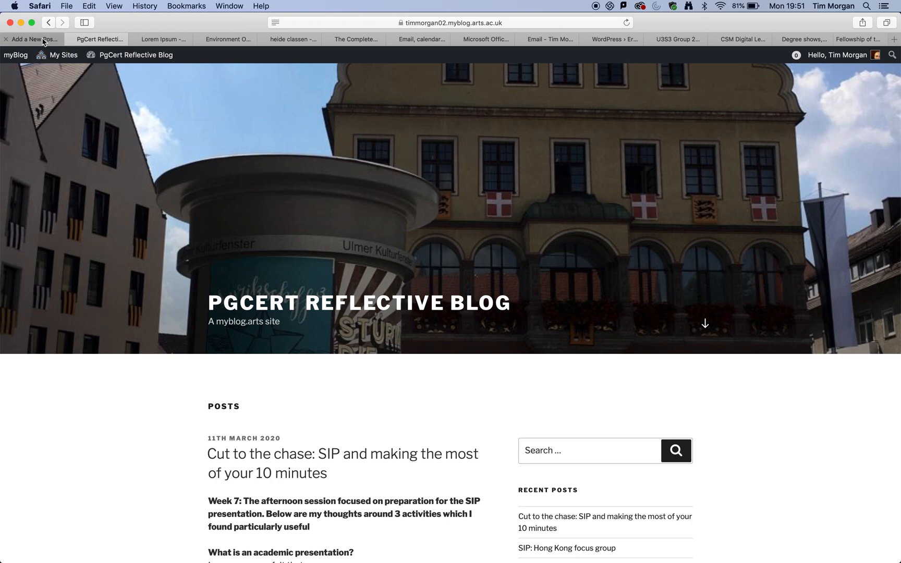
{"action": "left_click", "coordinate": [31, 39]}
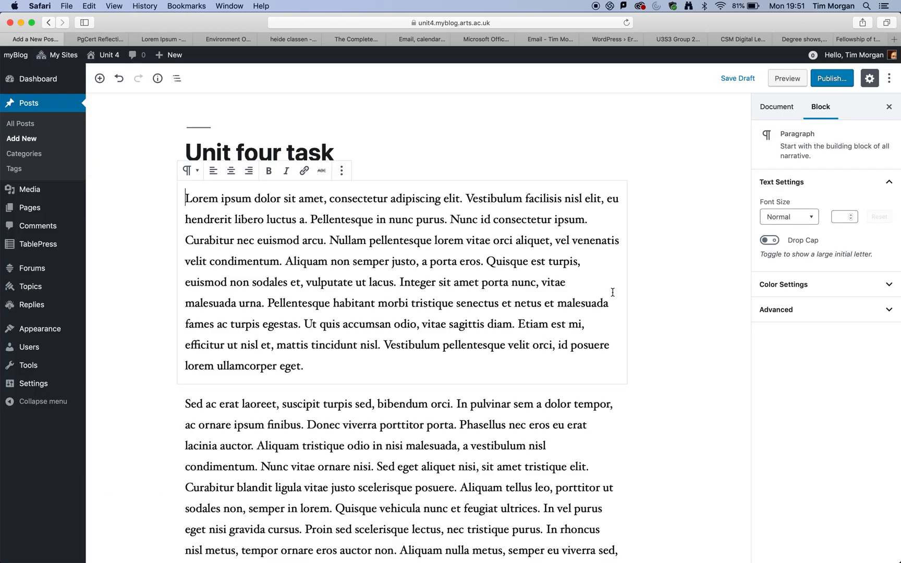
{"action": "left_click", "coordinate": [776, 107]}
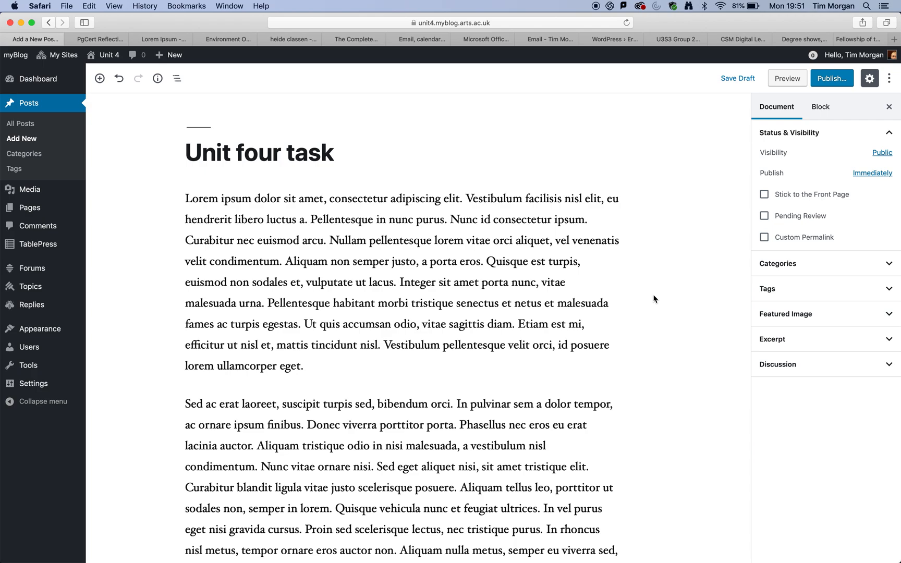
- Select the second Lorem ipsum paragraph and use More options > Insert After
{"action": "scroll", "scroll_direction": "down", "scroll_amount": 3}
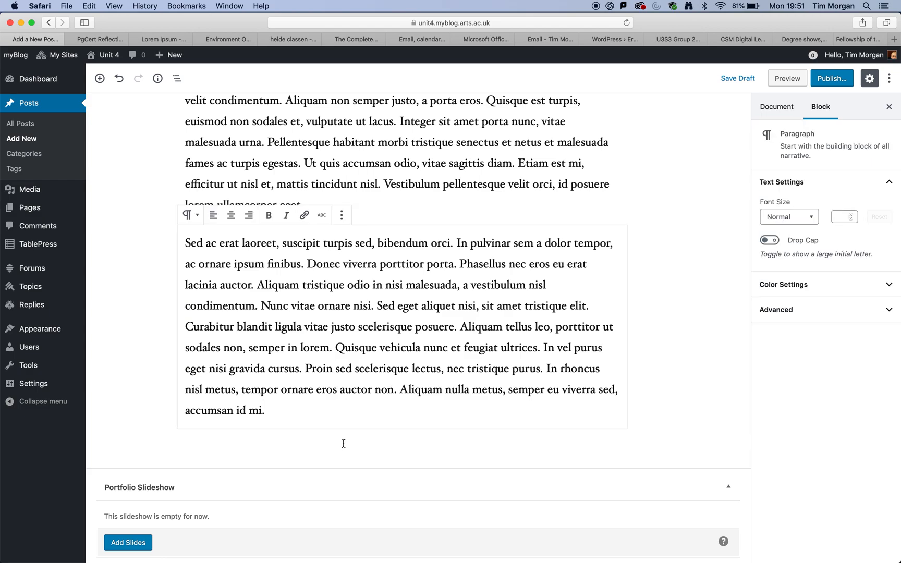
{"action": "mouse_move", "coordinate": [355, 442]}
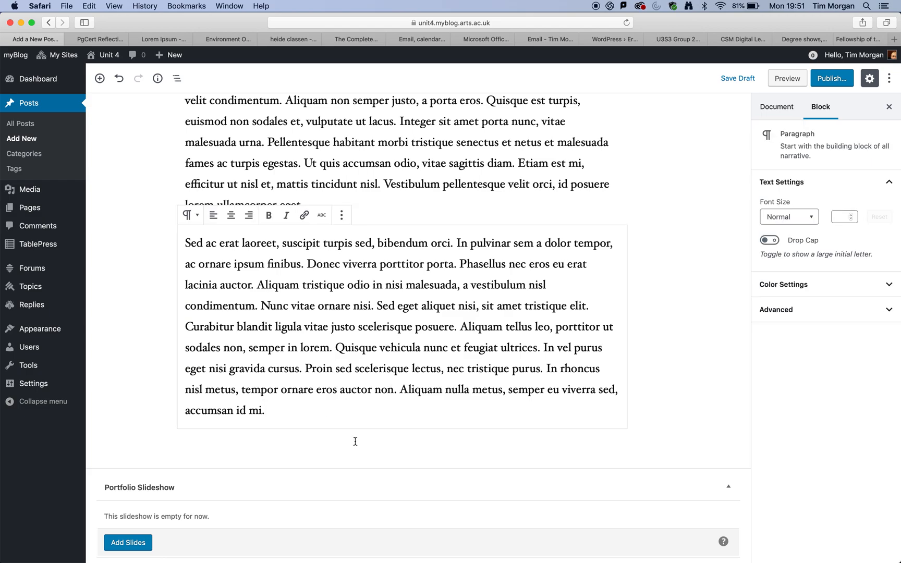
{"action": "left_click", "coordinate": [264, 410]}
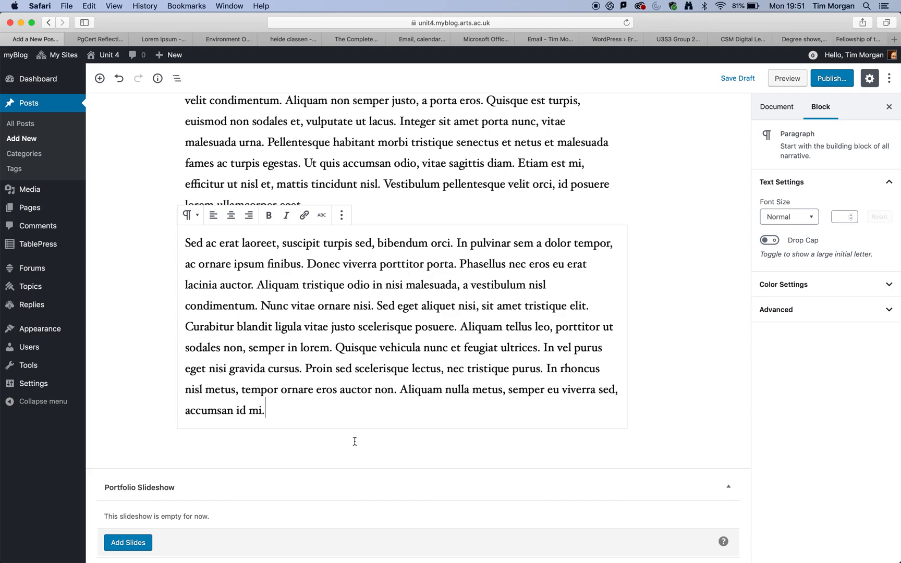
{"action": "mouse_move", "coordinate": [392, 442]}
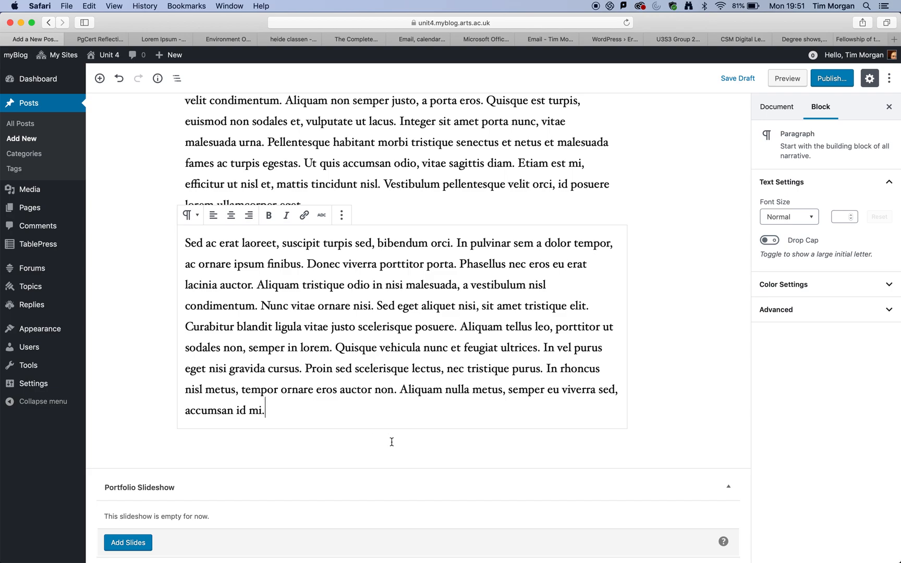
{"action": "mouse_move", "coordinate": [402, 254]}
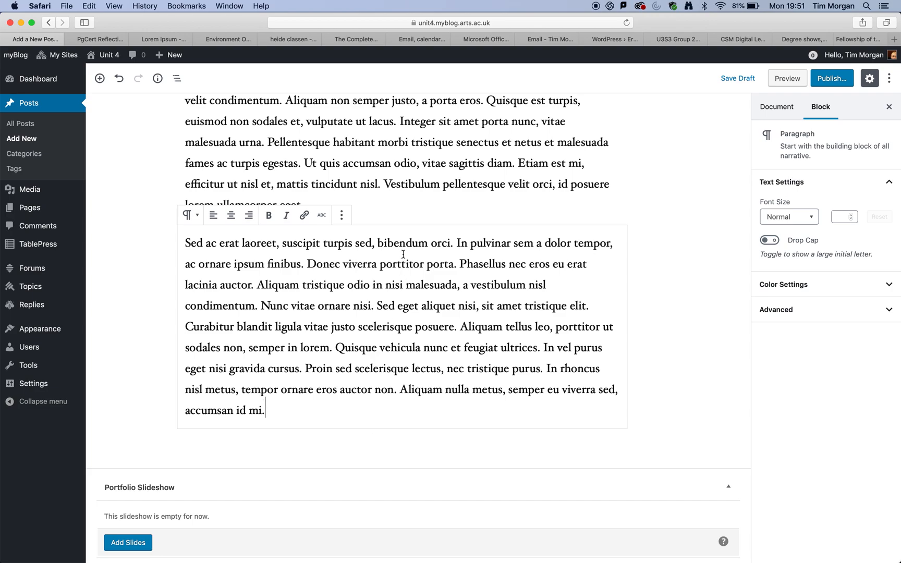
{"action": "mouse_move", "coordinate": [342, 215]}
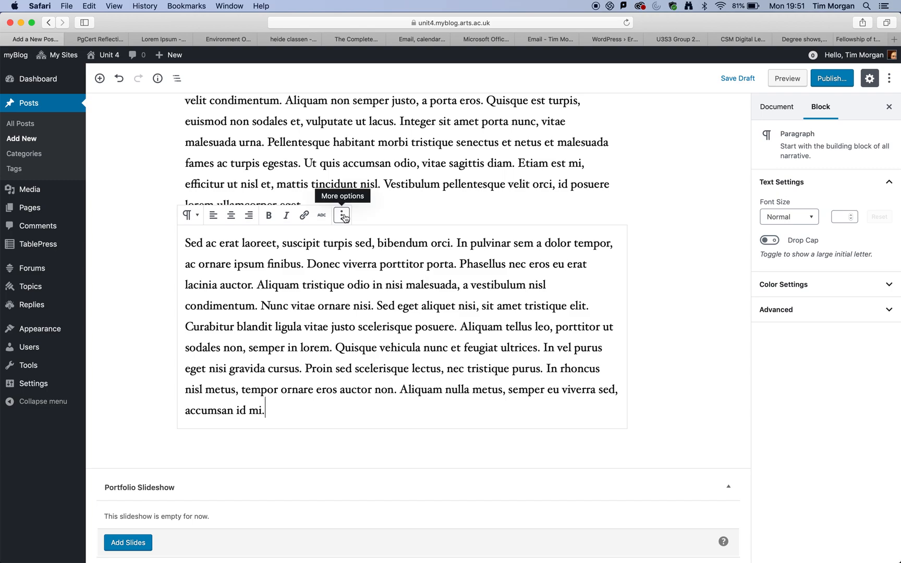
{"action": "left_click", "coordinate": [342, 215]}
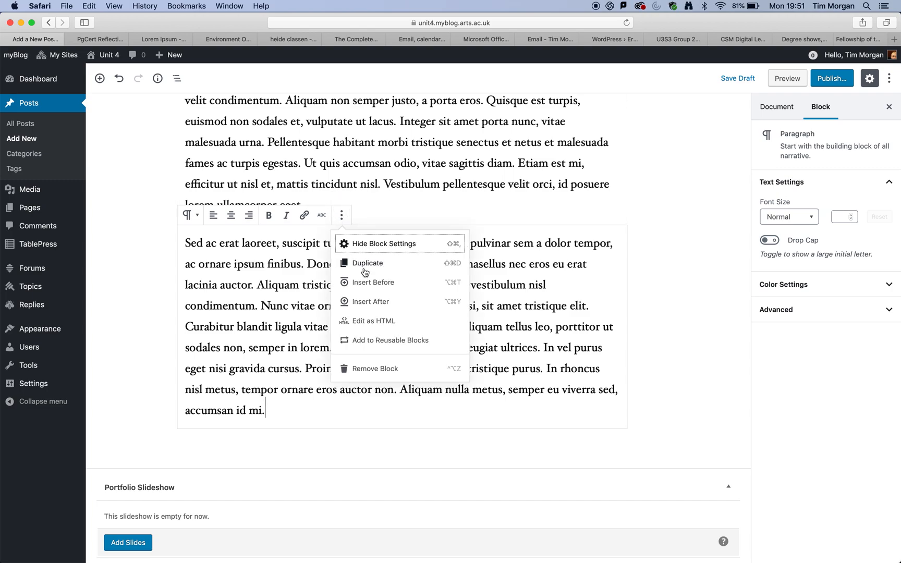
{"action": "mouse_move", "coordinate": [361, 306]}
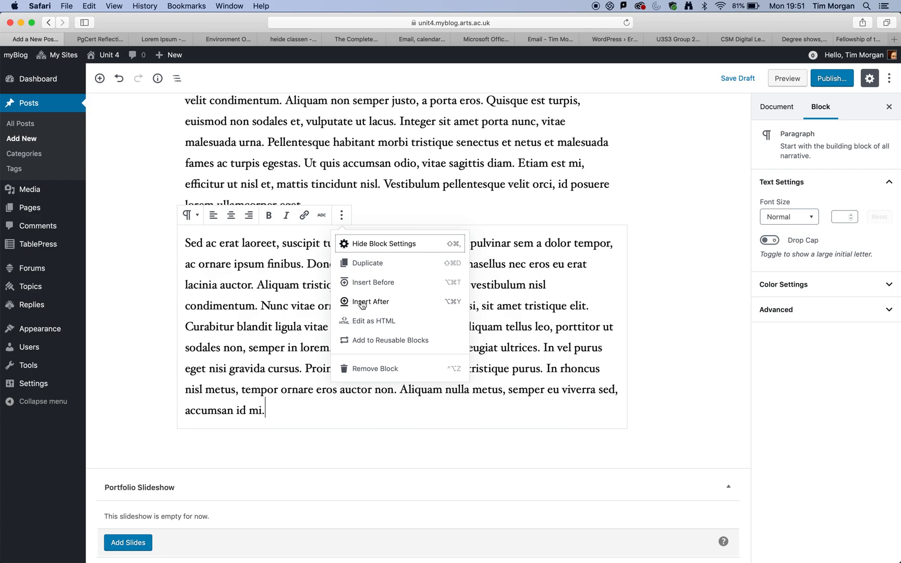
{"action": "left_click", "coordinate": [373, 302]}
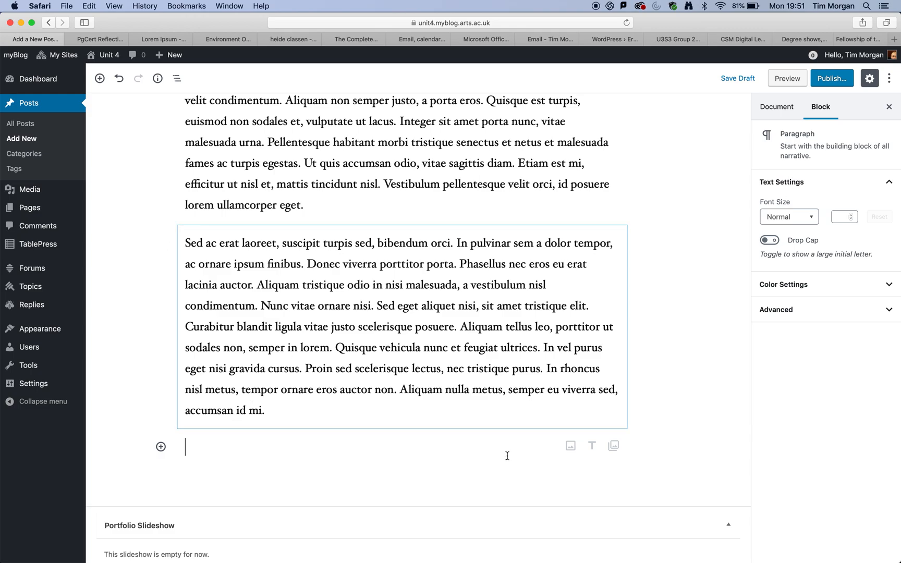
- Turn the empty block into an Image block and upload 'CSM website graphic' from the Desktop
{"action": "left_click", "coordinate": [570, 446]}
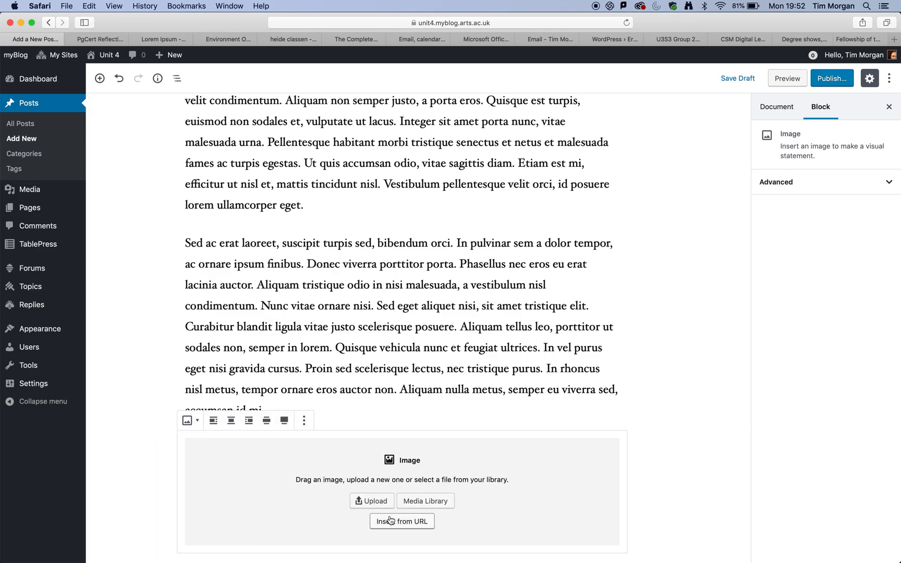
{"action": "mouse_move", "coordinate": [372, 501]}
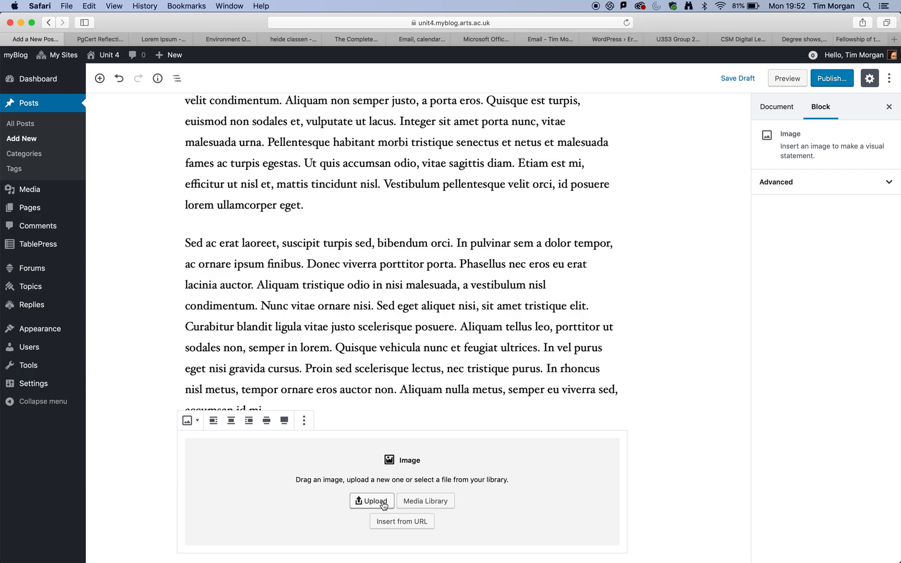
{"action": "left_click", "coordinate": [372, 500]}
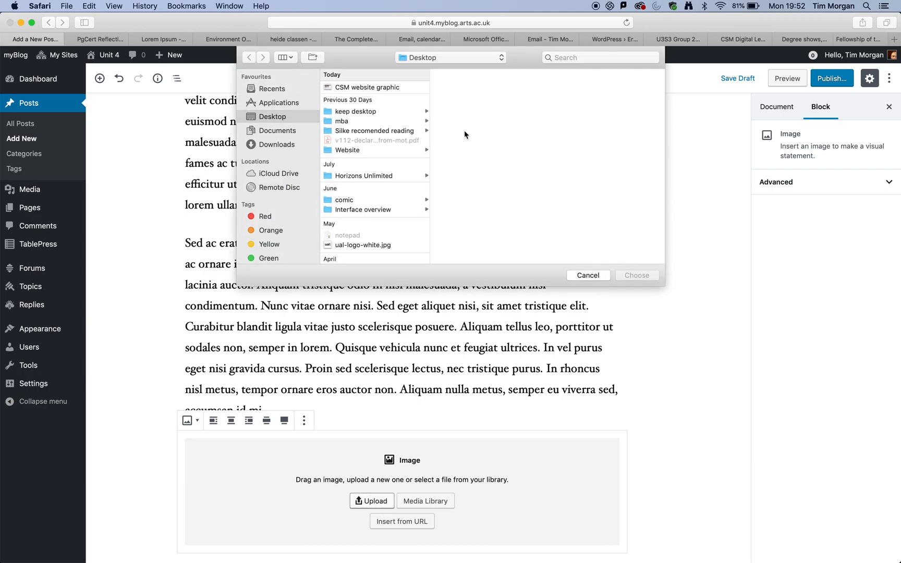
{"action": "left_click", "coordinate": [367, 87]}
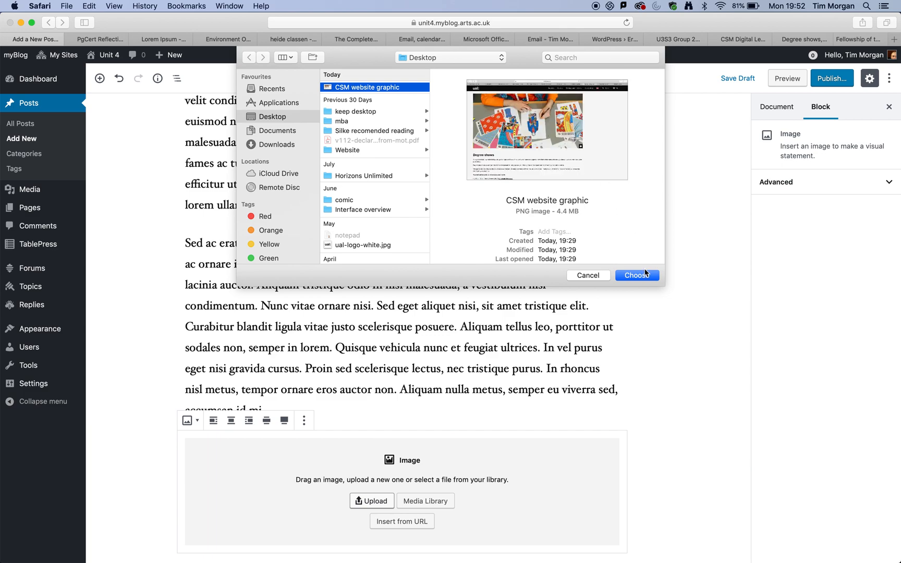
{"action": "left_click", "coordinate": [637, 276]}
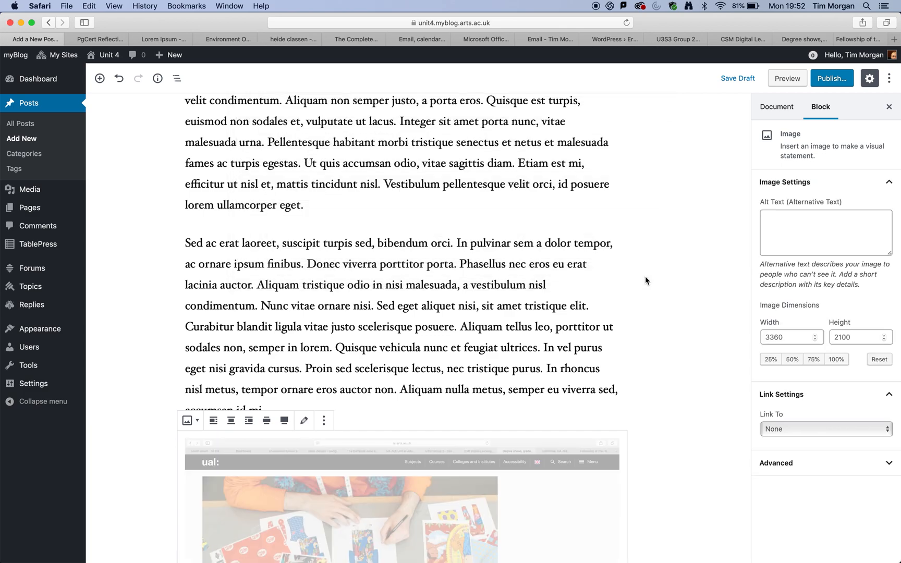
{"action": "scroll", "scroll_direction": "down", "scroll_amount": 3}
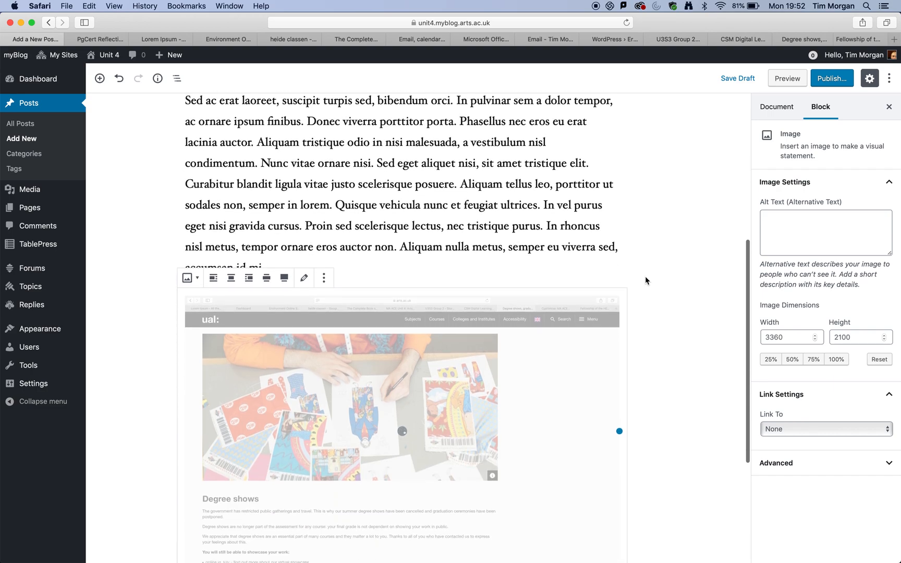
{"action": "scroll", "scroll_direction": "down", "scroll_amount": 3}
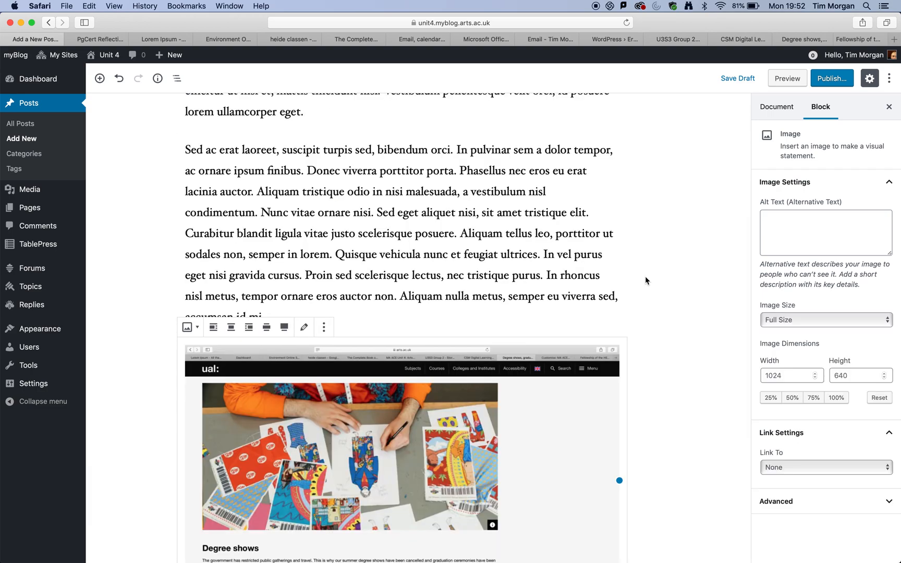
{"action": "scroll", "scroll_direction": "down", "scroll_amount": 3}
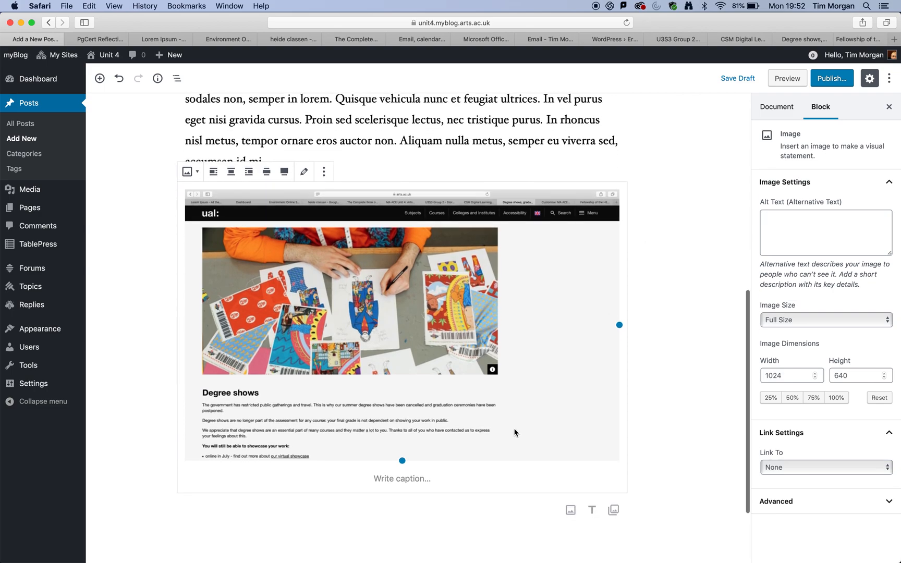
- Caption the uploaded image 'Screenshot from CSM webpage'
{"action": "left_click", "coordinate": [402, 478]}
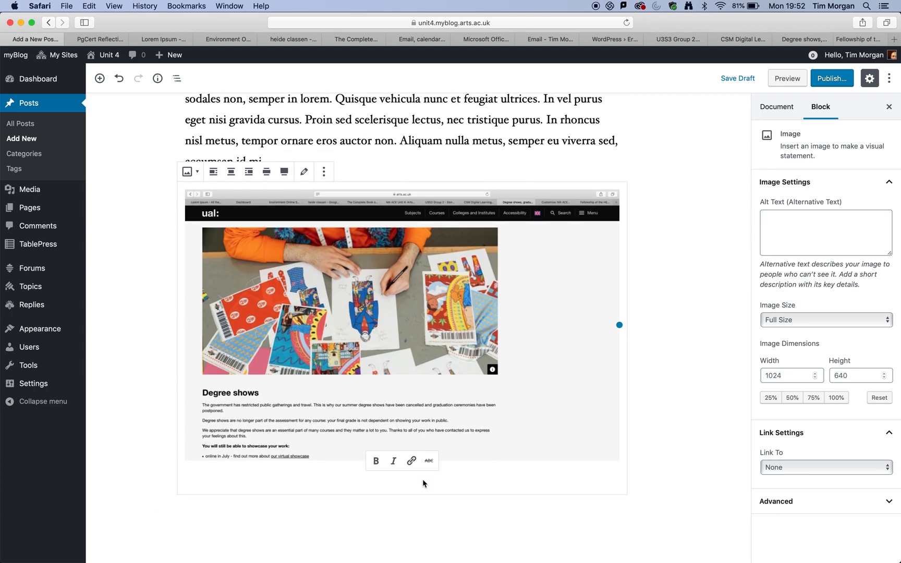
{"action": "type", "text": "Sc"}
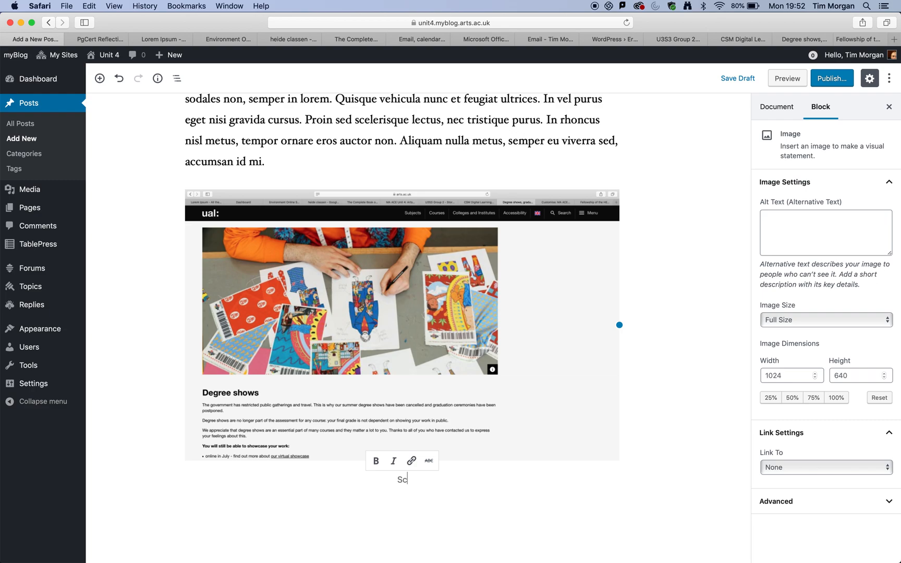
{"action": "type", "text": "Screenshot fr"}
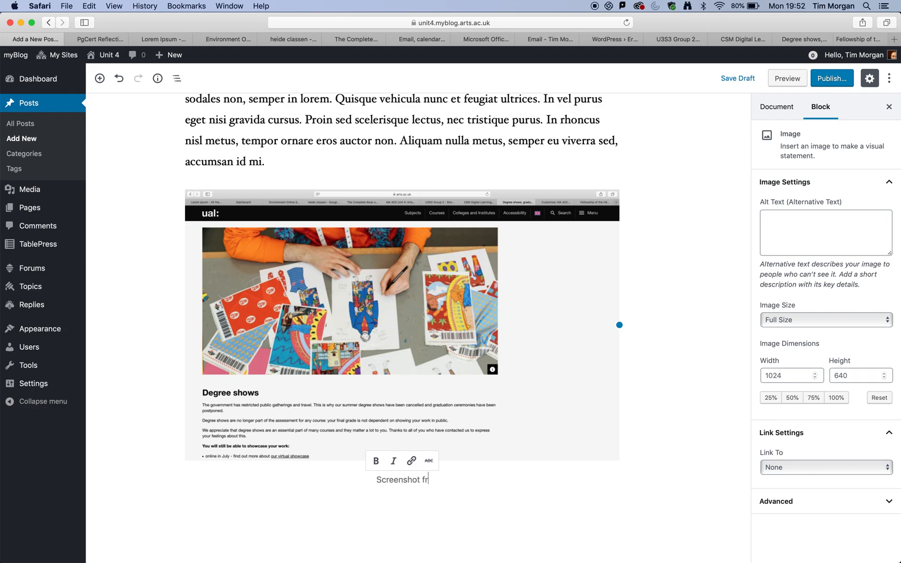
{"action": "type", "text": "om CS"}
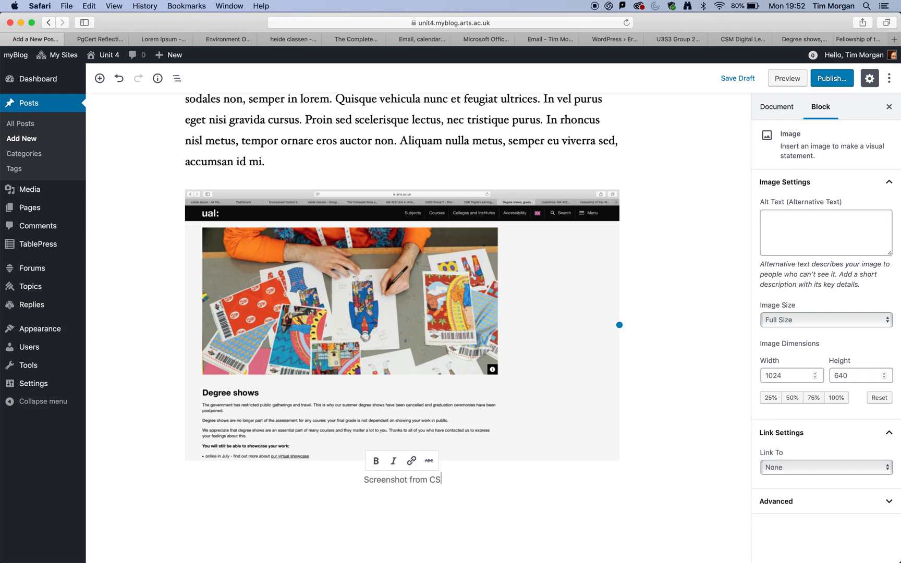
{"action": "type", "text": "M we"}
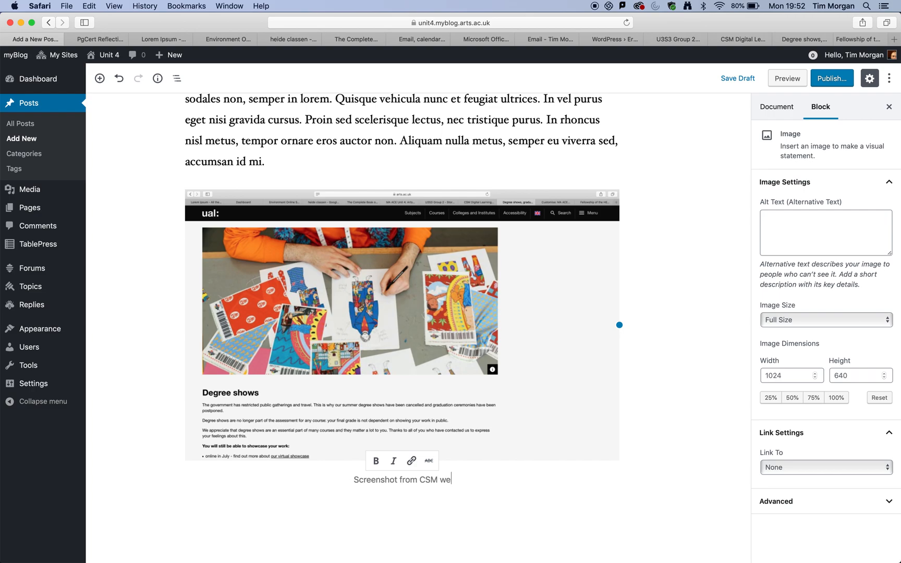
{"action": "type", "text": "bpag"}
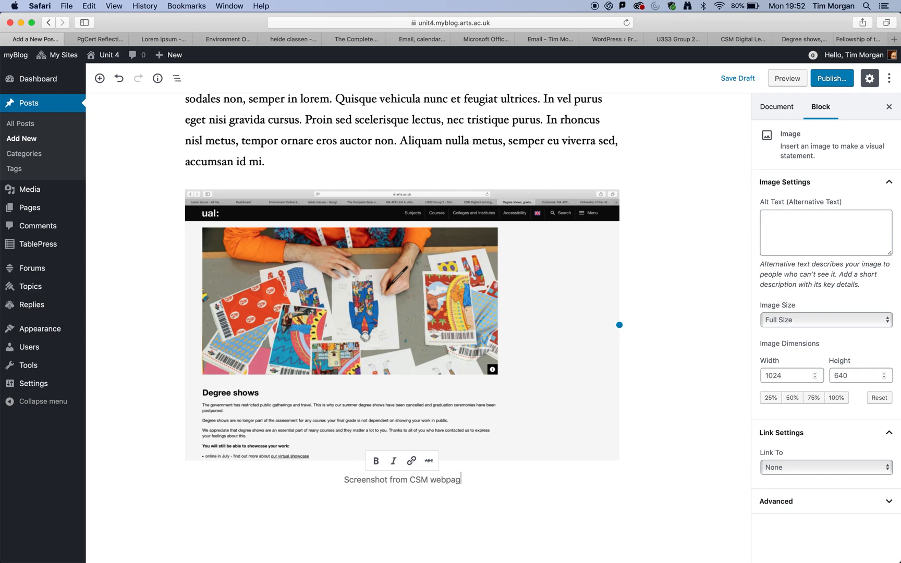
{"action": "left_click", "coordinate": [777, 107]}
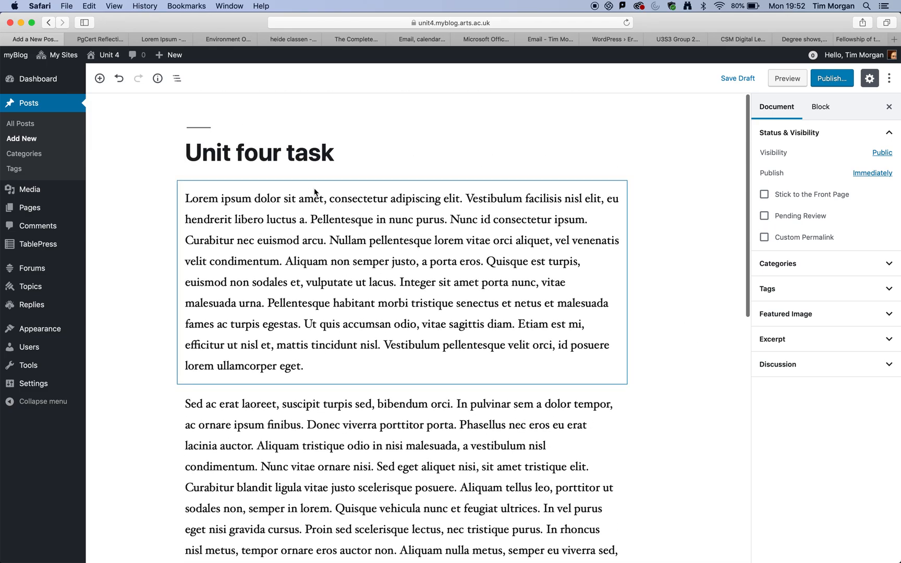
- Publish the 'Unit four task' post through the pre-publish panel
{"action": "scroll", "scroll_direction": "down", "scroll_amount": 3}
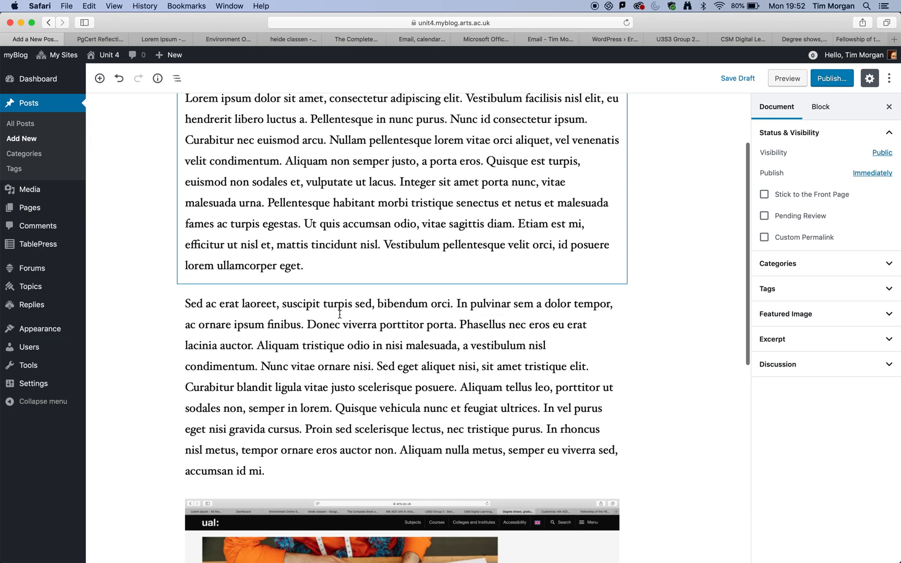
{"action": "scroll", "scroll_direction": "down", "scroll_amount": 3}
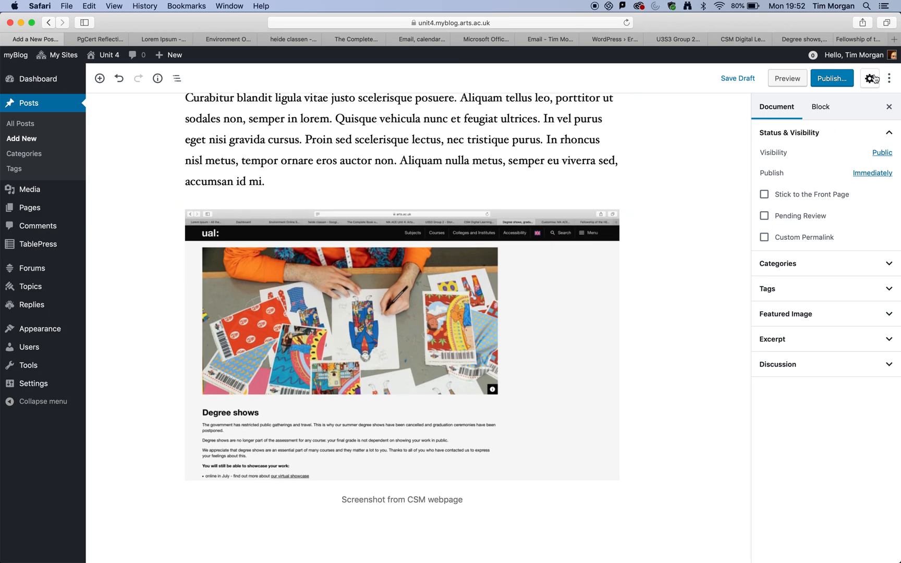
{"action": "mouse_move", "coordinate": [833, 79]}
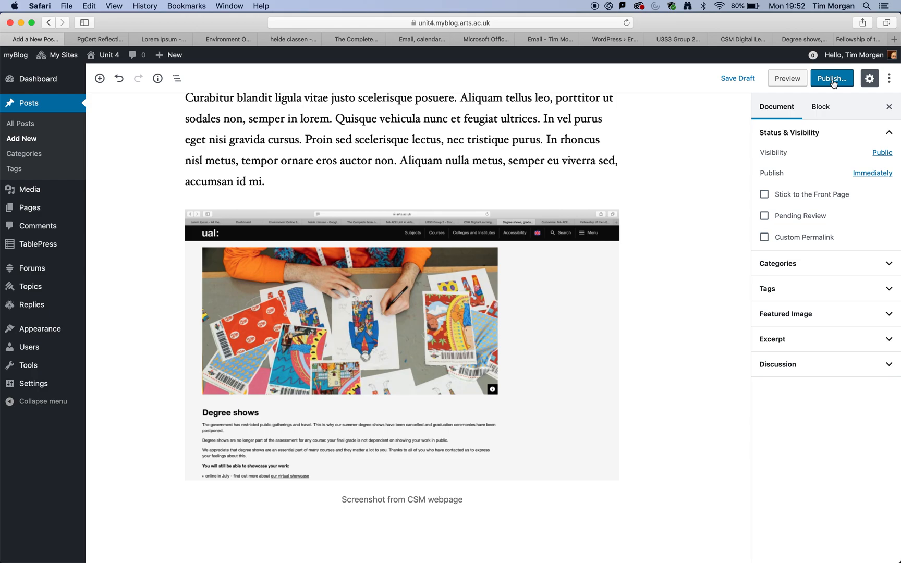
{"action": "left_click", "coordinate": [831, 78]}
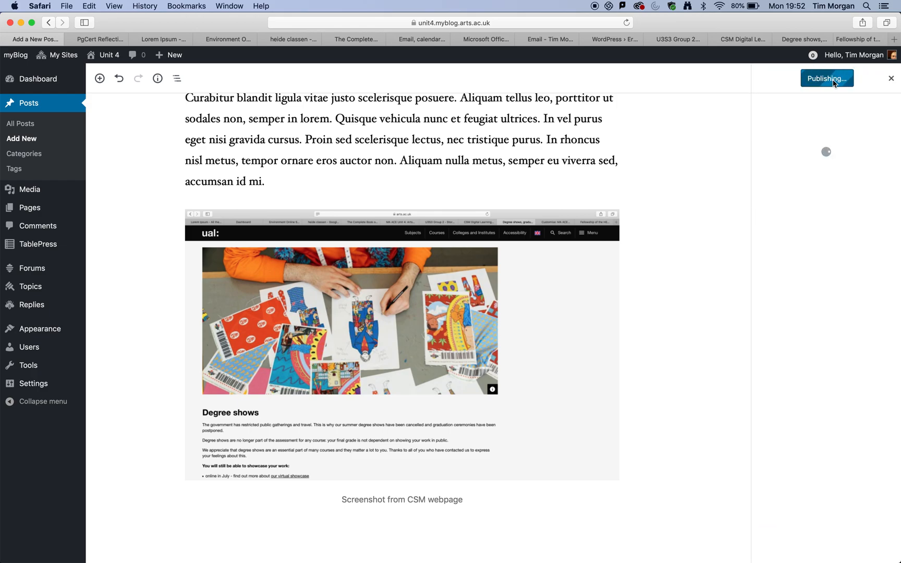
{"action": "left_click", "coordinate": [827, 79]}
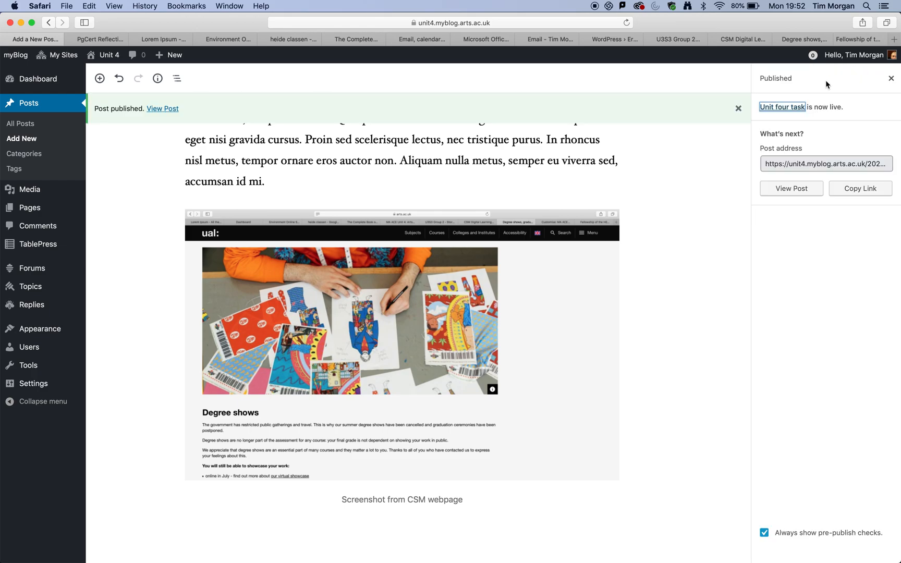
{"action": "scroll", "scroll_direction": "up", "scroll_amount": 3}
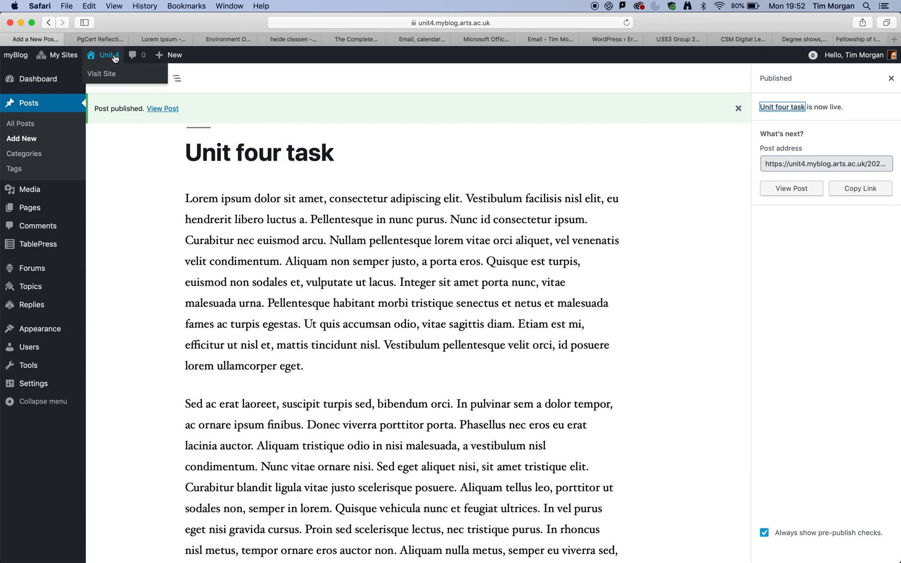
{"action": "mouse_move", "coordinate": [101, 74]}
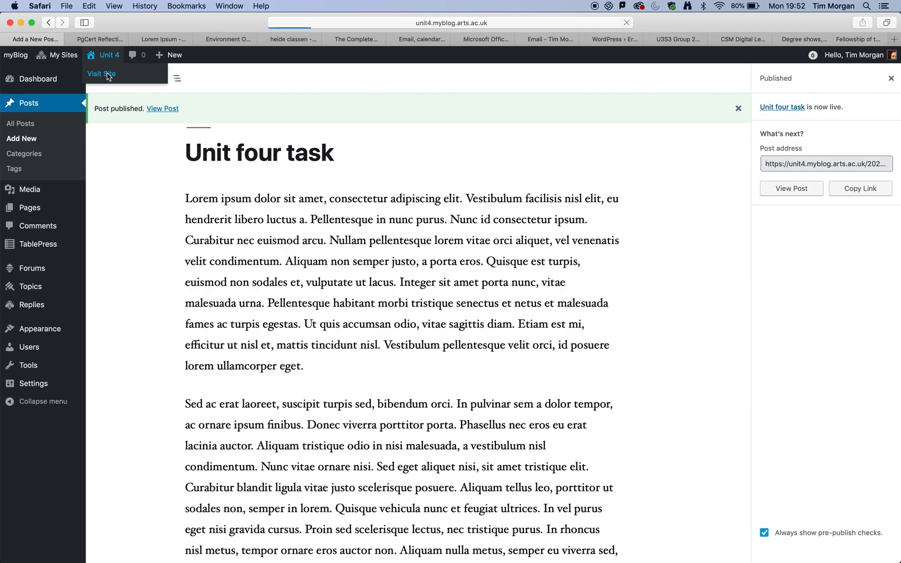
- Visit the live Unit 4 site and scroll through the published 'Unit four task' post
{"action": "left_click", "coordinate": [101, 74]}
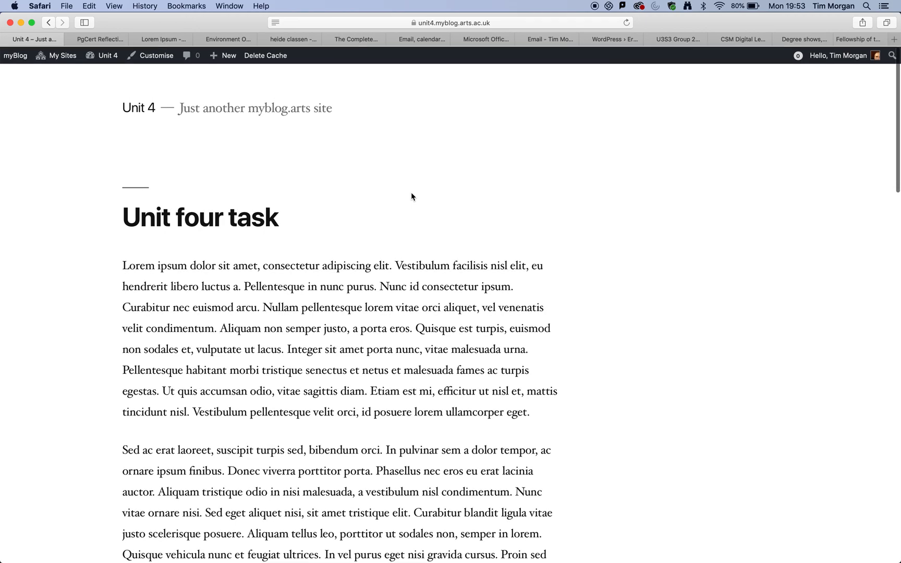
{"action": "scroll", "scroll_direction": "down", "scroll_amount": 3}
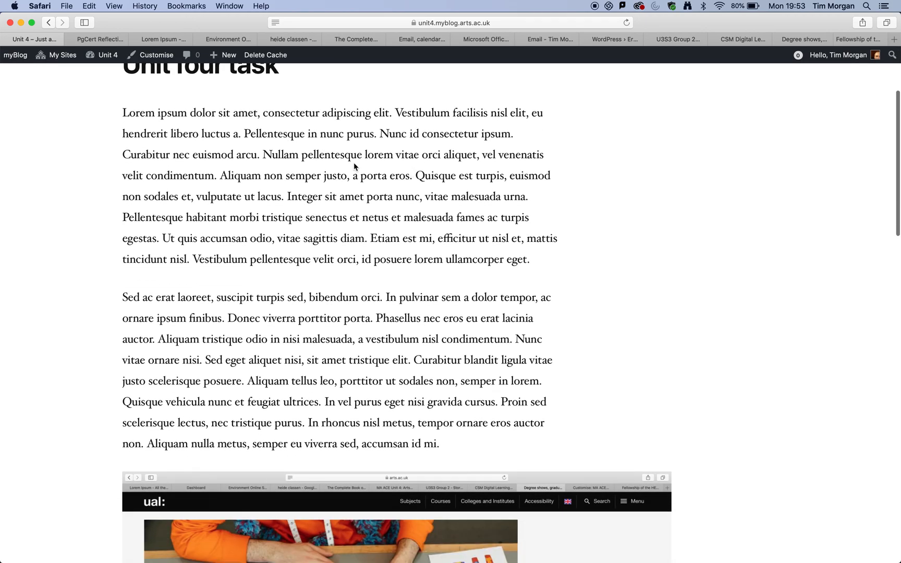
{"action": "scroll", "scroll_direction": "down", "scroll_amount": 3}
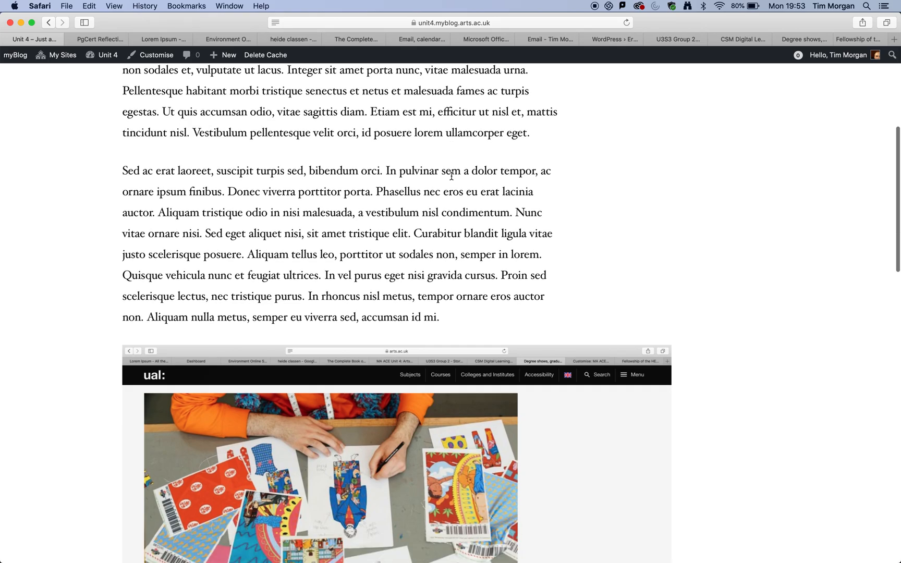
{"action": "scroll", "scroll_direction": "down", "scroll_amount": 3}
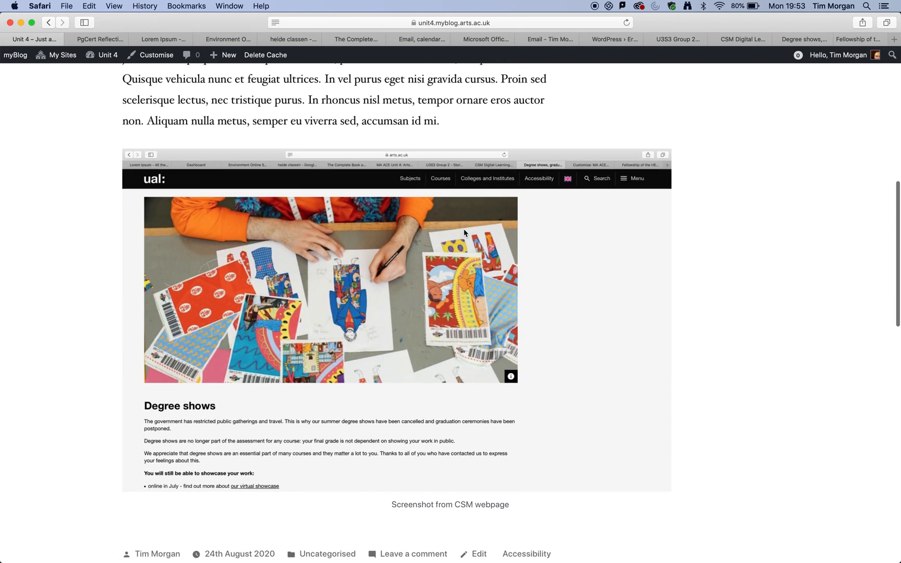
{"action": "scroll", "scroll_direction": "down", "scroll_amount": 3}
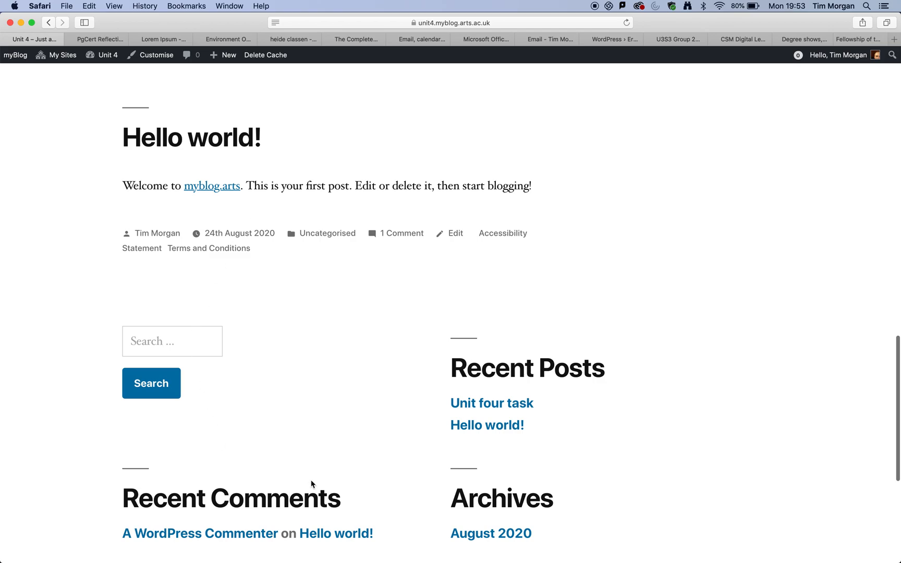
{"action": "scroll", "scroll_direction": "up", "scroll_amount": 3}
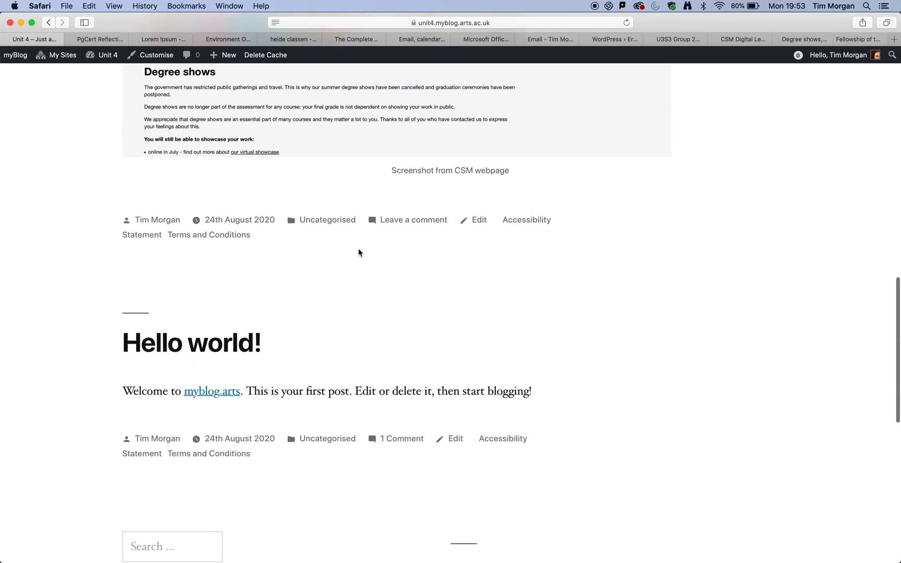
{"action": "scroll", "scroll_direction": "up", "scroll_amount": 3}
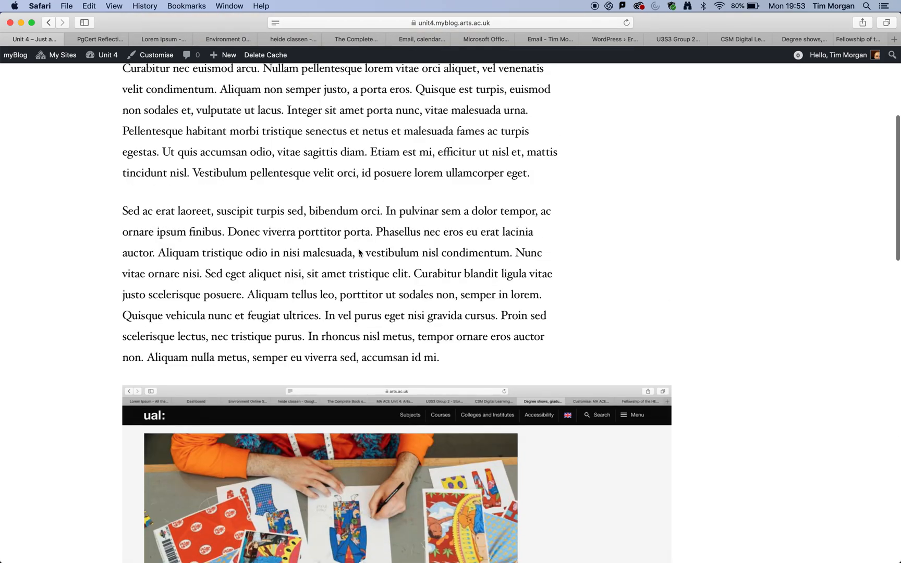
{"action": "scroll", "scroll_direction": "up", "scroll_amount": 3}
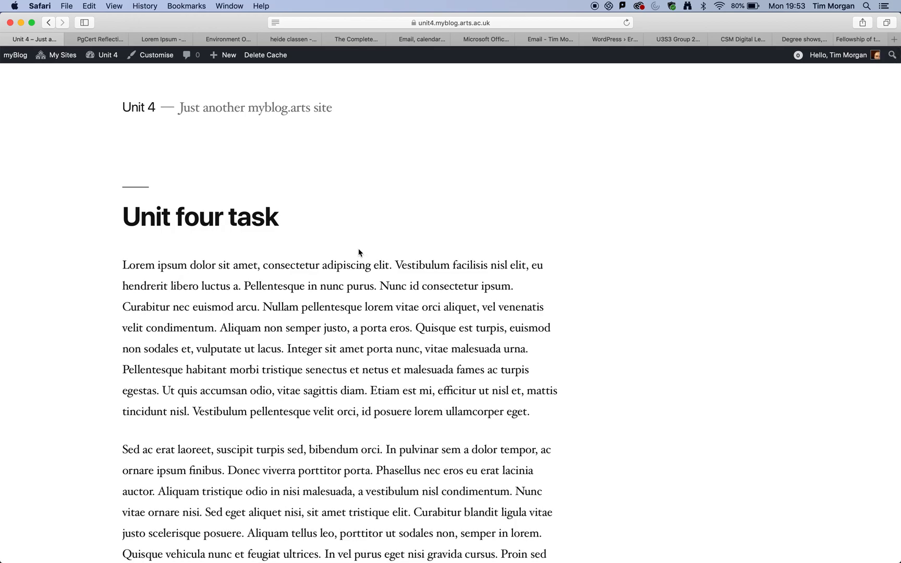
{"action": "mouse_move", "coordinate": [138, 122]}
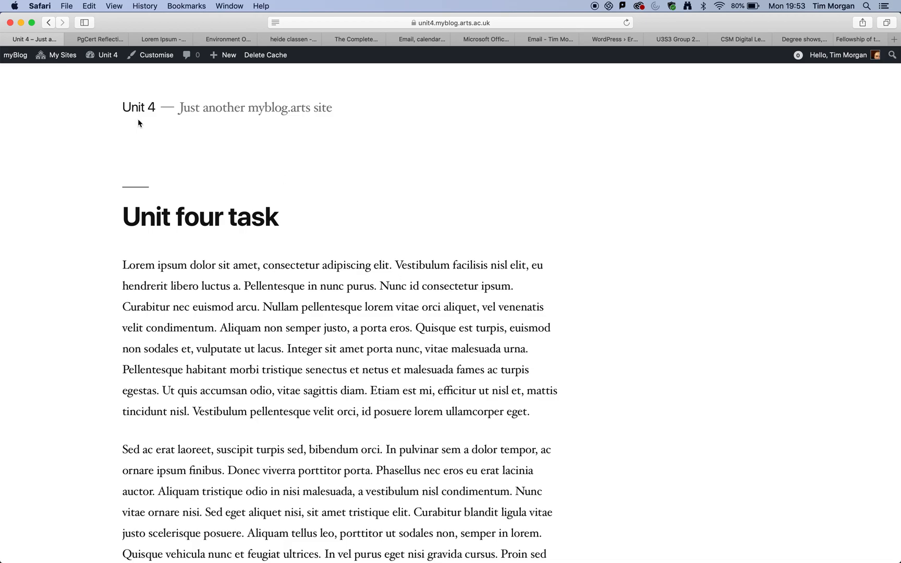
{"action": "left_click", "coordinate": [56, 55]}
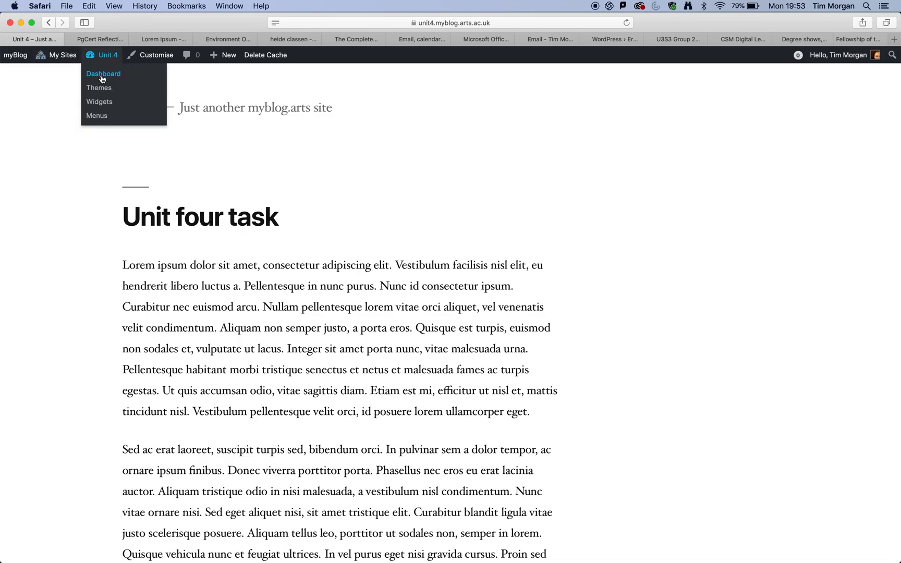
{"action": "mouse_move", "coordinate": [99, 88]}
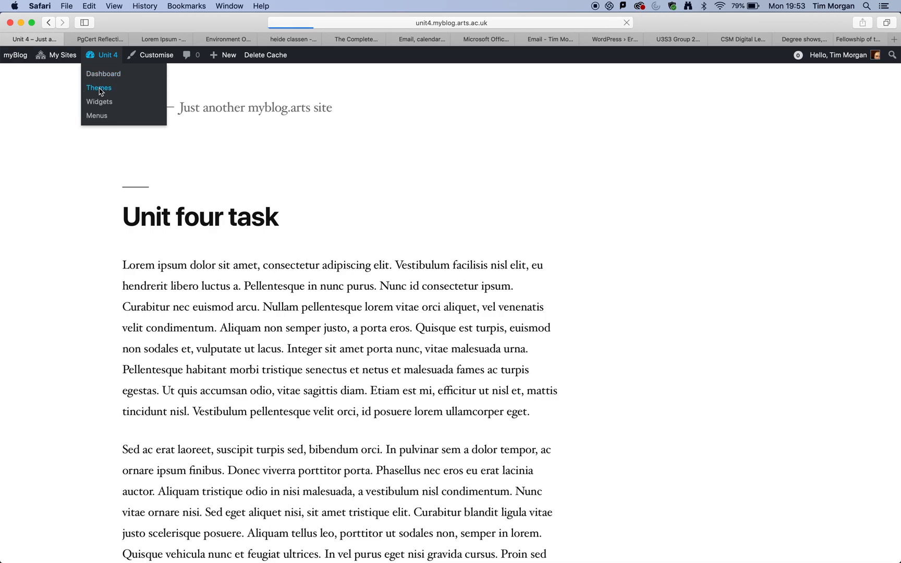
{"action": "left_click", "coordinate": [98, 88]}
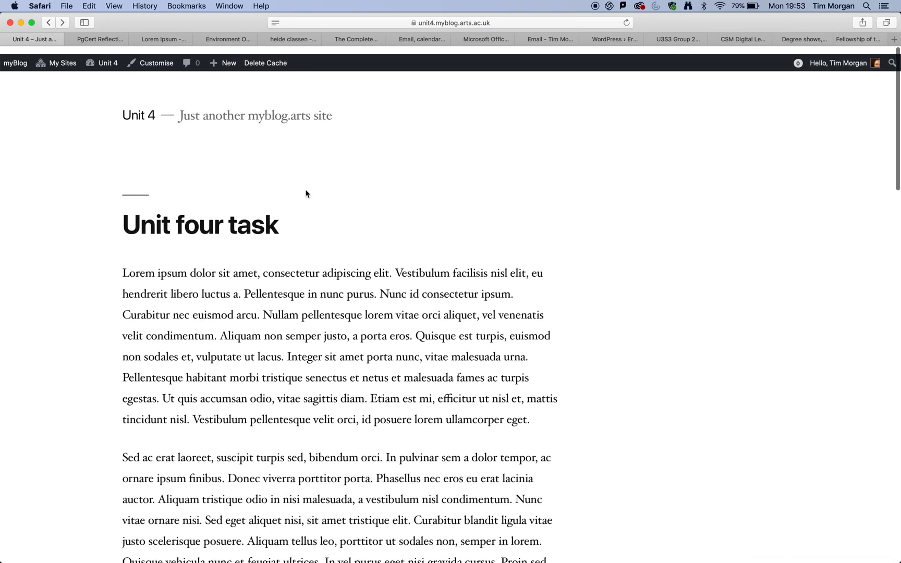
{"action": "scroll", "scroll_direction": "down", "scroll_amount": 3}
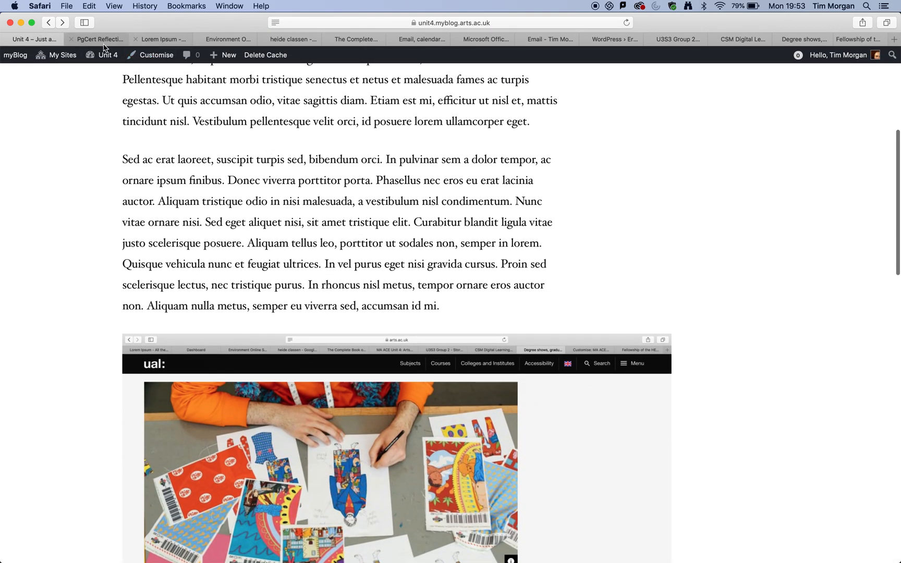
{"action": "left_click", "coordinate": [97, 39]}
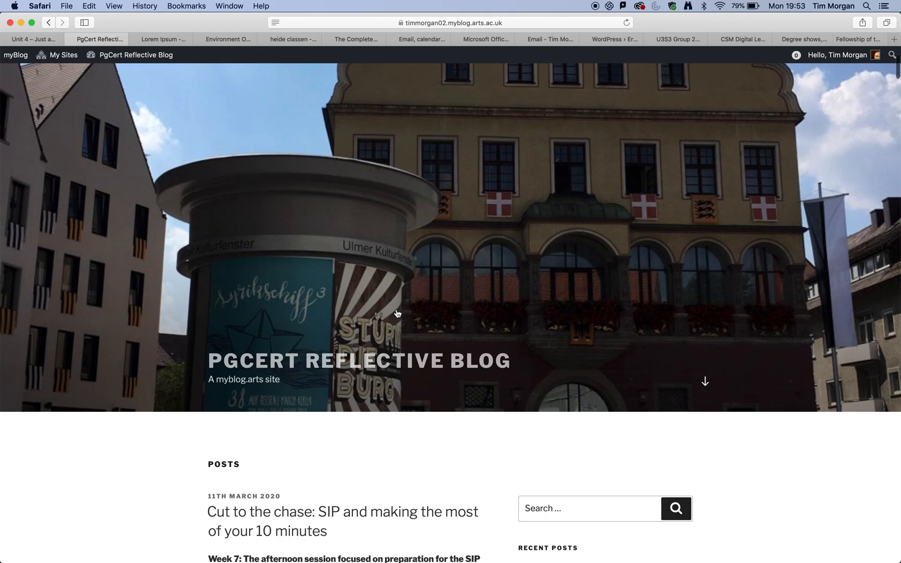
{"action": "scroll", "scroll_direction": "down", "scroll_amount": 3}
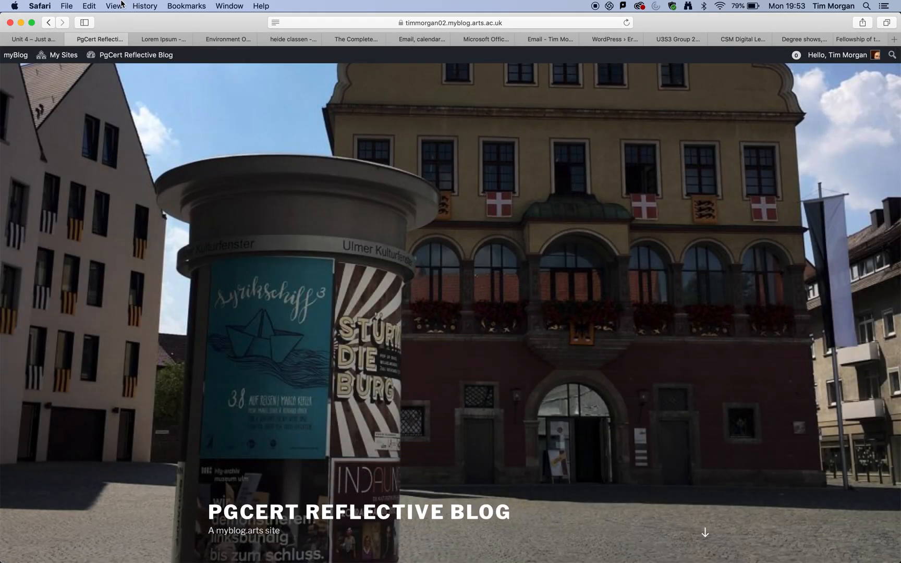
{"action": "left_click", "coordinate": [34, 39]}
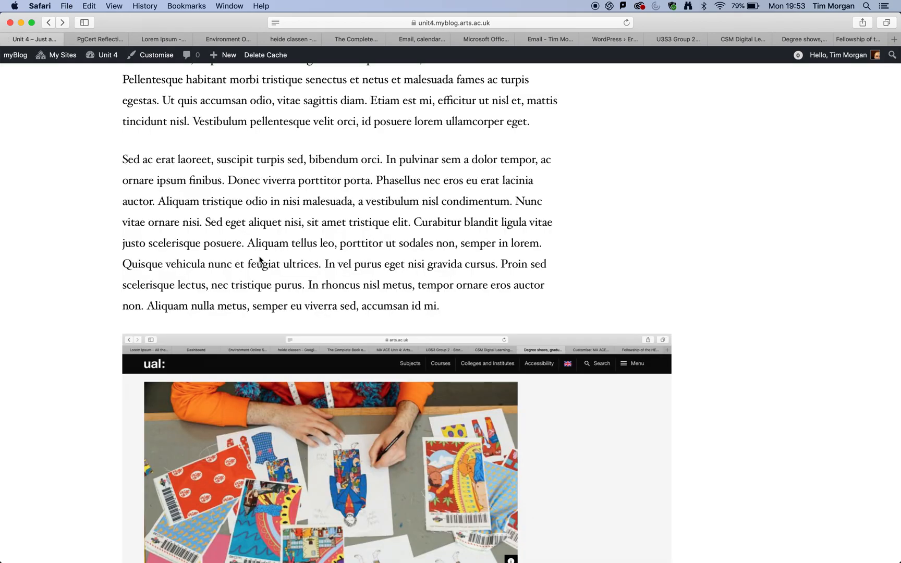
{"action": "scroll", "scroll_direction": "up", "scroll_amount": 3}
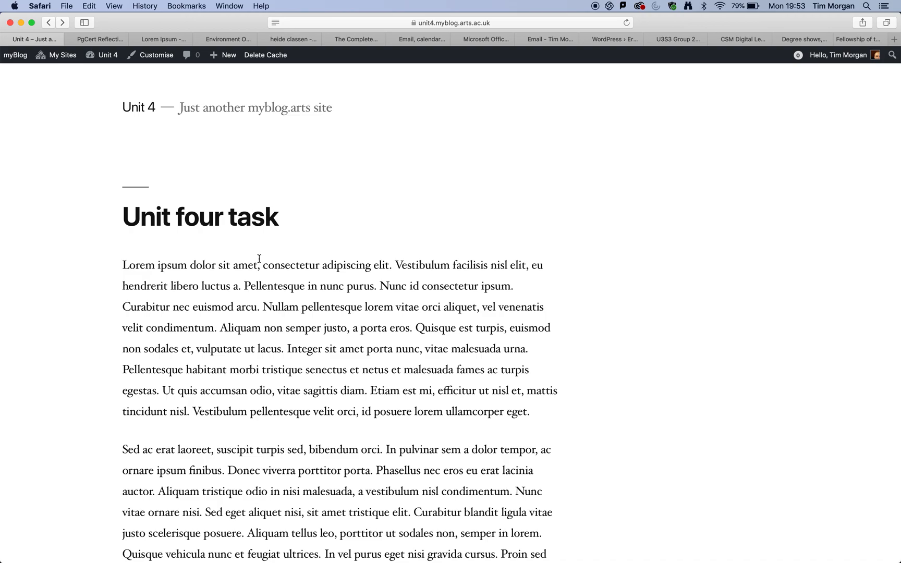
{"action": "mouse_move", "coordinate": [597, 254]}
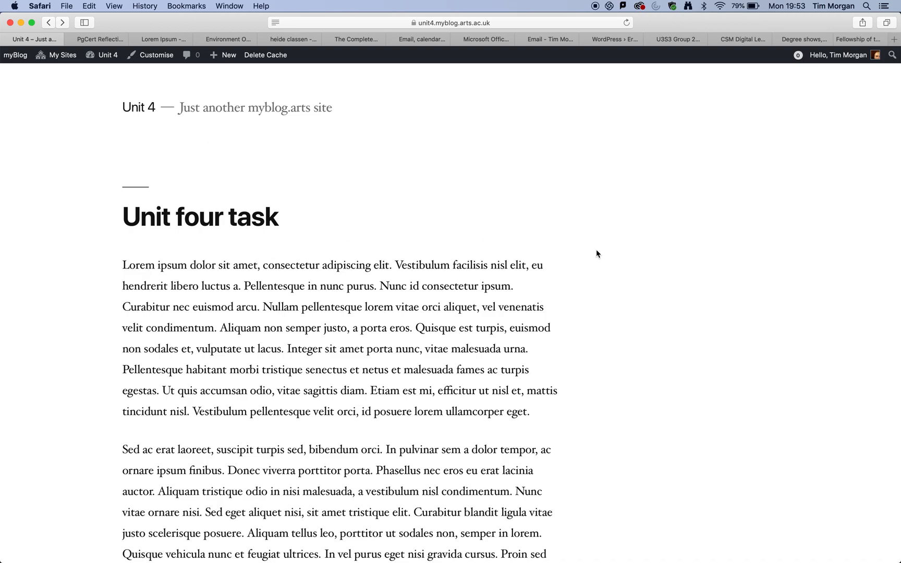
{"action": "left_click", "coordinate": [61, 54]}
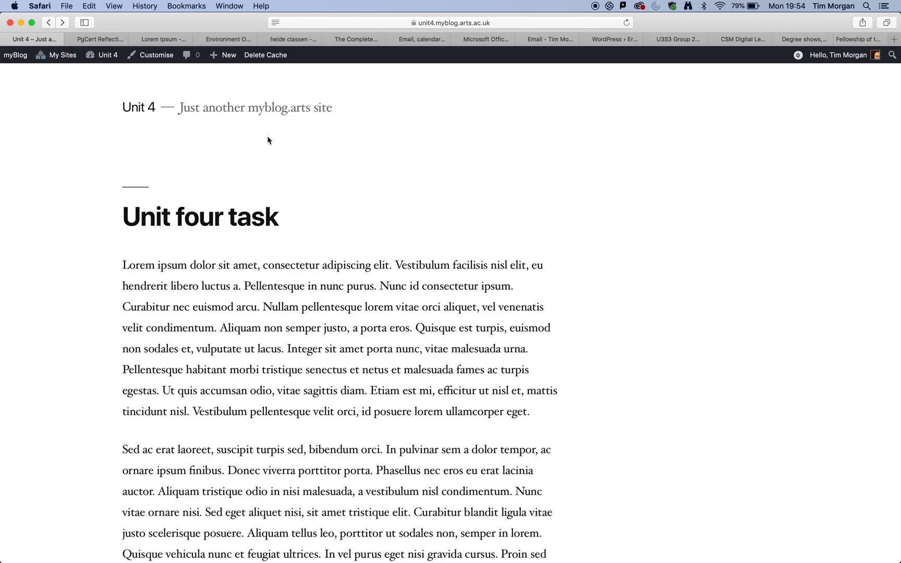
{"action": "mouse_move", "coordinate": [346, 125]}
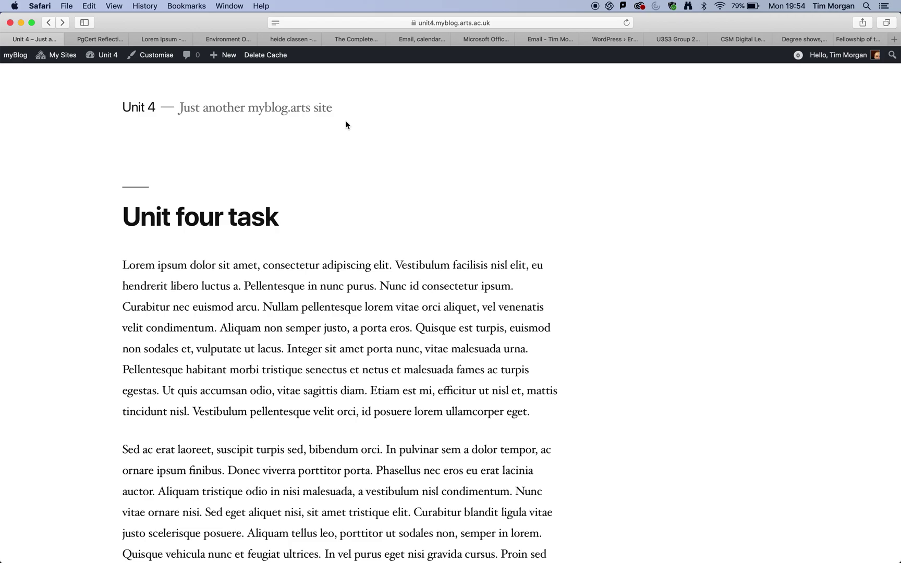
{"action": "left_click", "coordinate": [107, 55]}
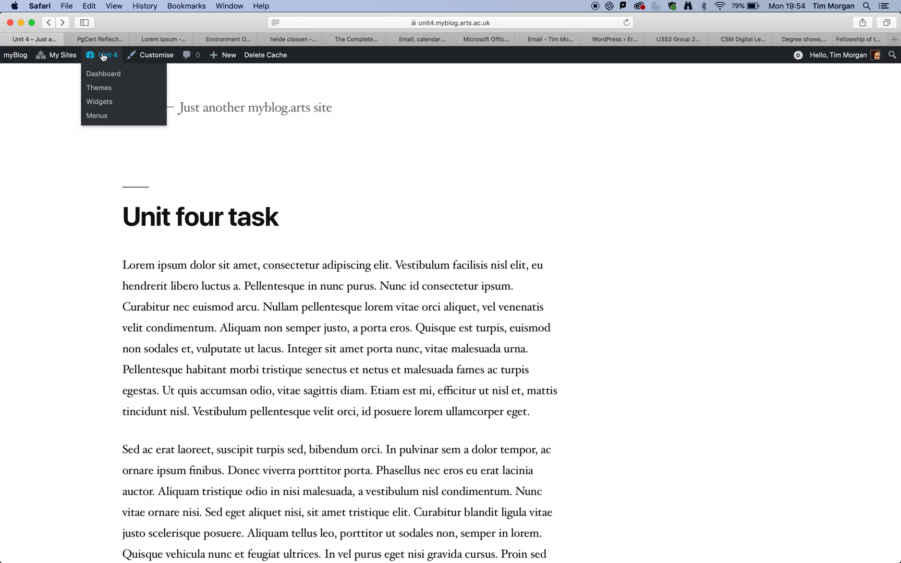
{"action": "mouse_move", "coordinate": [99, 88]}
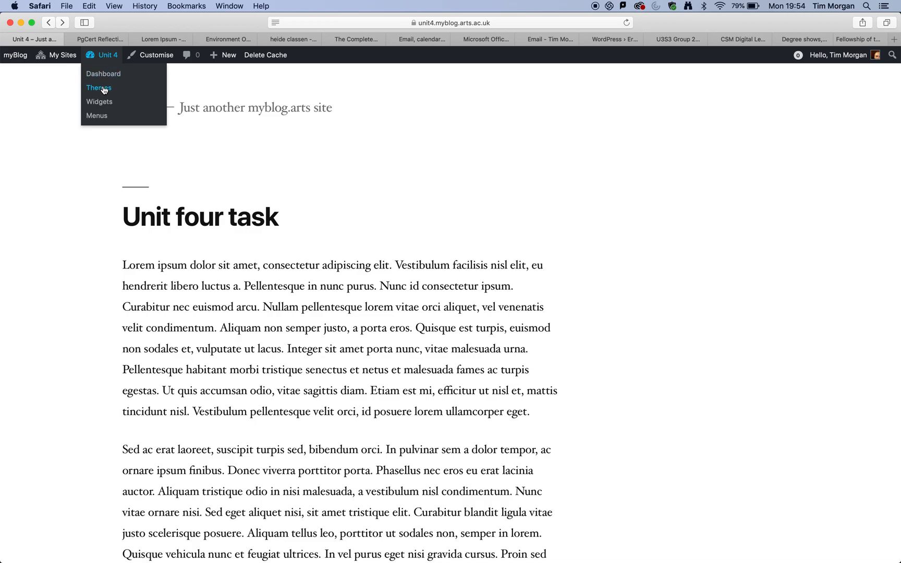
{"action": "left_click", "coordinate": [99, 88]}
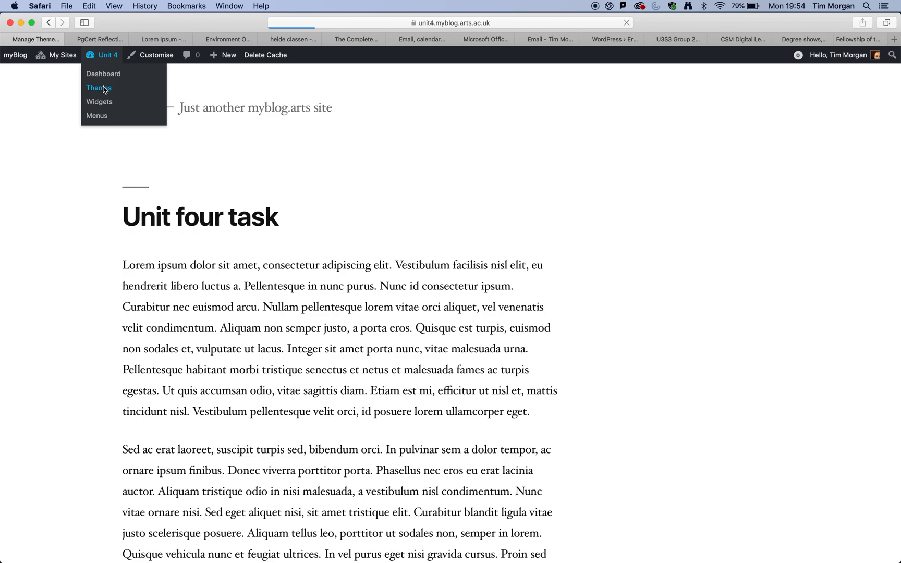
{"action": "left_click", "coordinate": [98, 88]}
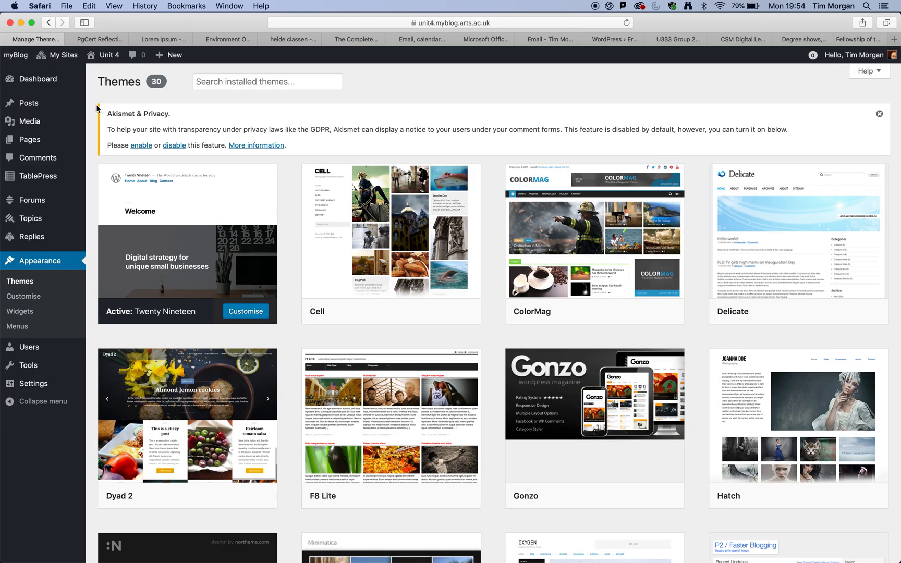
{"action": "scroll", "scroll_direction": "down", "scroll_amount": 3}
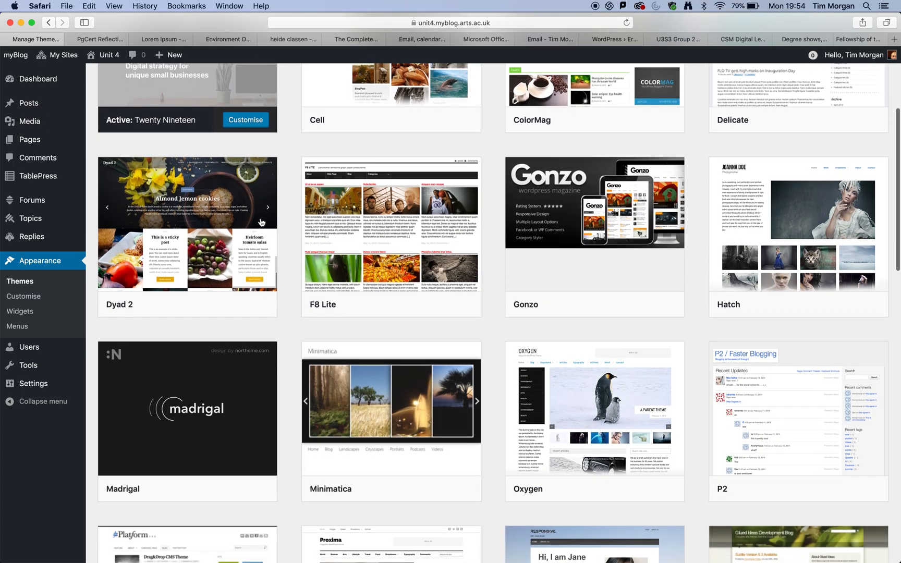
{"action": "scroll", "scroll_direction": "down", "scroll_amount": 3}
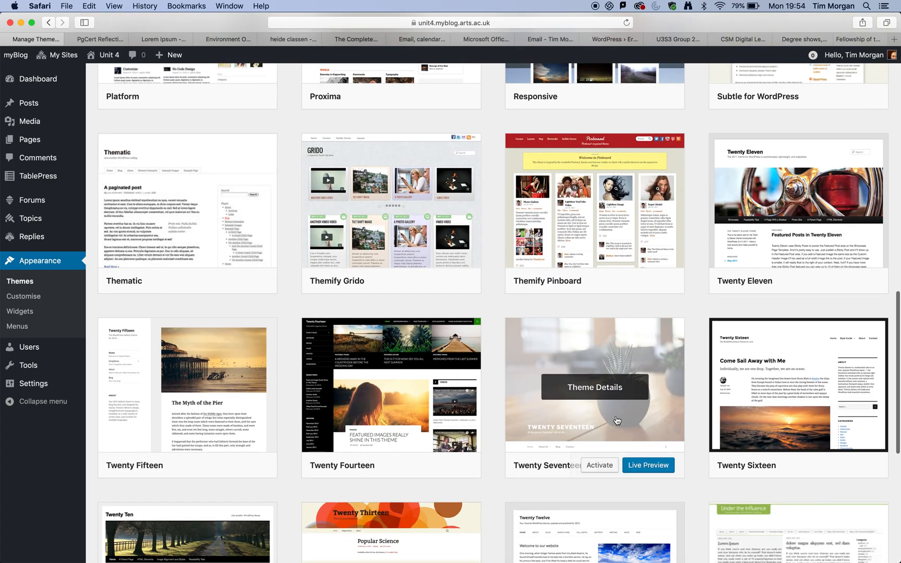
{"action": "mouse_move", "coordinate": [390, 202]}
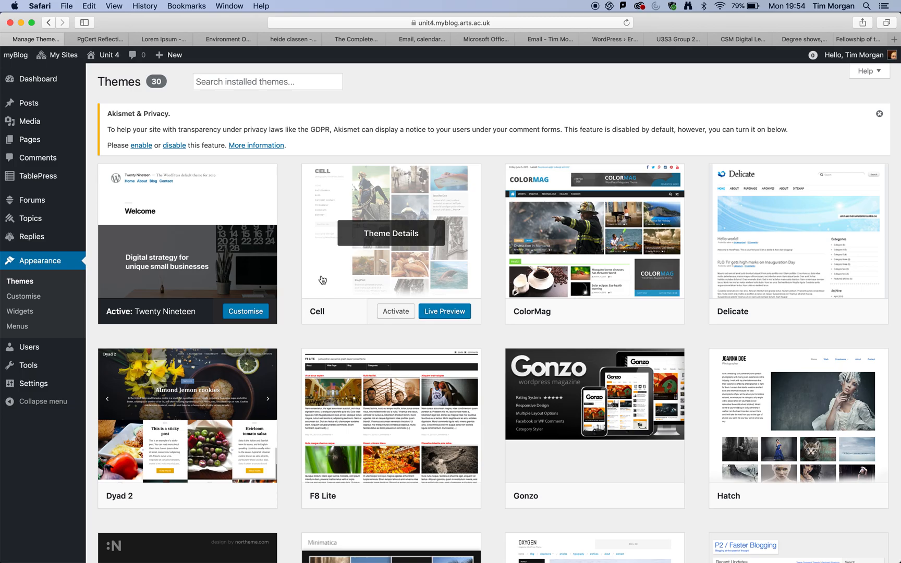
{"action": "scroll", "scroll_direction": "down", "scroll_amount": 3}
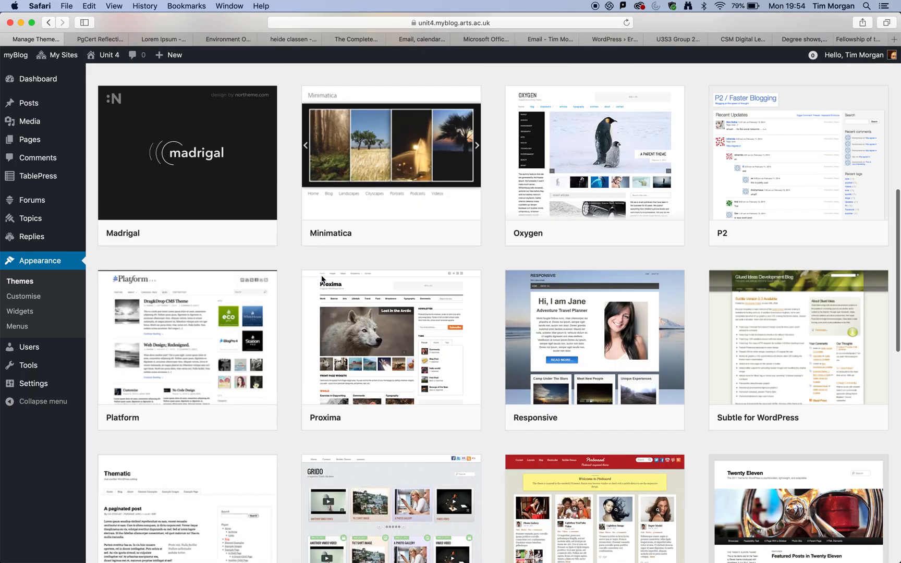
{"action": "scroll", "scroll_direction": "down", "scroll_amount": 3}
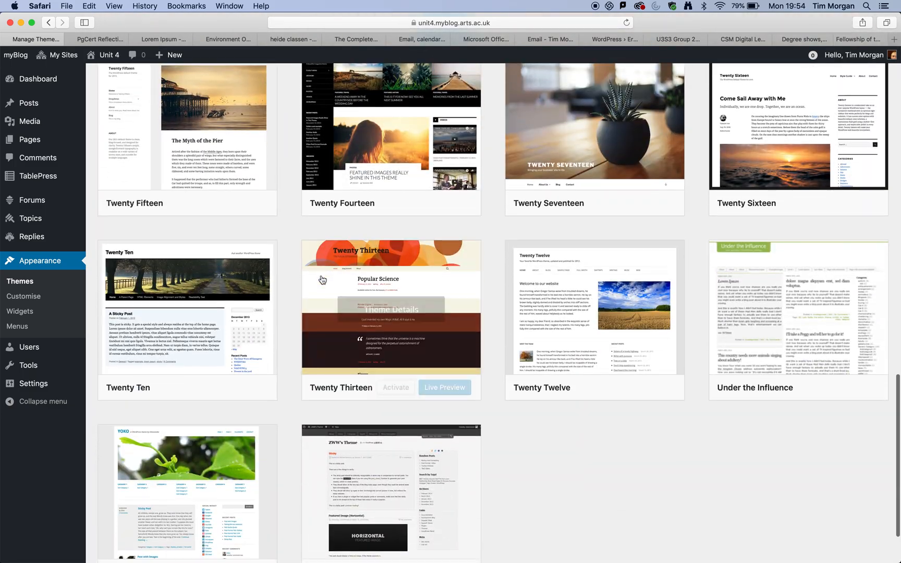
{"action": "scroll", "scroll_direction": "up", "scroll_amount": 3}
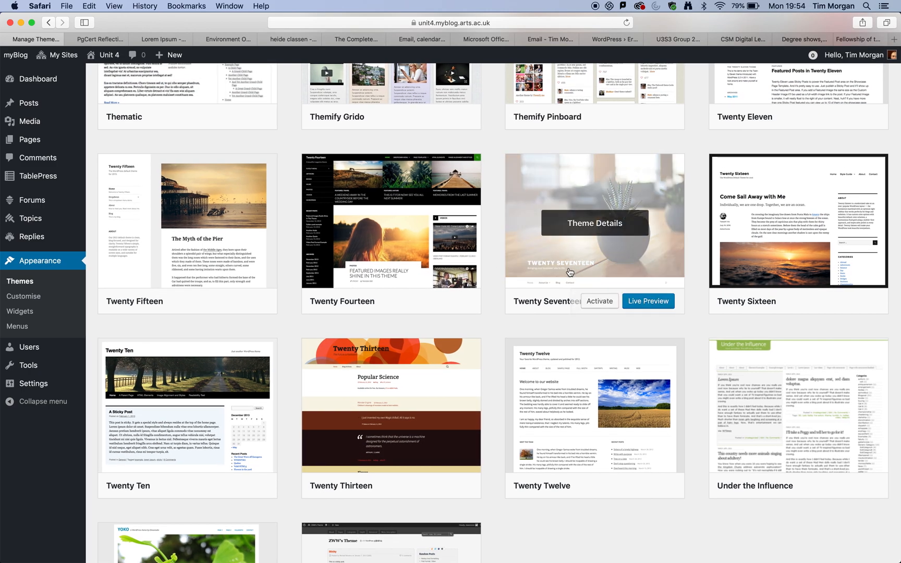
{"action": "mouse_move", "coordinate": [643, 270]}
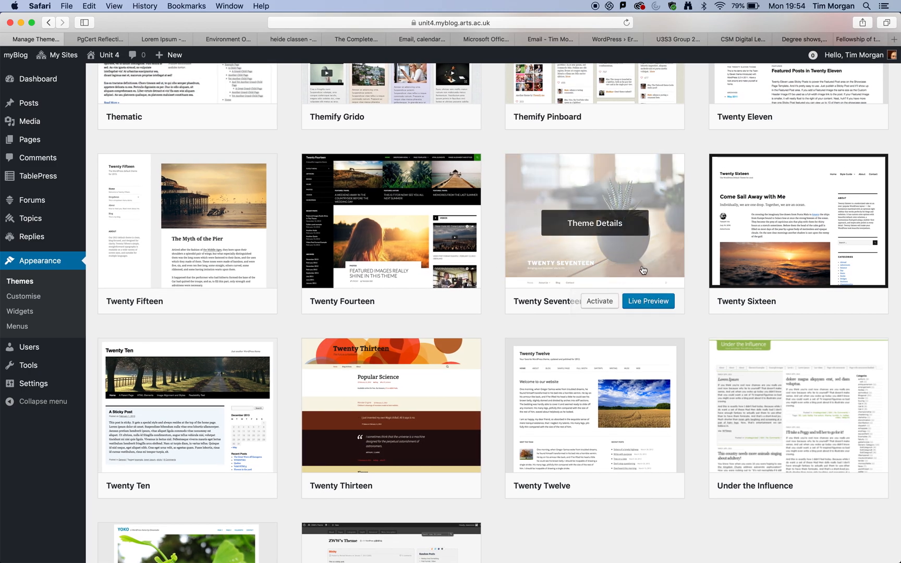
- Open a live preview of the Twenty Seventeen theme for the Unit 4 site
{"action": "left_click", "coordinate": [648, 300]}
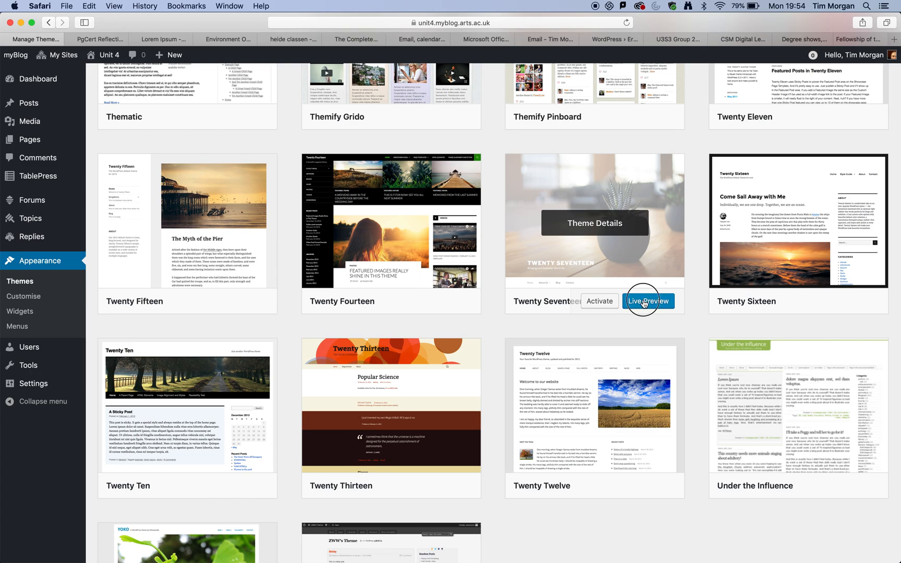
{"action": "left_click", "coordinate": [648, 301]}
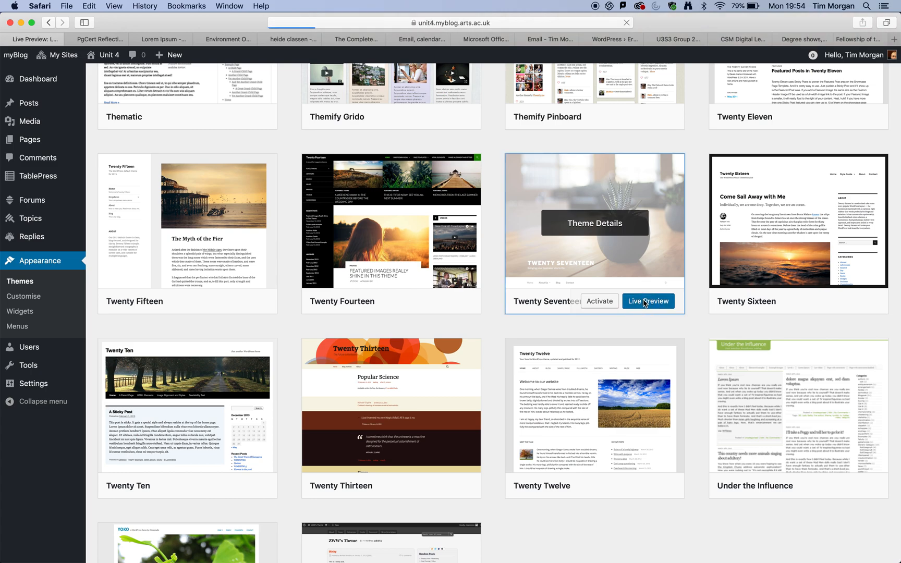
{"action": "left_click", "coordinate": [648, 301]}
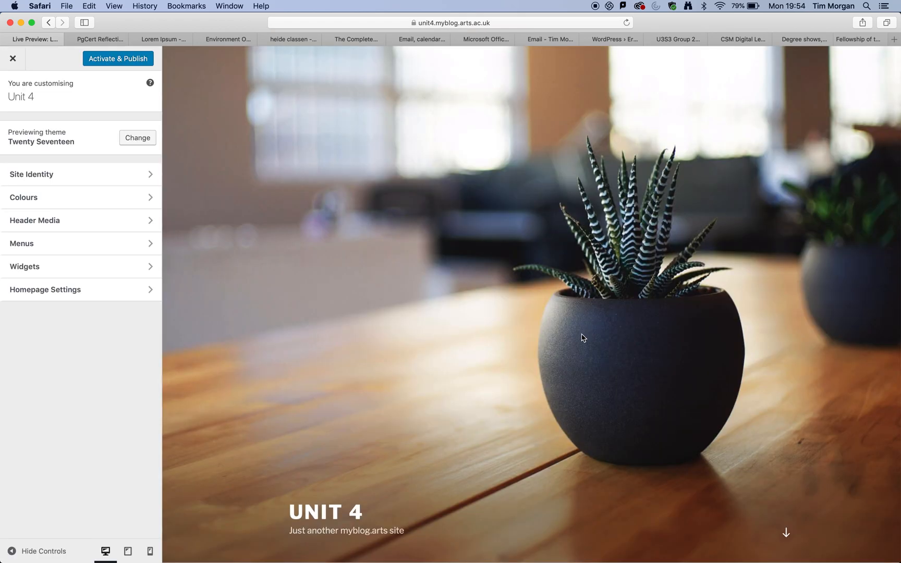
{"action": "scroll", "scroll_direction": "down", "scroll_amount": 3}
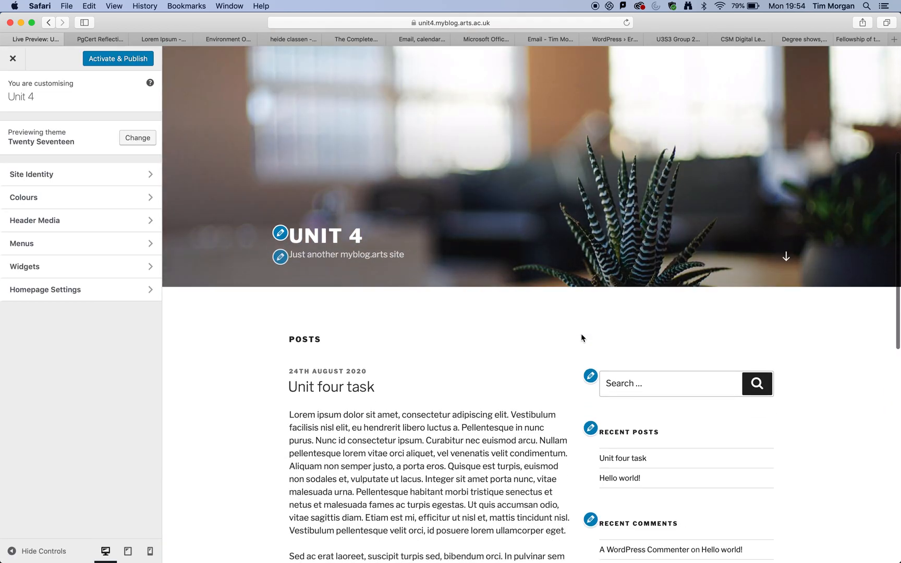
{"action": "scroll", "scroll_direction": "down", "scroll_amount": 3}
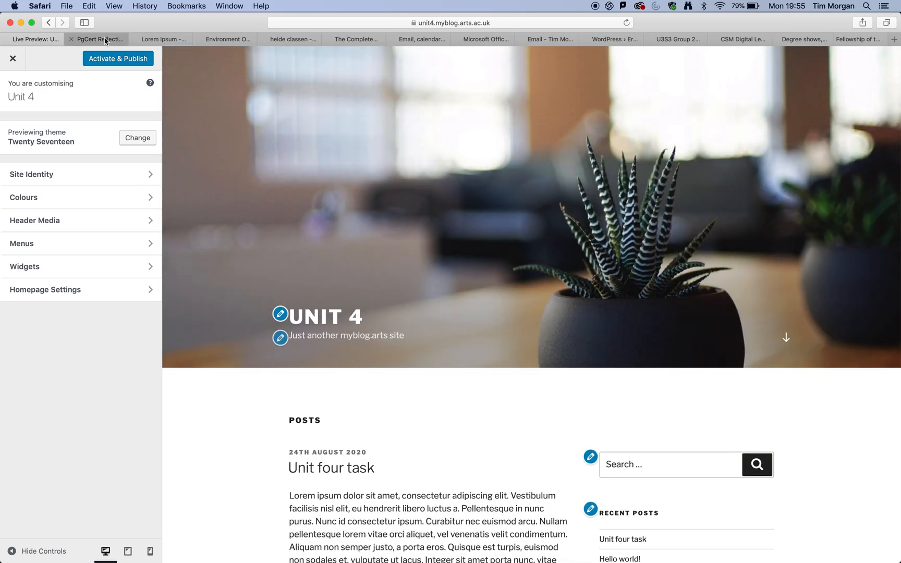
- Compare against the PgCert Reflective Blog tab, then Activate & Publish Twenty Seventeen
{"action": "left_click", "coordinate": [98, 39]}
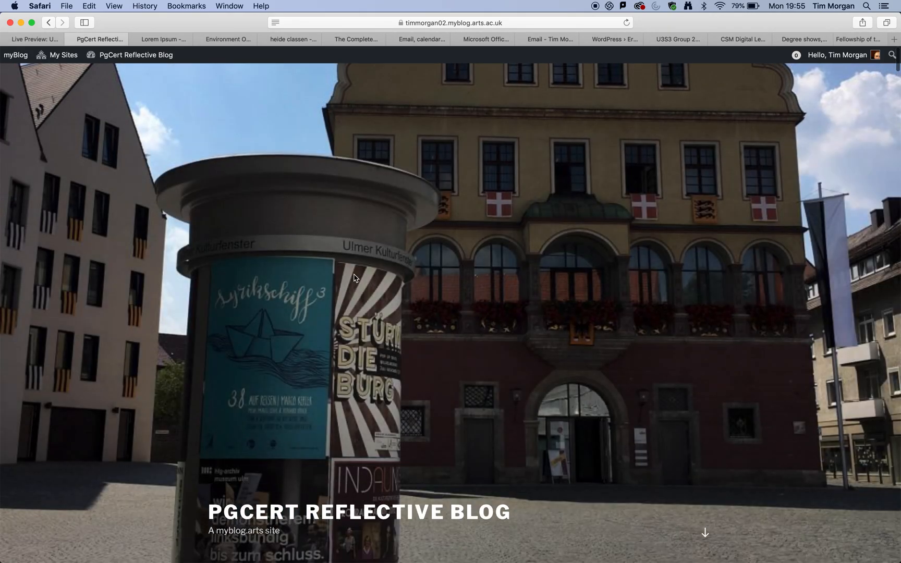
{"action": "mouse_move", "coordinate": [31, 38]}
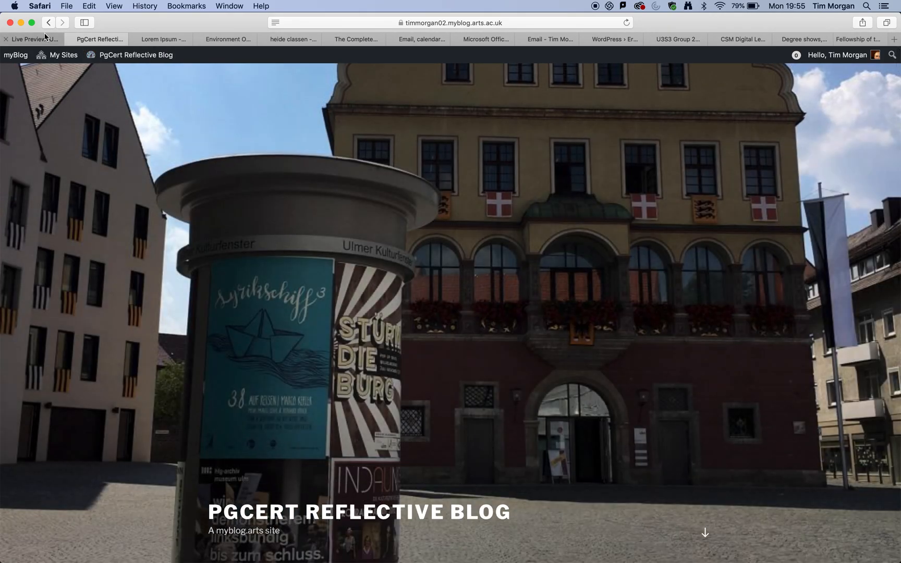
{"action": "left_click", "coordinate": [31, 39]}
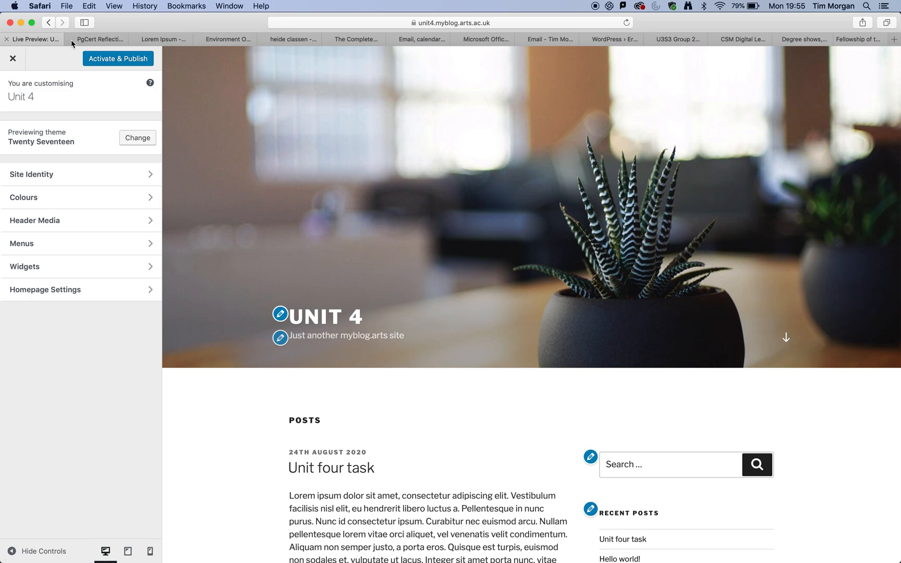
{"action": "left_click", "coordinate": [98, 39]}
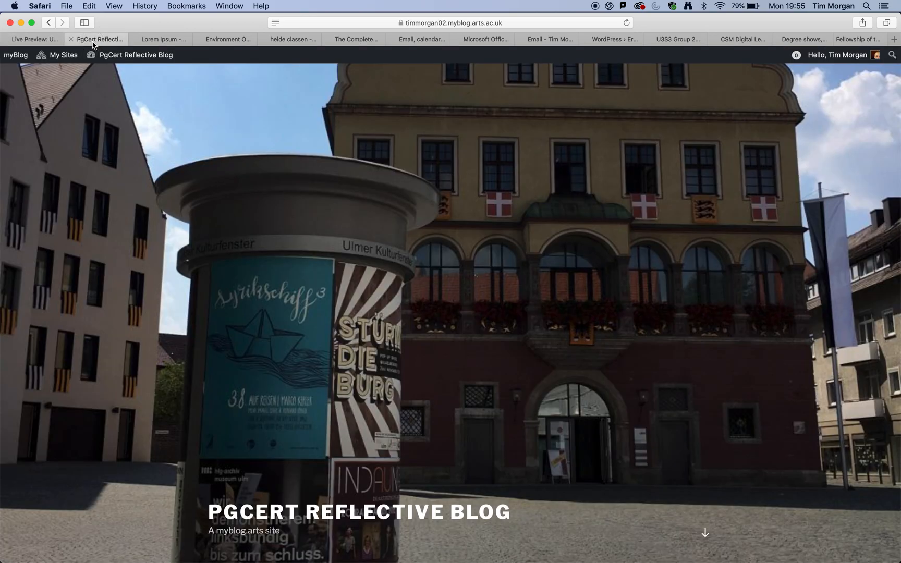
{"action": "mouse_move", "coordinate": [33, 38]}
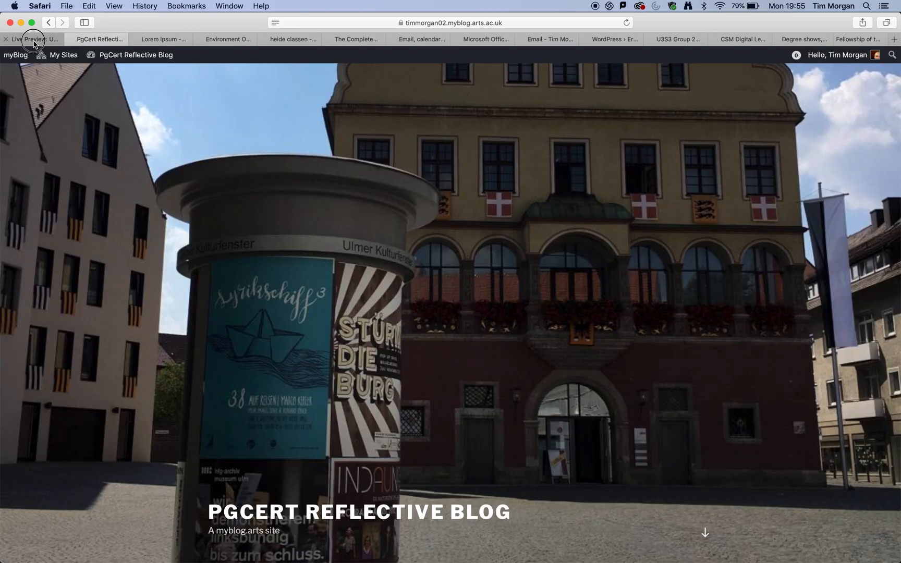
{"action": "left_click", "coordinate": [31, 39]}
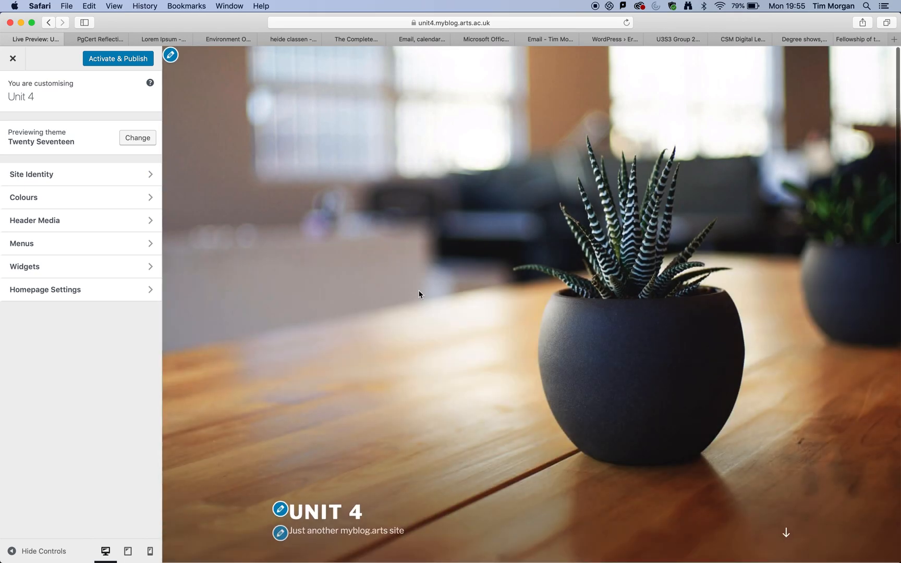
{"action": "scroll", "scroll_direction": "down", "scroll_amount": 3}
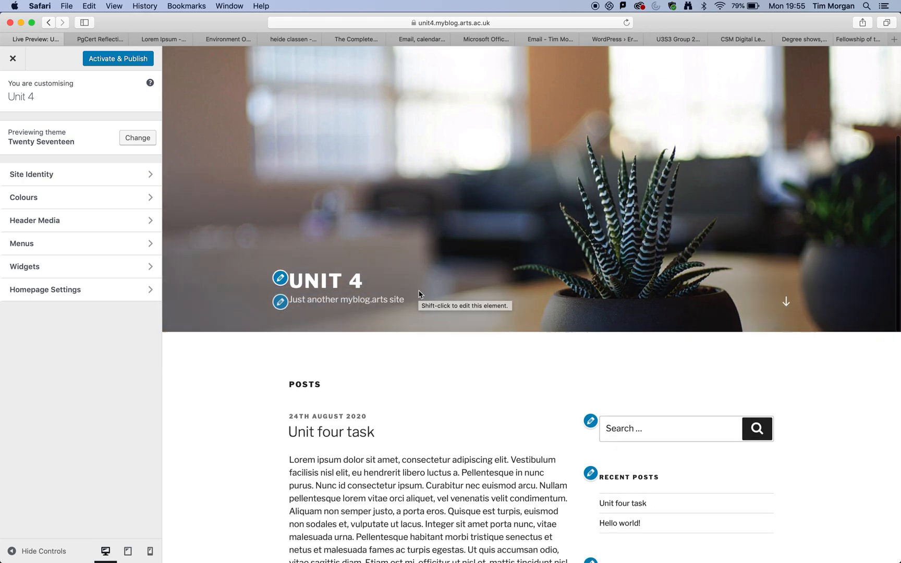
{"action": "scroll", "scroll_direction": "down", "scroll_amount": 3}
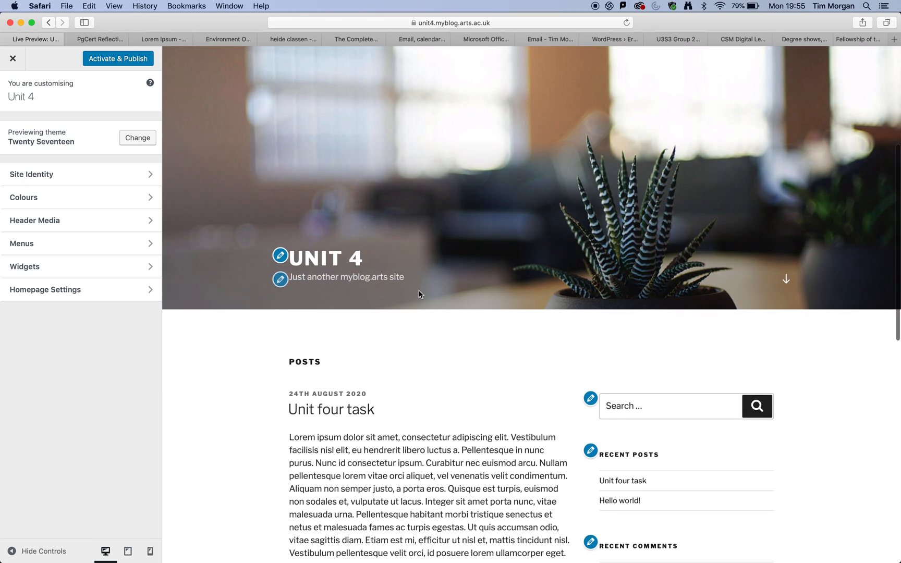
{"action": "mouse_move", "coordinate": [118, 57]}
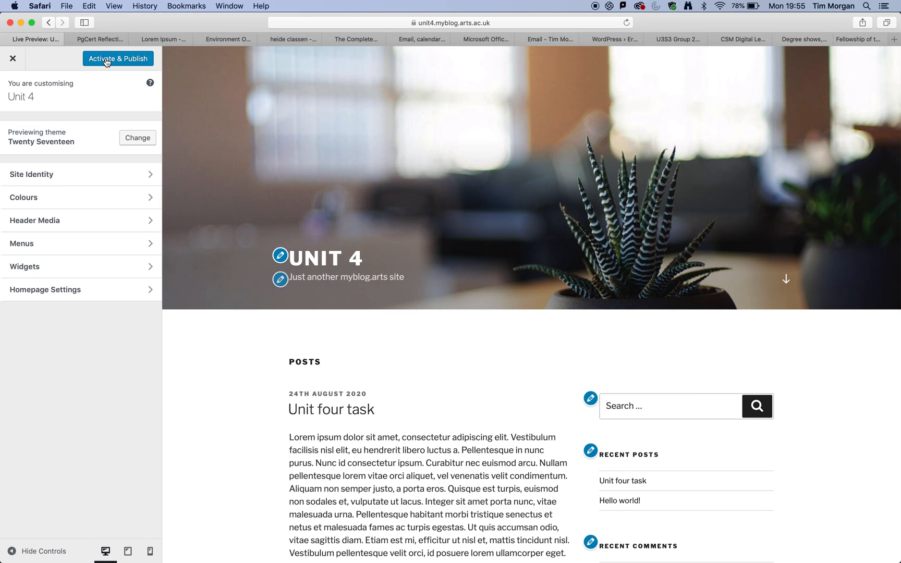
{"action": "mouse_move", "coordinate": [117, 58]}
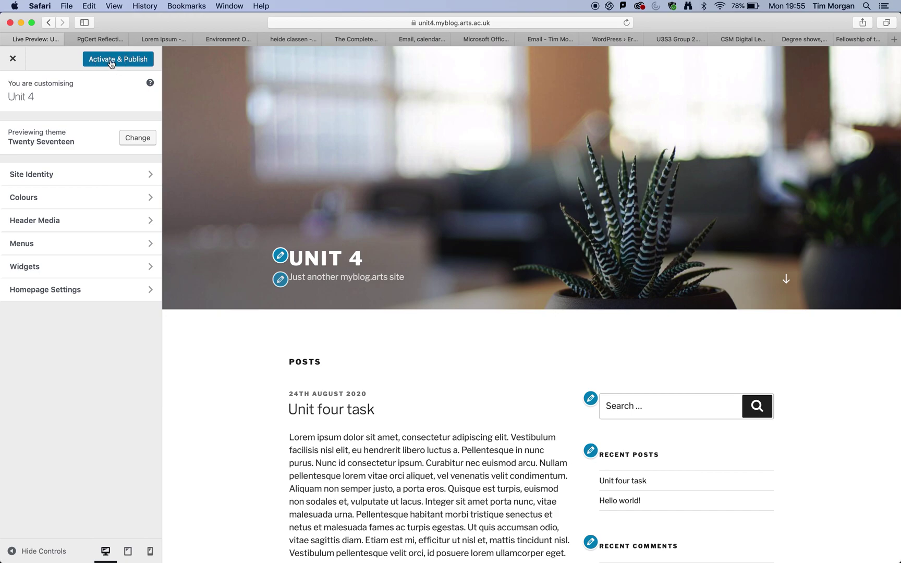
{"action": "left_click", "coordinate": [118, 59]}
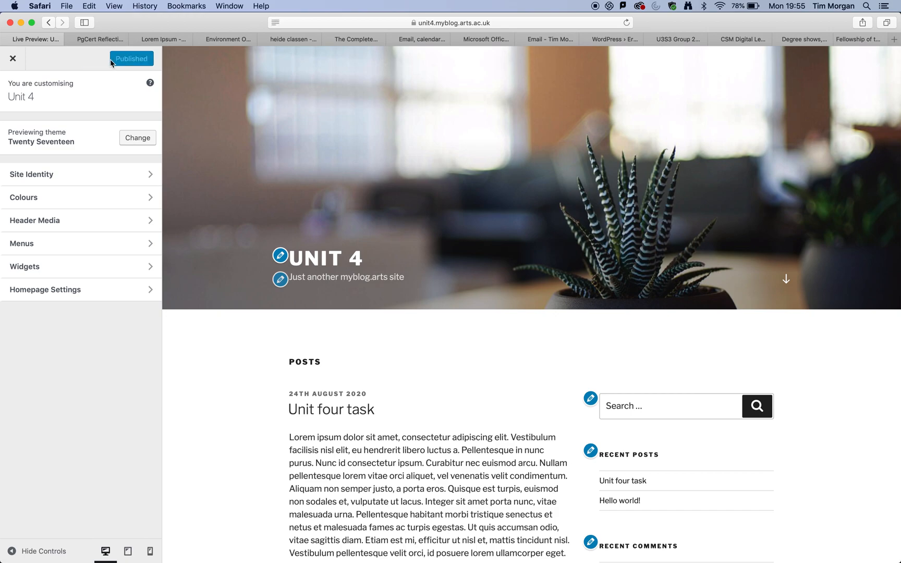
{"action": "mouse_move", "coordinate": [278, 131]}
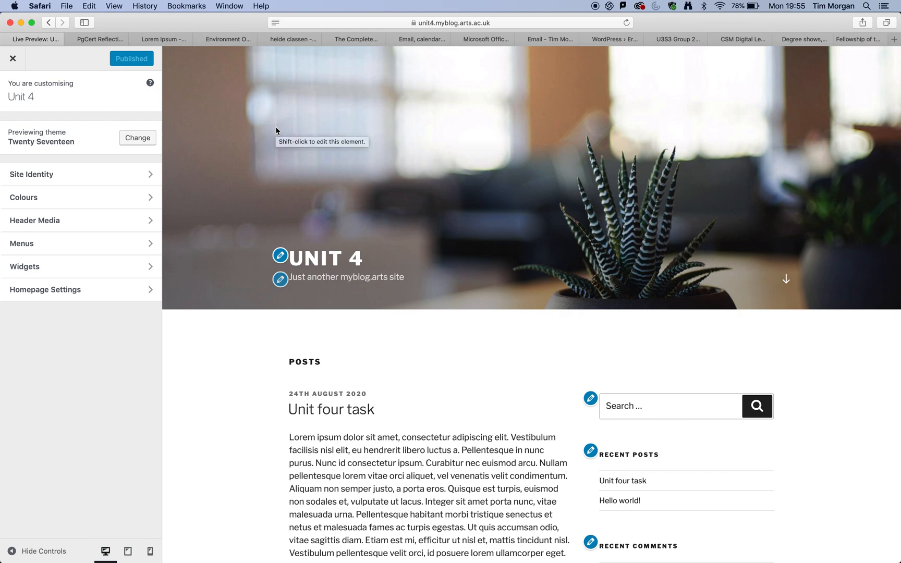
{"action": "mouse_move", "coordinate": [112, 141]}
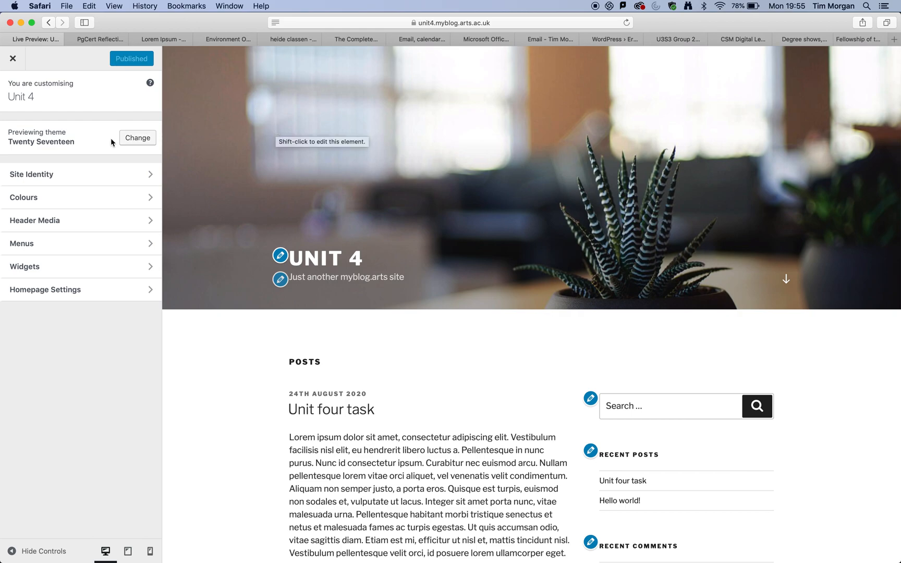
{"action": "mouse_move", "coordinate": [72, 145]}
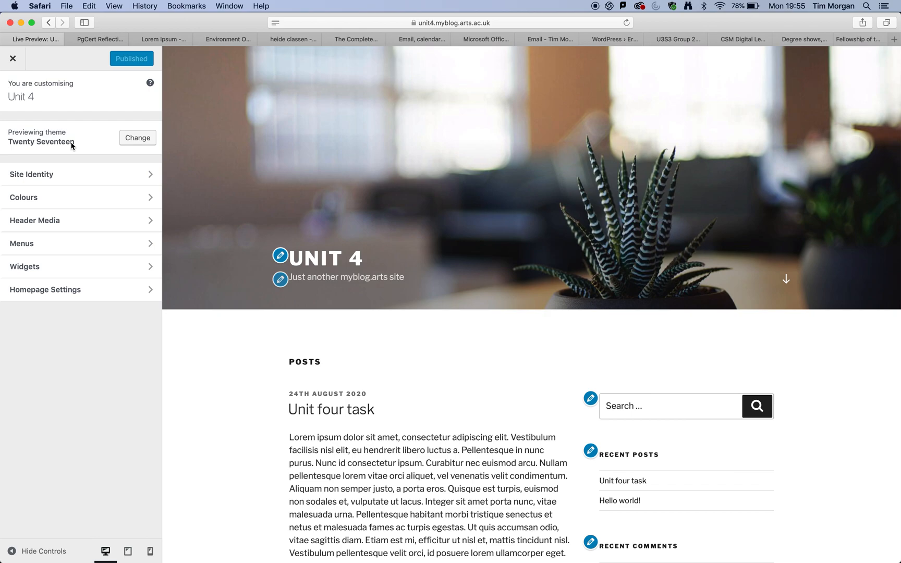
{"action": "mouse_move", "coordinate": [374, 215]}
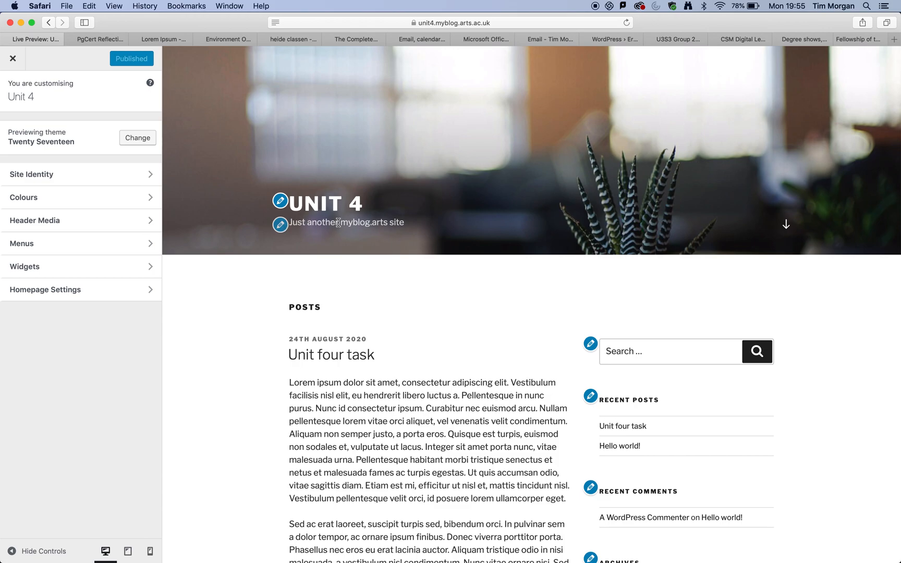
{"action": "mouse_move", "coordinate": [280, 224]}
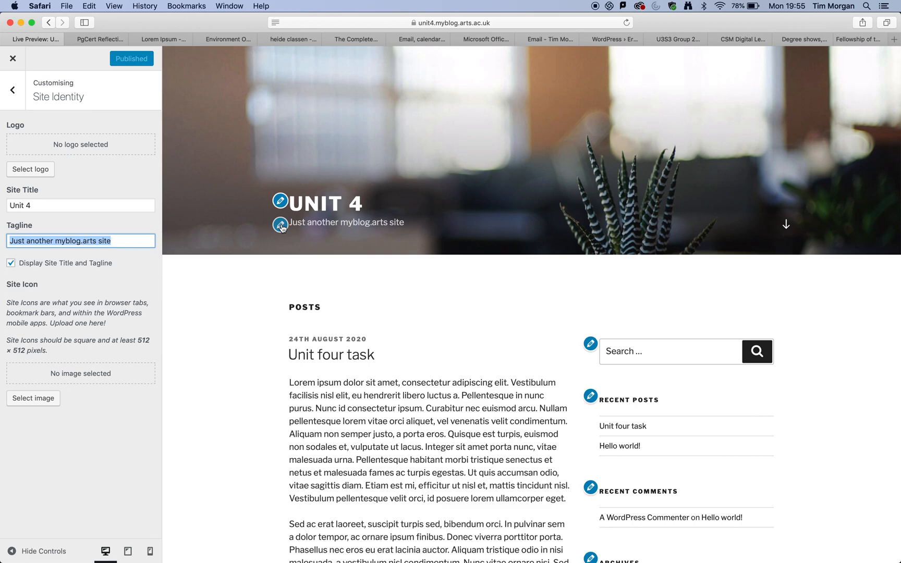
{"action": "mouse_move", "coordinate": [199, 249]}
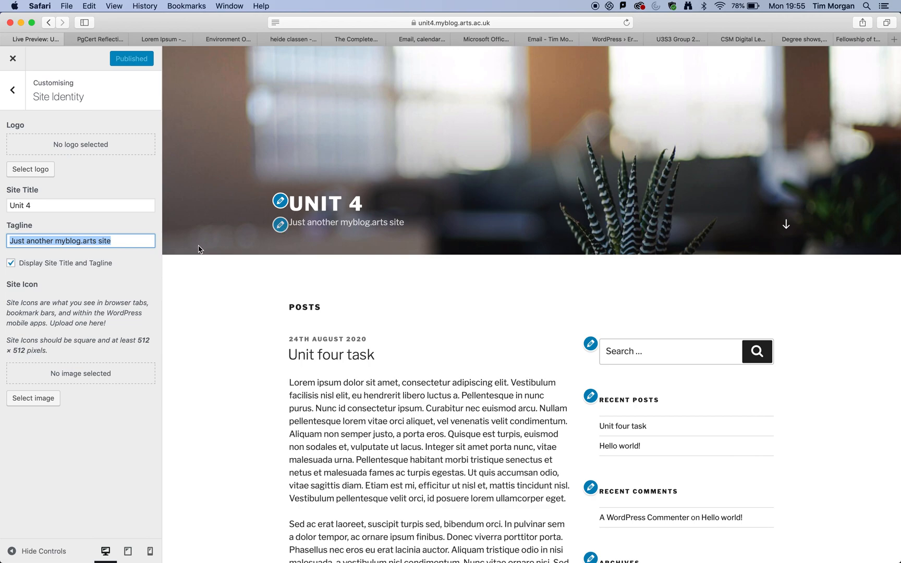
- Set tagline 'Reflections on unit 4' and site title 'MA ACE' in Site Identity, then publish
{"action": "type", "text": "Ref"}
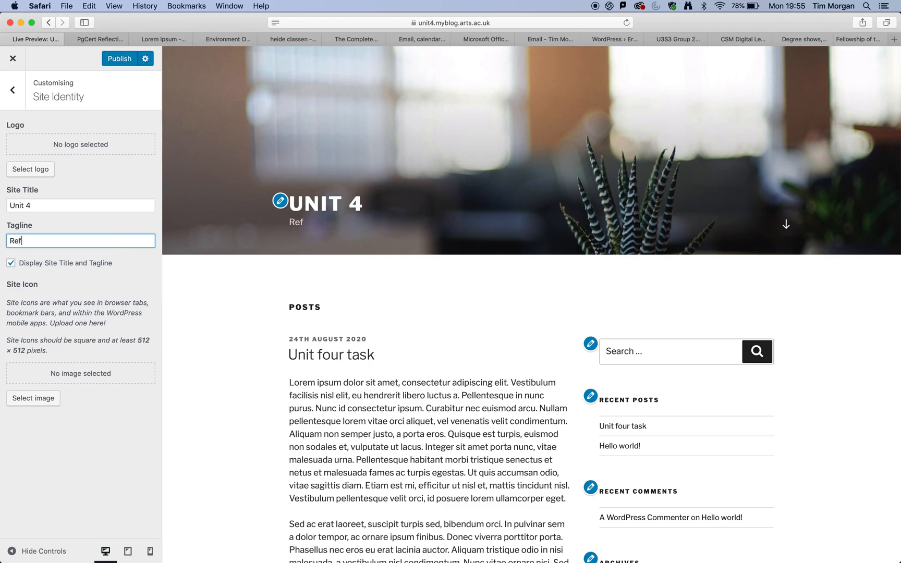
{"action": "type", "text": "Reflections"}
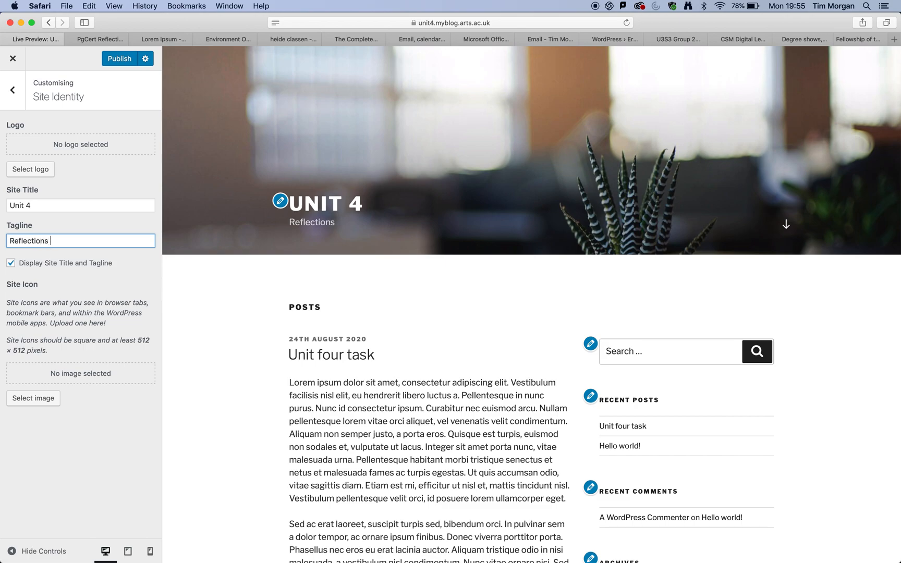
{"action": "type", "text": "on"}
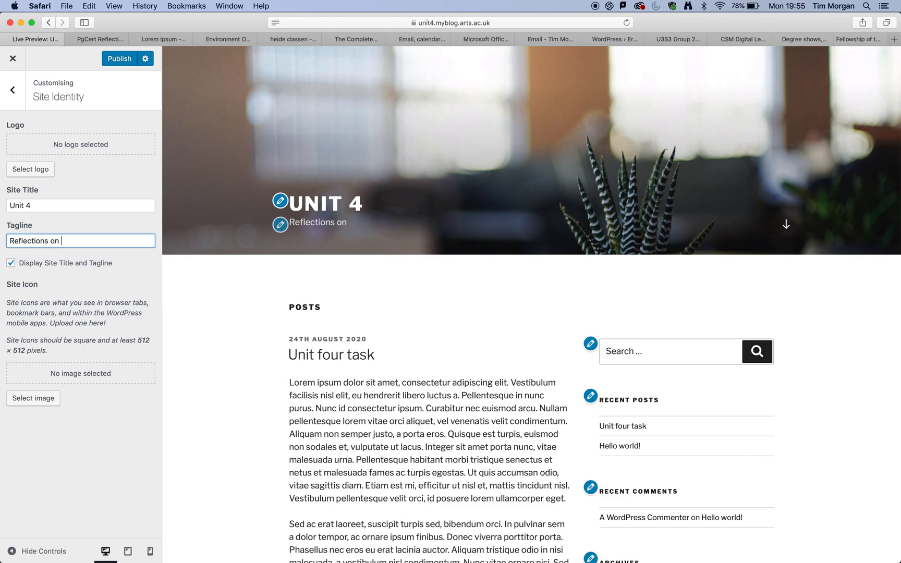
{"action": "type", "text": "unit"}
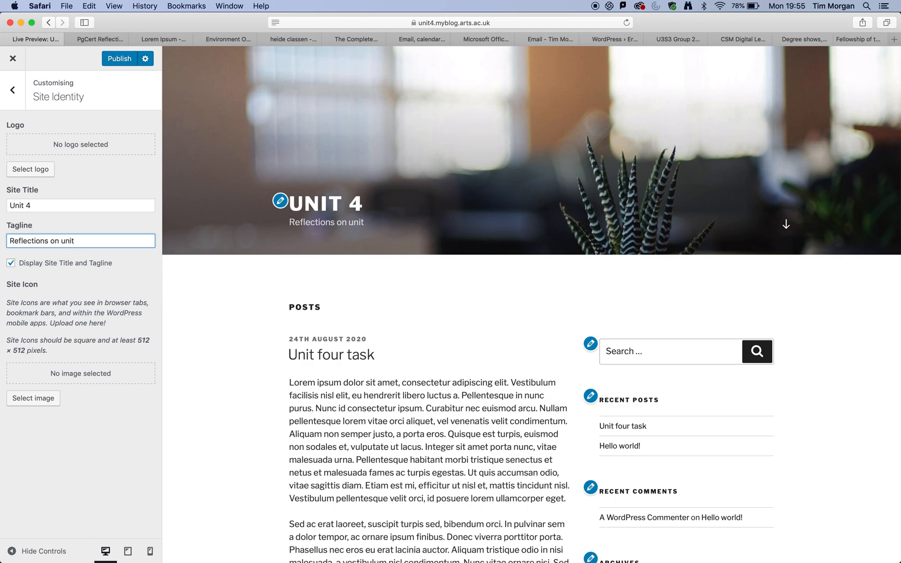
{"action": "type", "text": "4"}
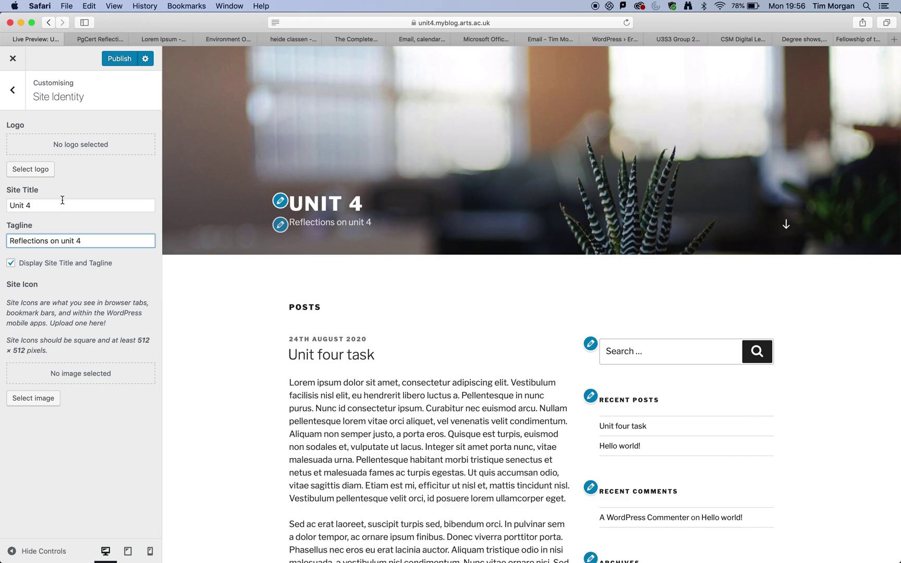
{"action": "type", "text": "MA"}
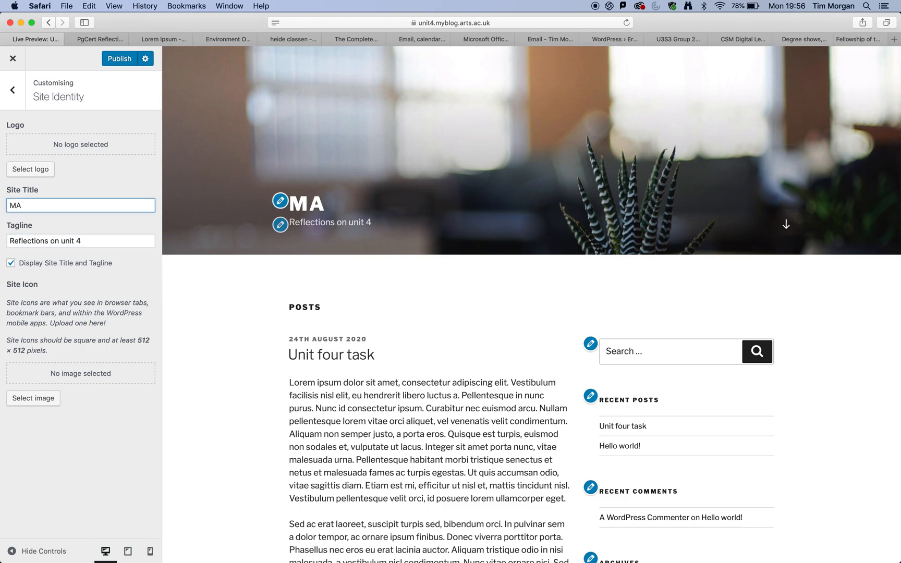
{"action": "type", "text": "ACE"}
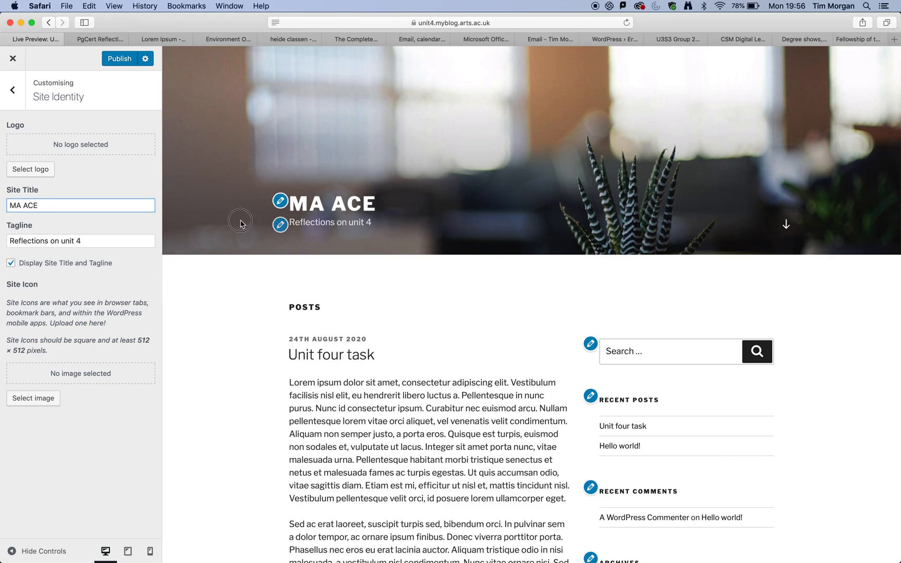
{"action": "mouse_move", "coordinate": [360, 215]}
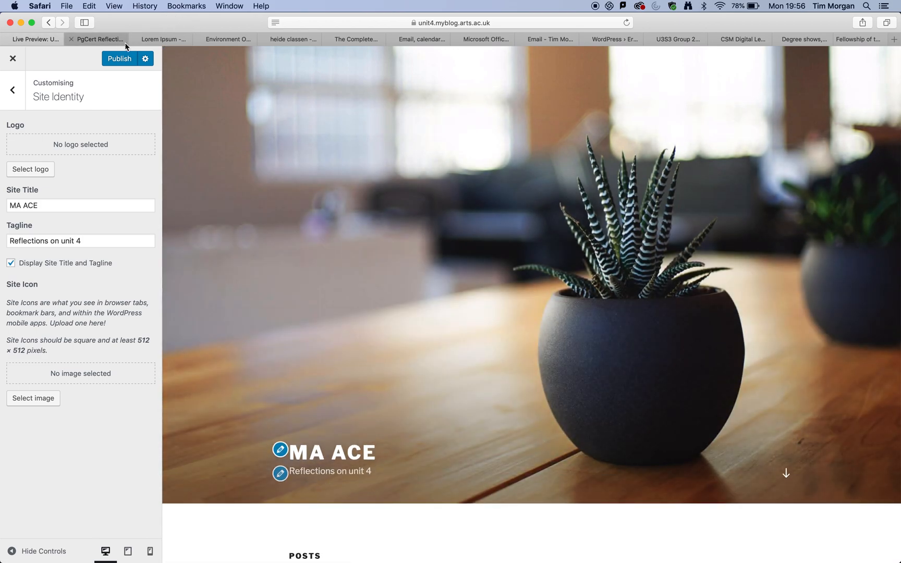
{"action": "left_click", "coordinate": [118, 59]}
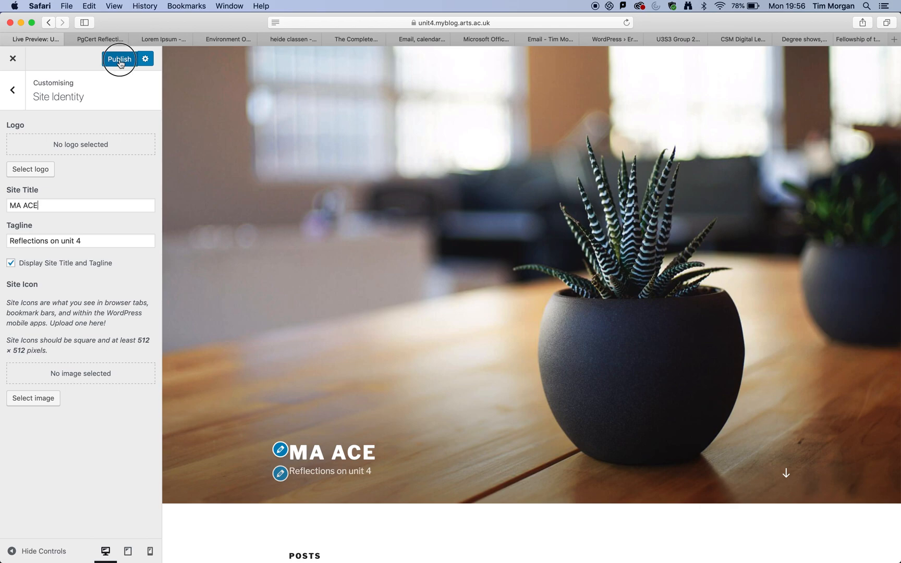
{"action": "left_click", "coordinate": [119, 58]}
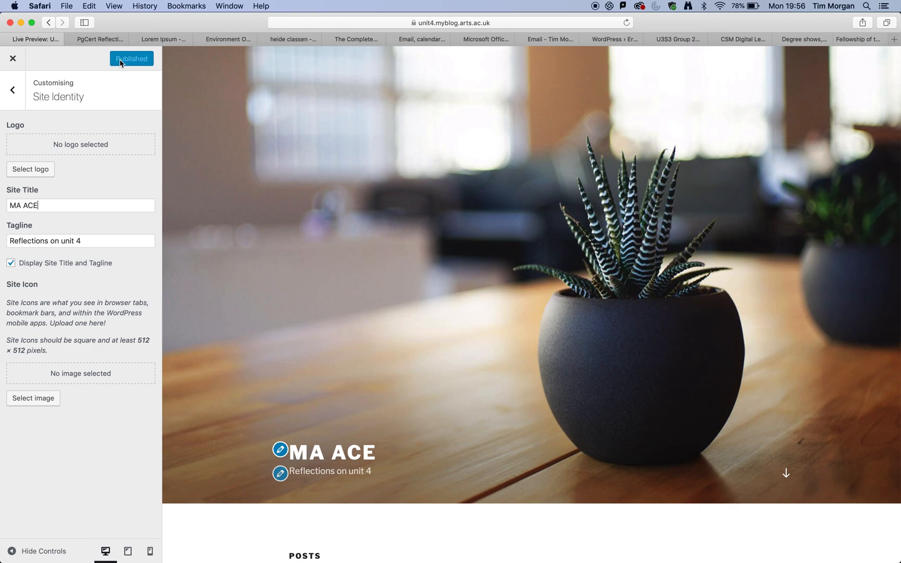
{"action": "mouse_move", "coordinate": [55, 68]}
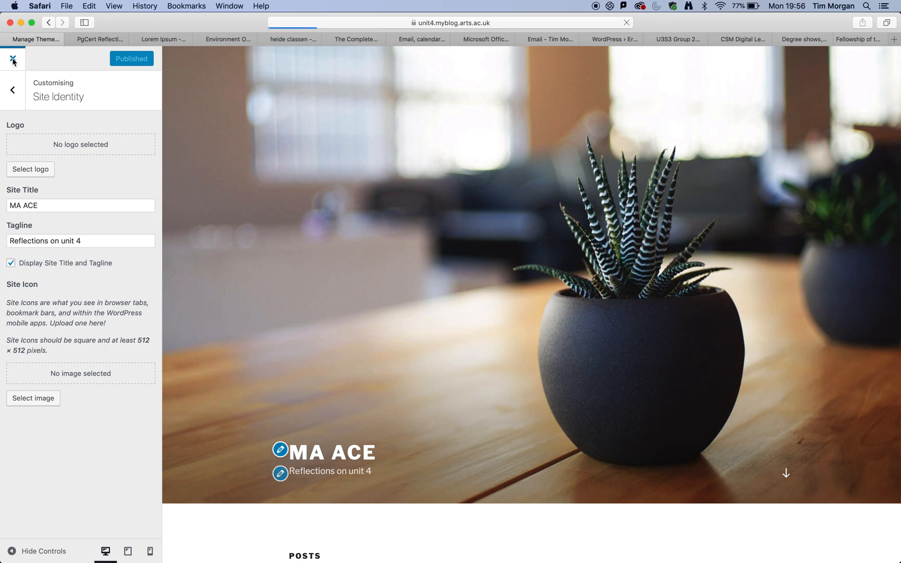
- Close the Customiser back to the themes page and choose Visit Site for MA ACE
{"action": "left_click", "coordinate": [12, 58]}
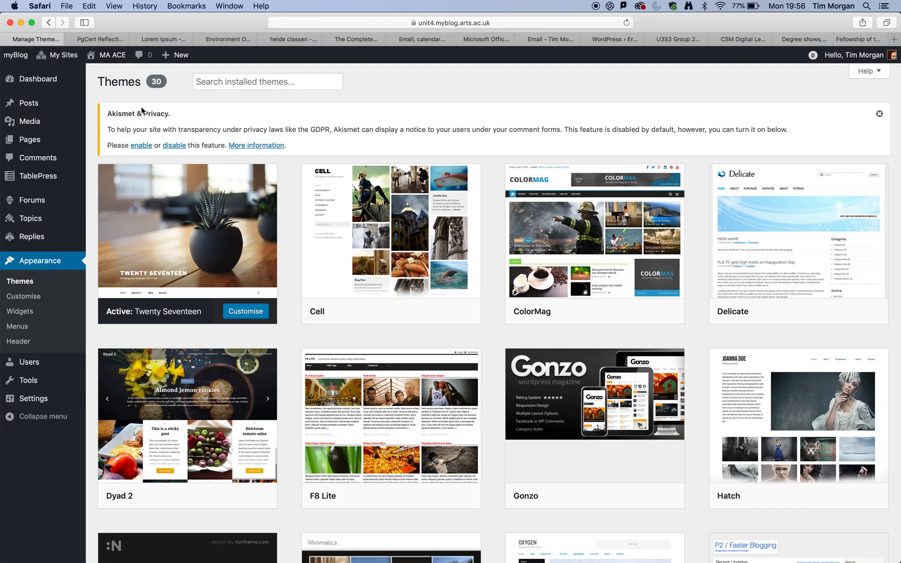
{"action": "left_click", "coordinate": [58, 55]}
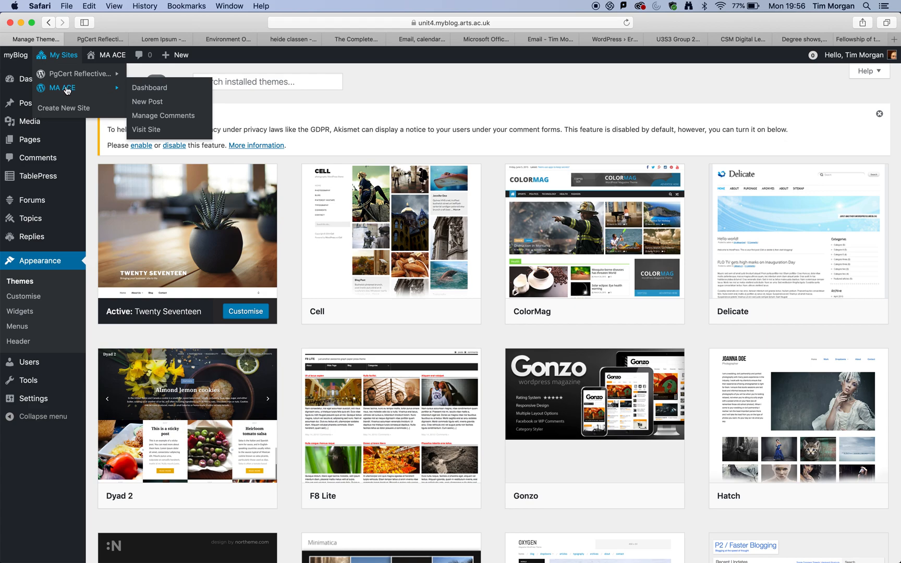
{"action": "mouse_move", "coordinate": [75, 91]}
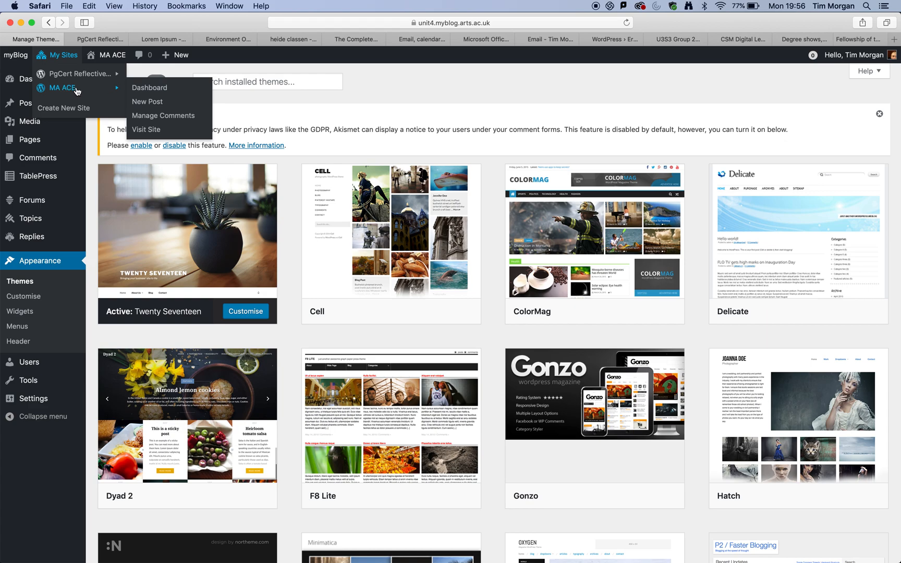
{"action": "mouse_move", "coordinate": [163, 116]}
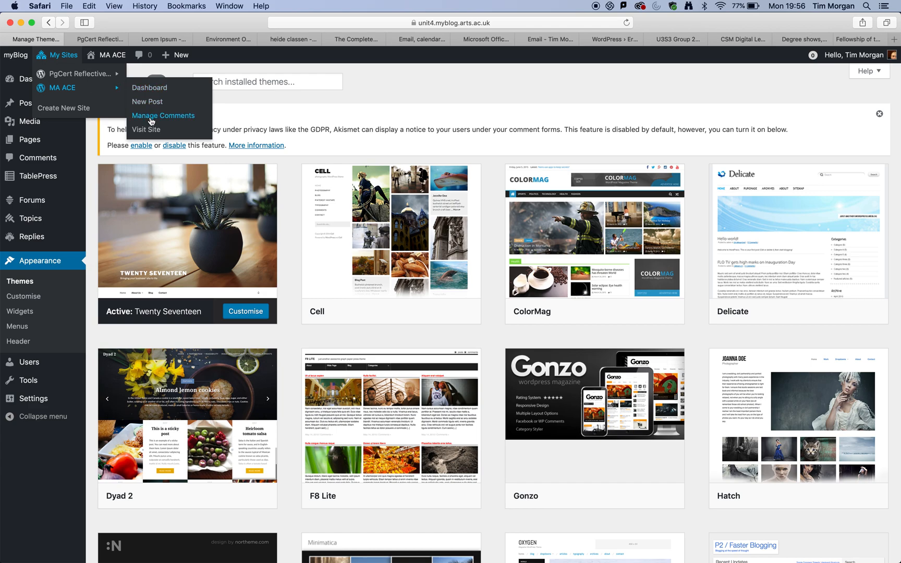
{"action": "mouse_move", "coordinate": [146, 129]}
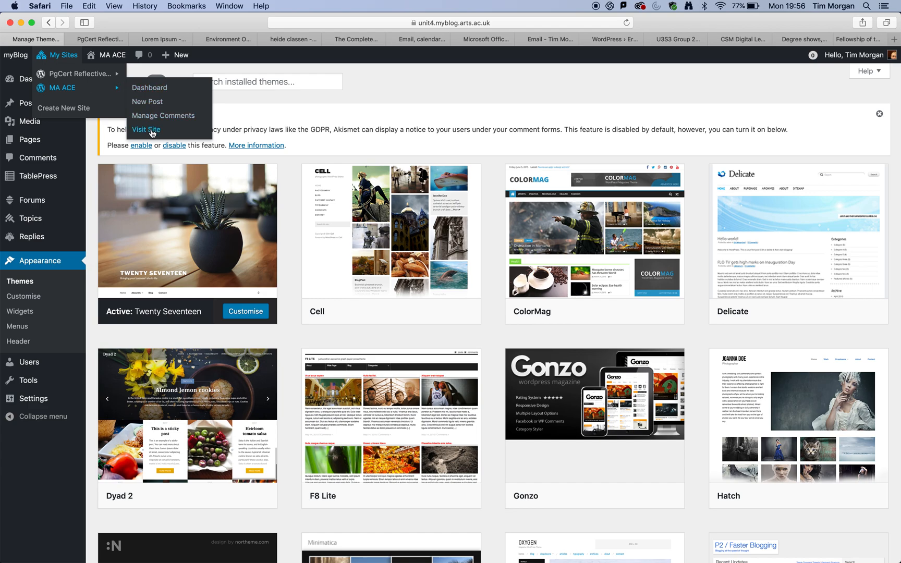
{"action": "left_click", "coordinate": [145, 129]}
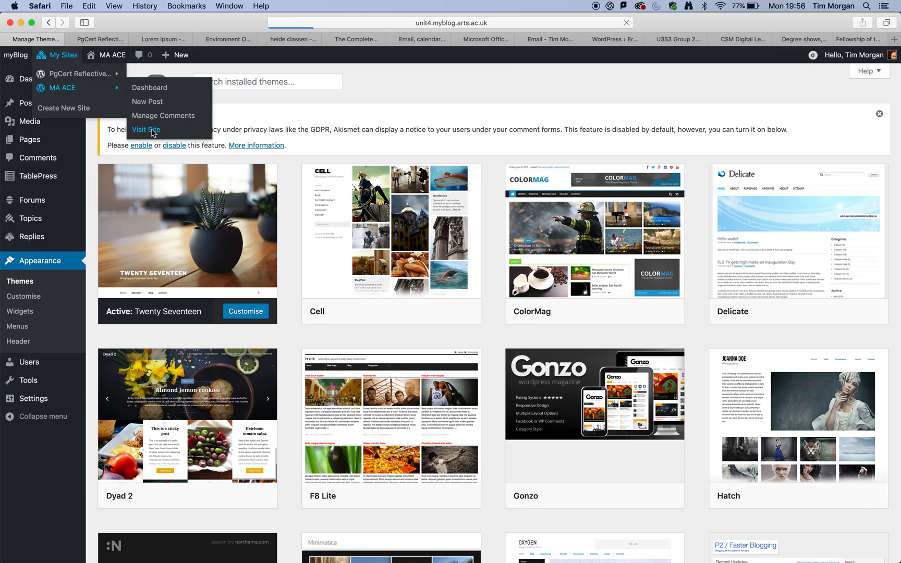
- Scroll through the live MA ACE site's 'Unit four task' post and reload the page
{"action": "left_click", "coordinate": [145, 129]}
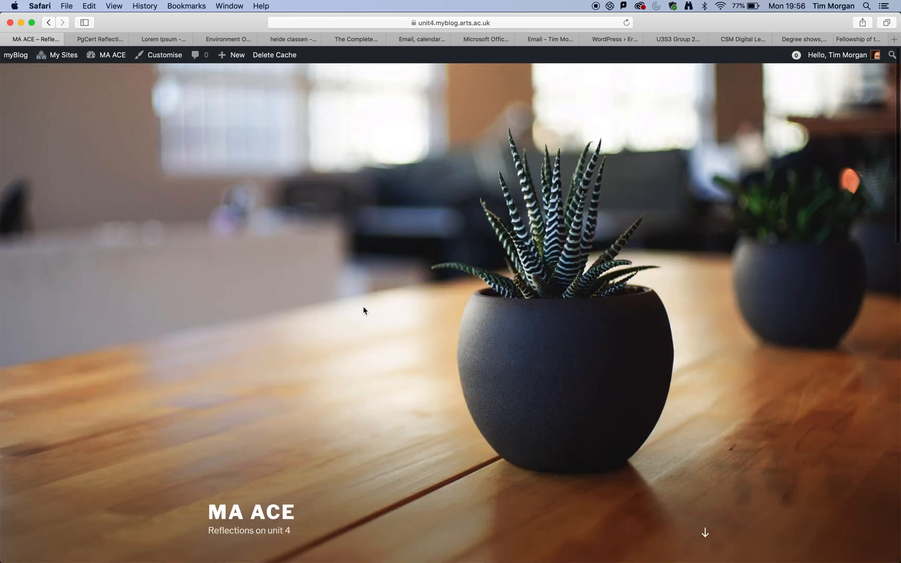
{"action": "scroll", "scroll_direction": "down", "scroll_amount": 3}
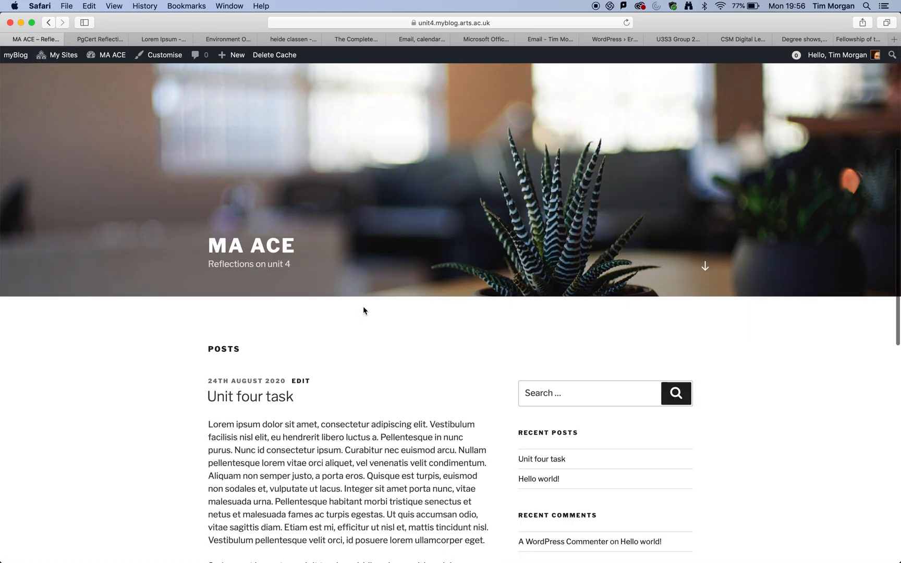
{"action": "scroll", "scroll_direction": "down", "scroll_amount": 3}
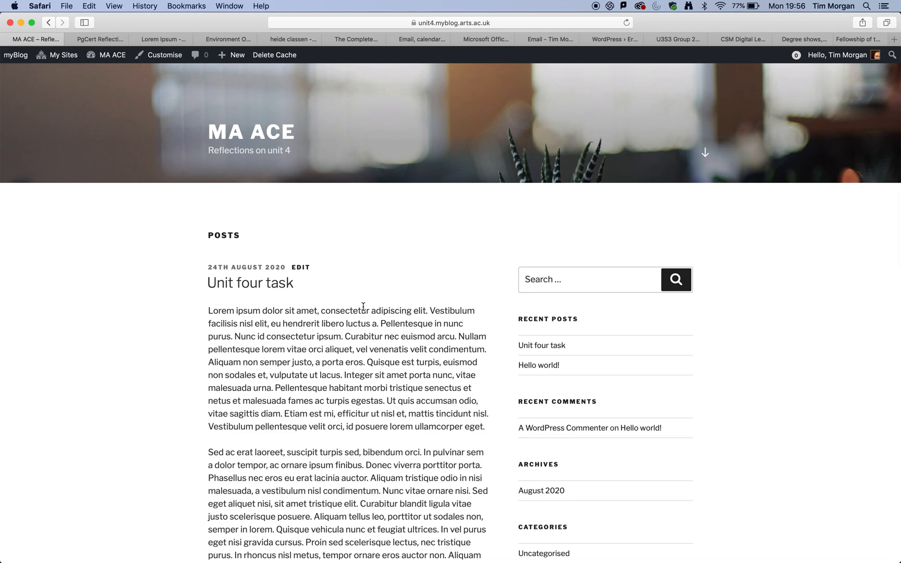
{"action": "scroll", "scroll_direction": "down", "scroll_amount": 3}
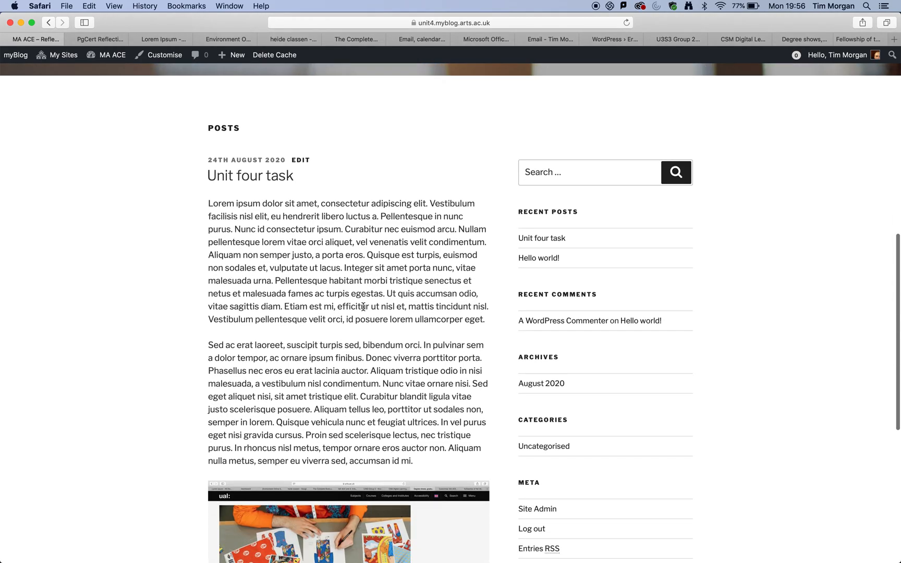
{"action": "scroll", "scroll_direction": "down", "scroll_amount": 3}
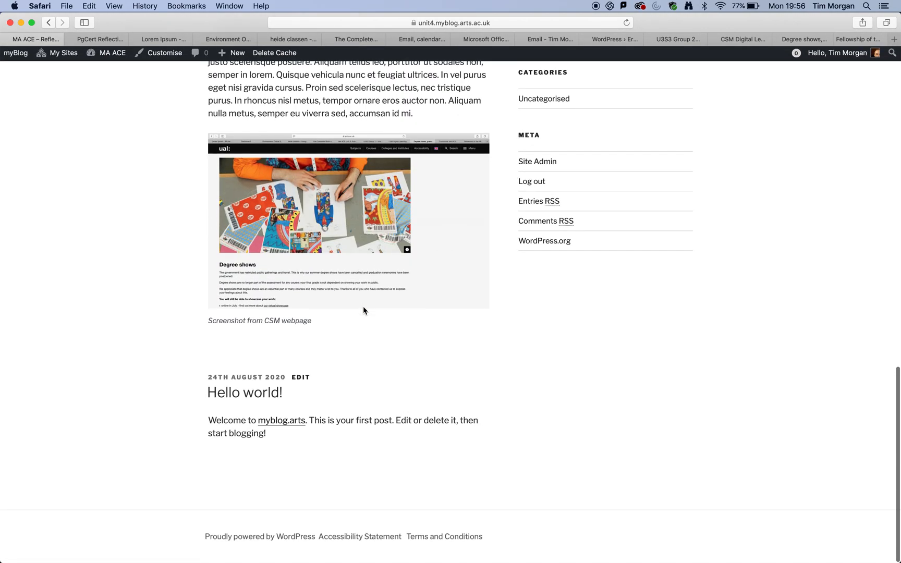
{"action": "scroll", "scroll_direction": "up", "scroll_amount": 3}
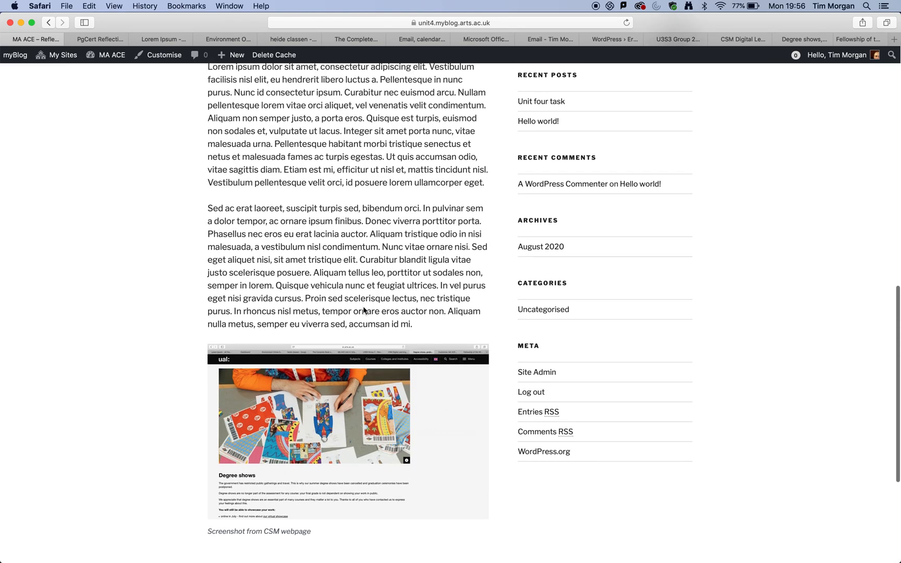
{"action": "scroll", "scroll_direction": "up", "scroll_amount": 3}
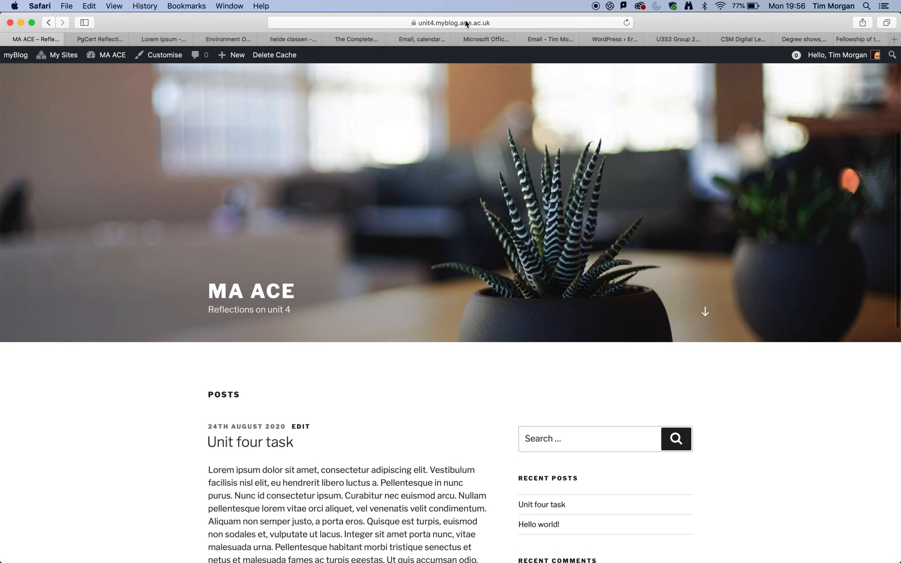
{"action": "left_click", "coordinate": [454, 22]}
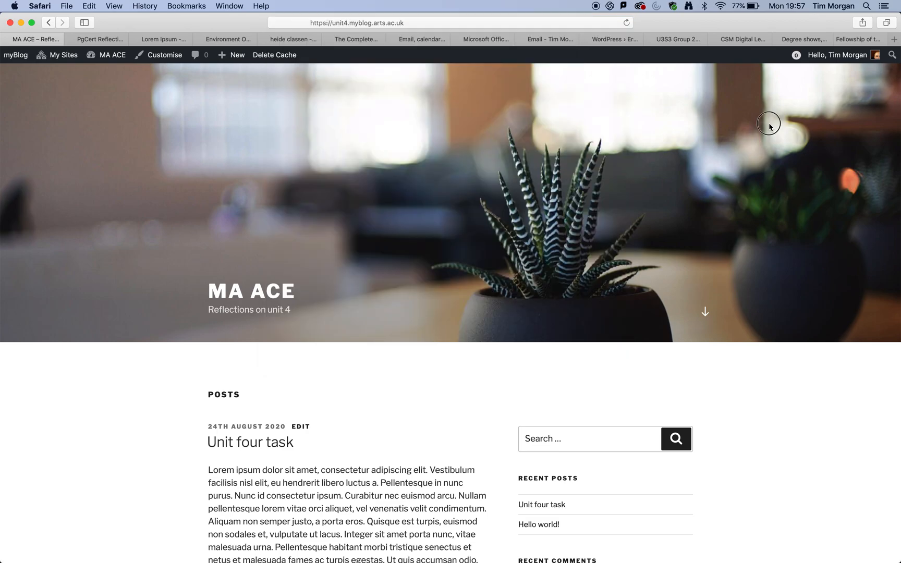
{"action": "scroll", "scroll_direction": "down", "scroll_amount": 3}
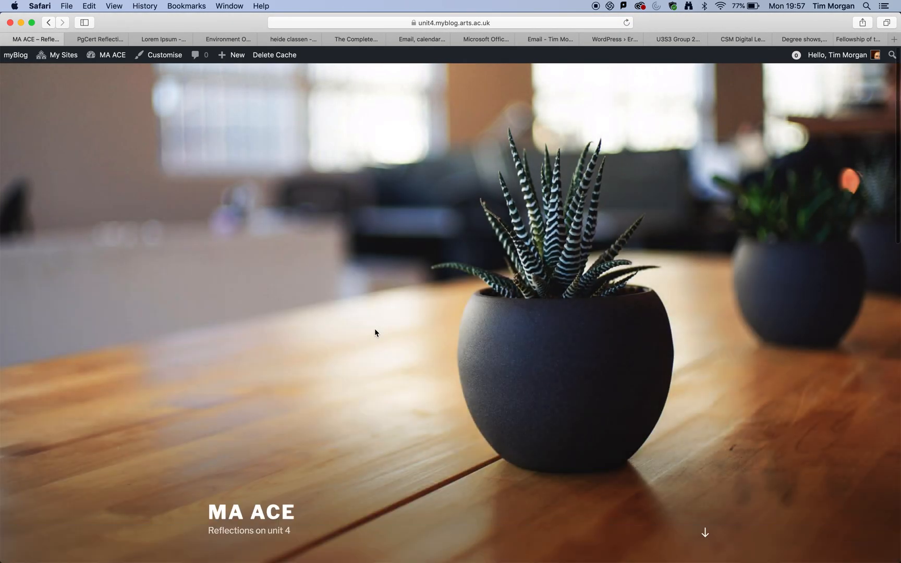
{"action": "scroll", "scroll_direction": "down", "scroll_amount": 3}
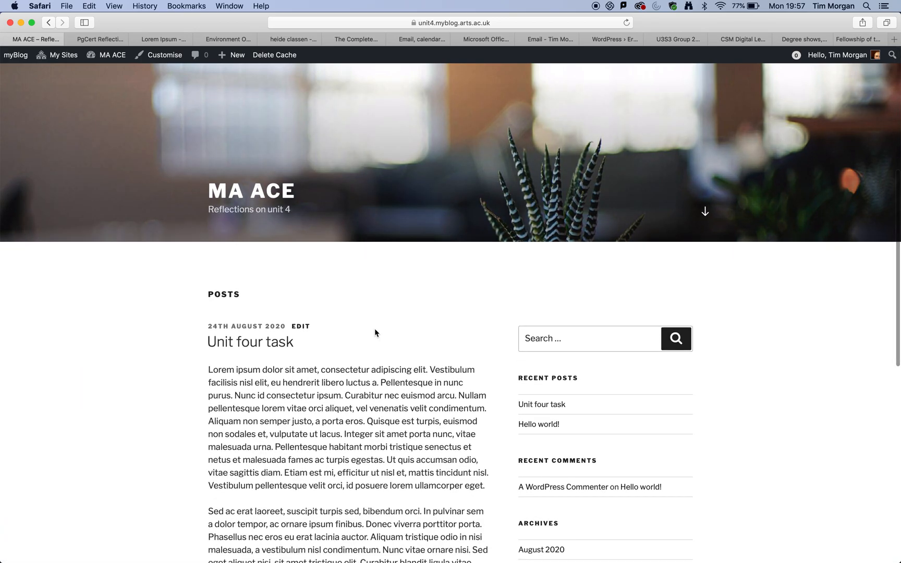